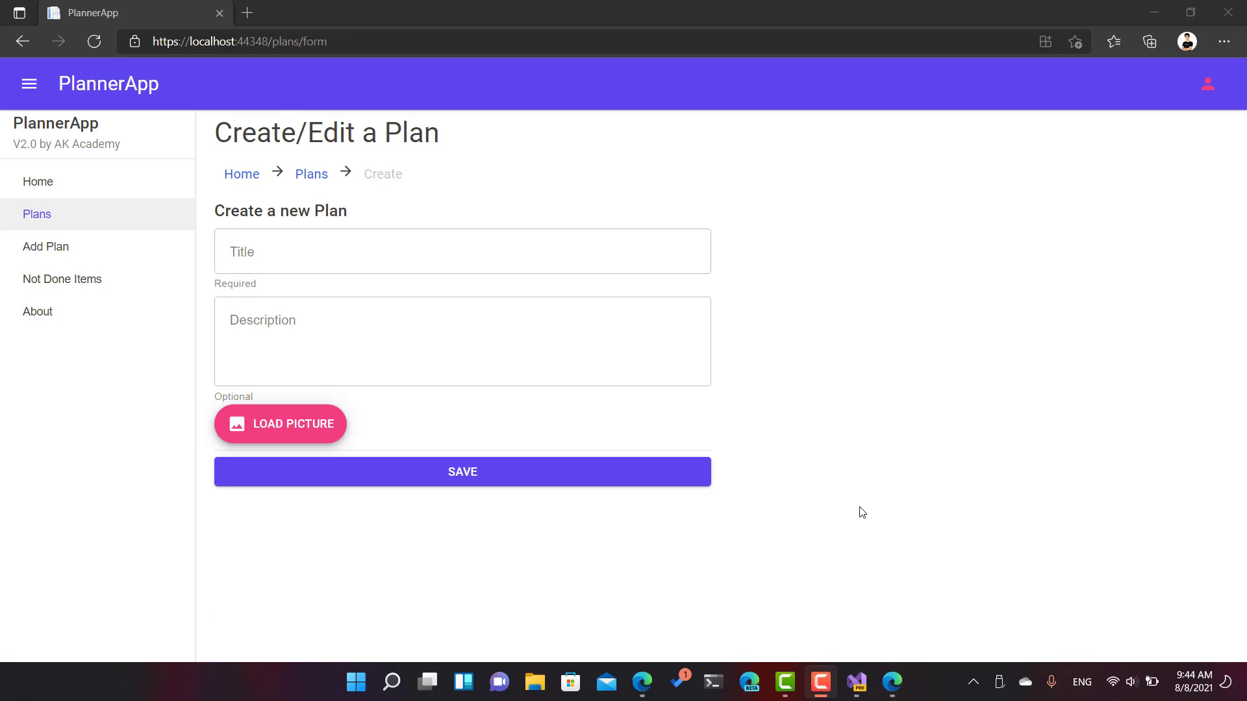
{"action": "mouse_move", "coordinate": [853, 541]}
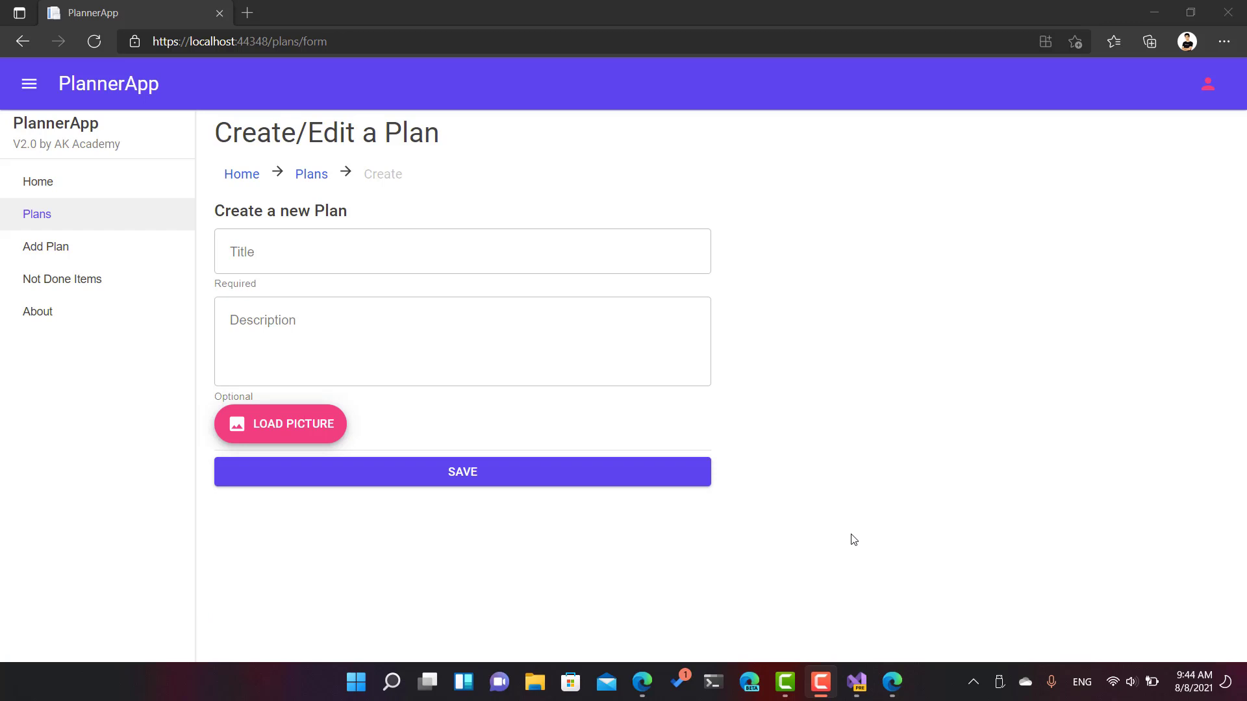
{"action": "mouse_move", "coordinate": [815, 546]}
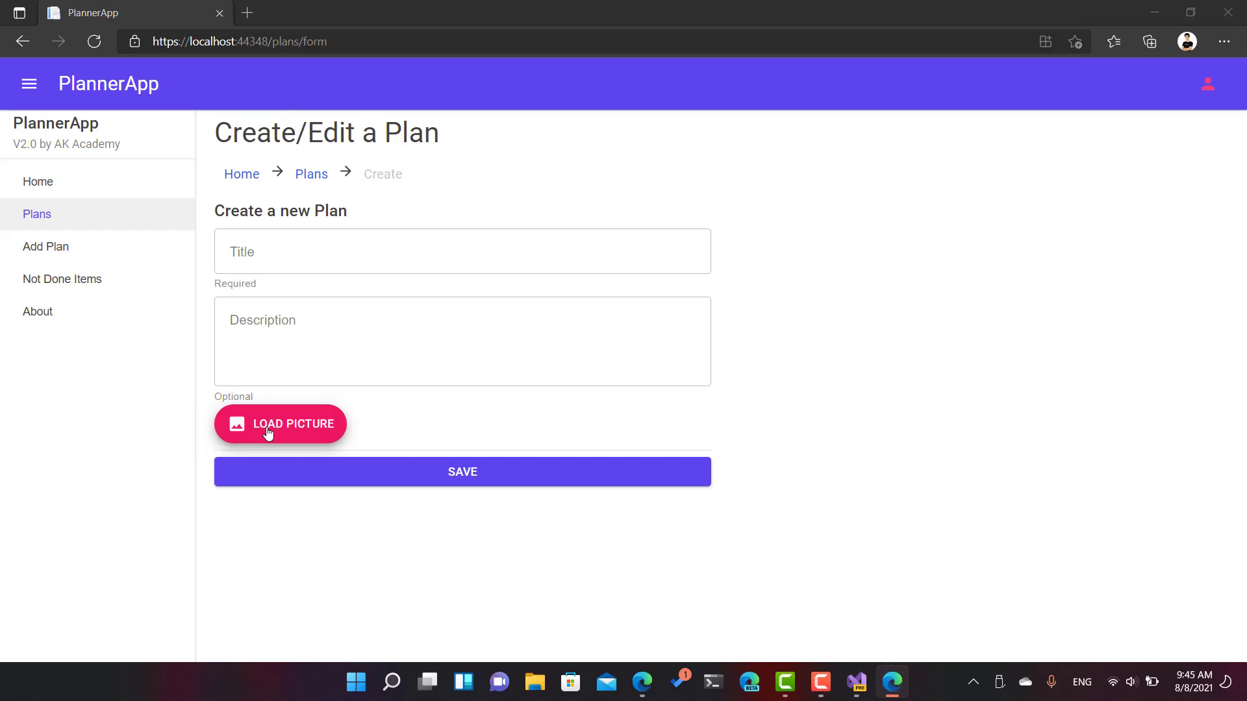
Step: Attach E6e3QpZWYAA64sX.jpg as the new plan's picture via Load Picture
{"action": "left_click", "coordinate": [280, 423]}
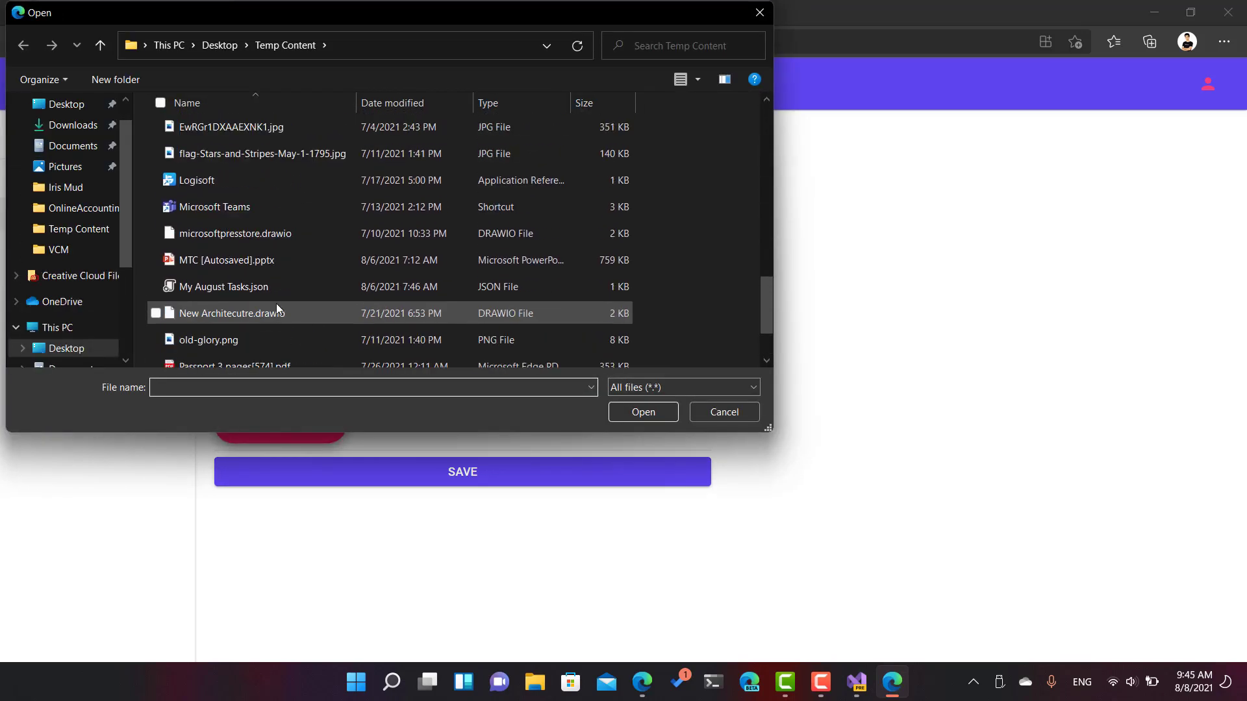
{"action": "left_click", "coordinate": [205, 233]}
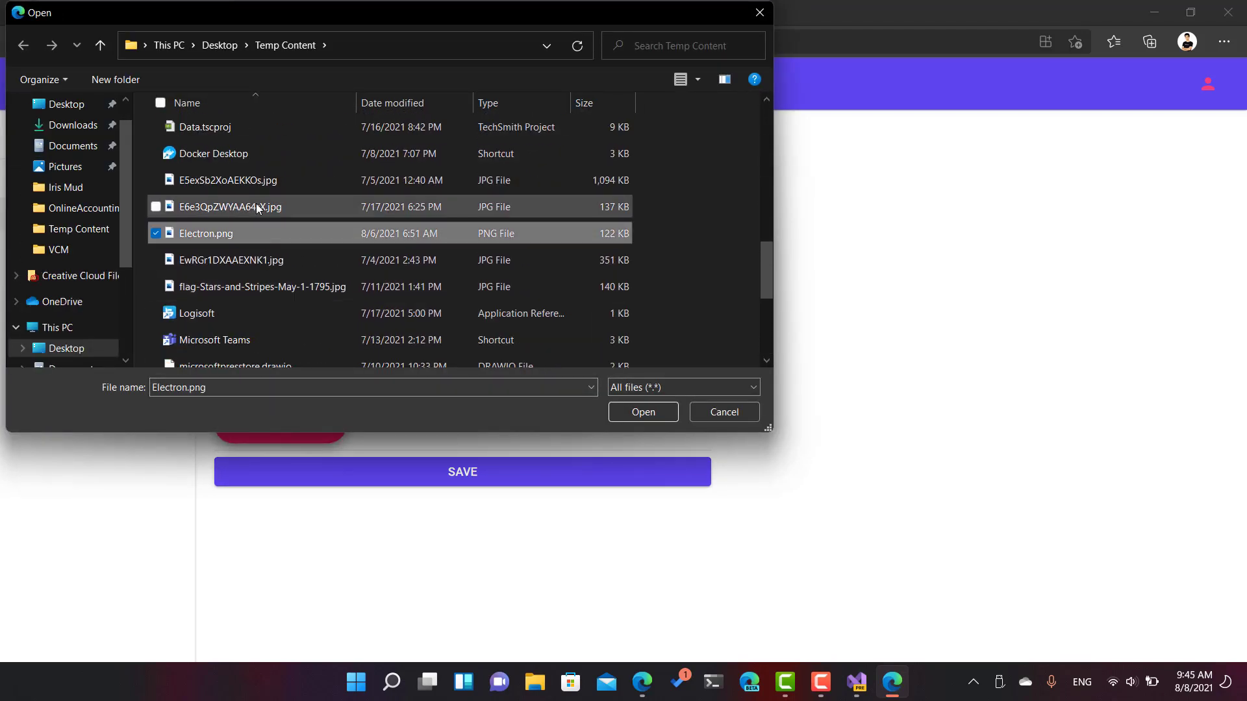
{"action": "left_click", "coordinate": [643, 412]}
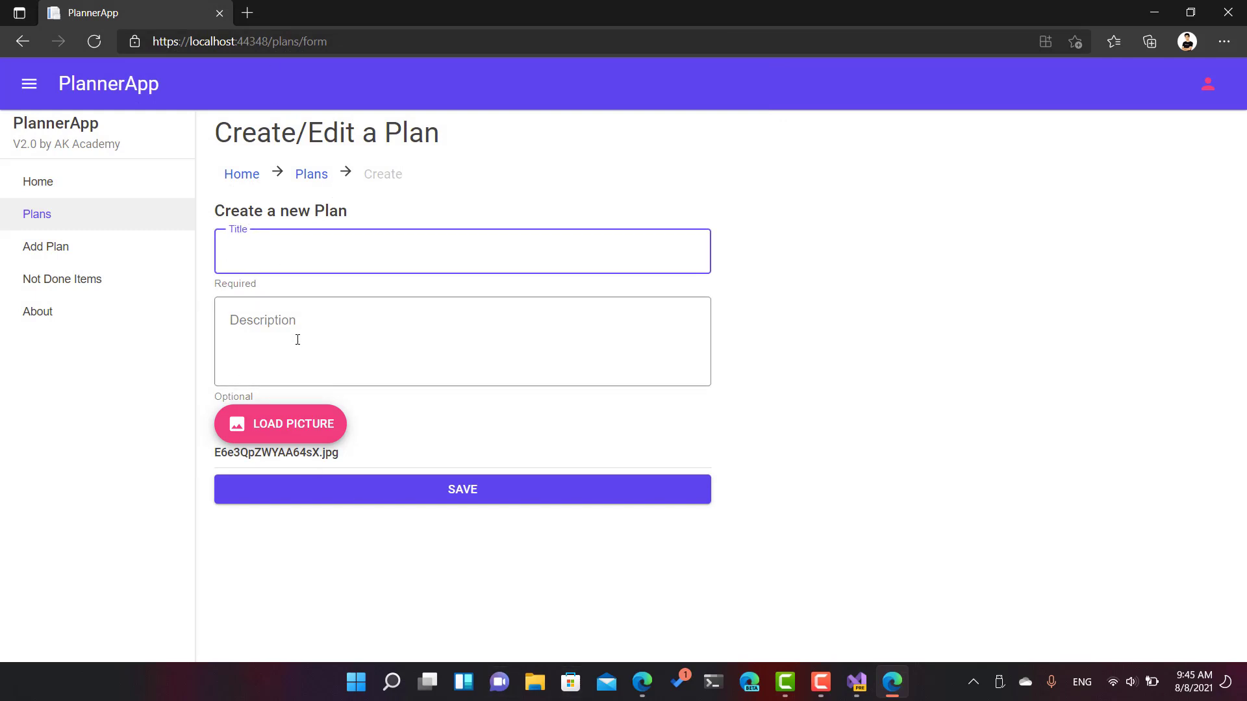
Step: Enter 'asdfsdfa' as the description, save the plan, acknowledge Done and switch to Visual Studio
{"action": "type", "text": "asdfsdfa"}
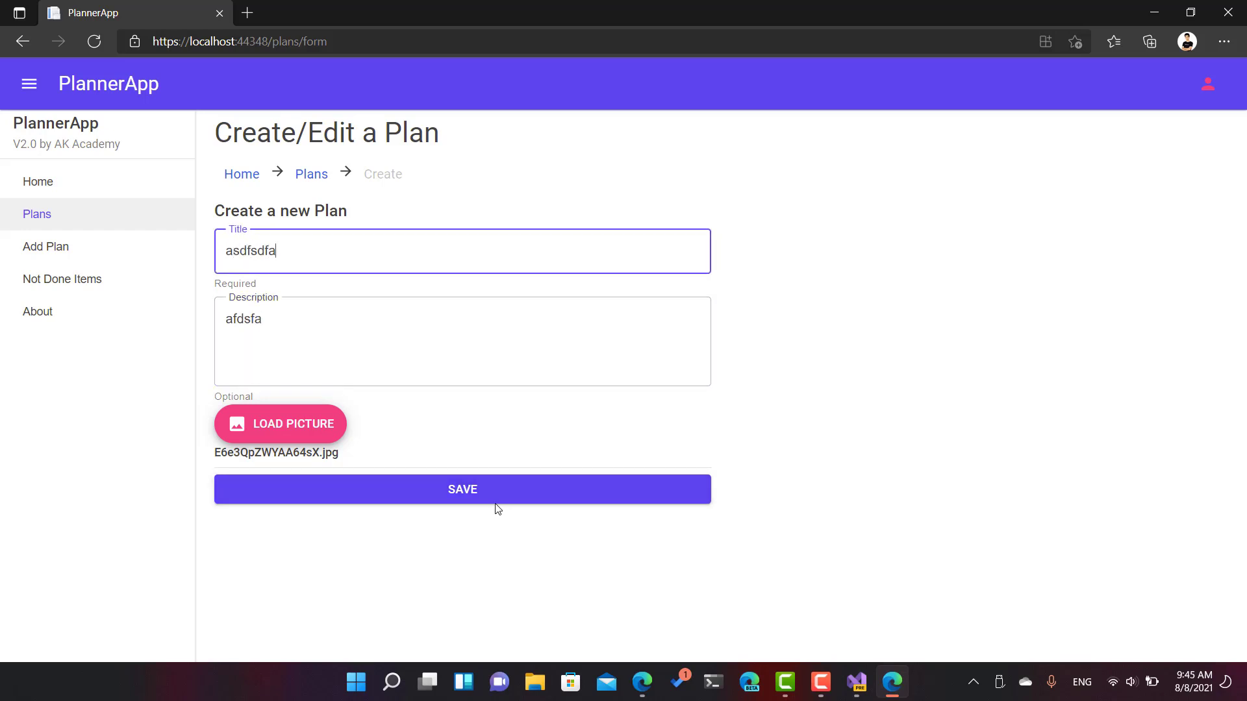
{"action": "left_click", "coordinate": [462, 489]}
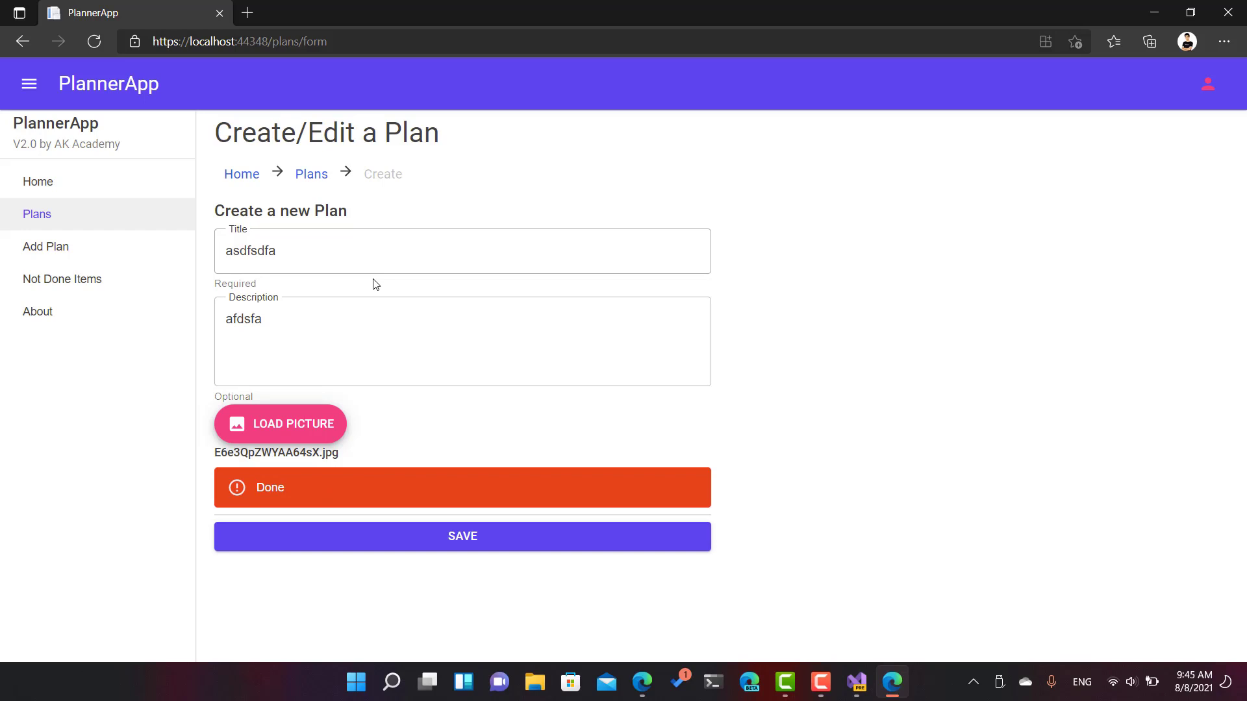
{"action": "left_click", "coordinate": [461, 251]}
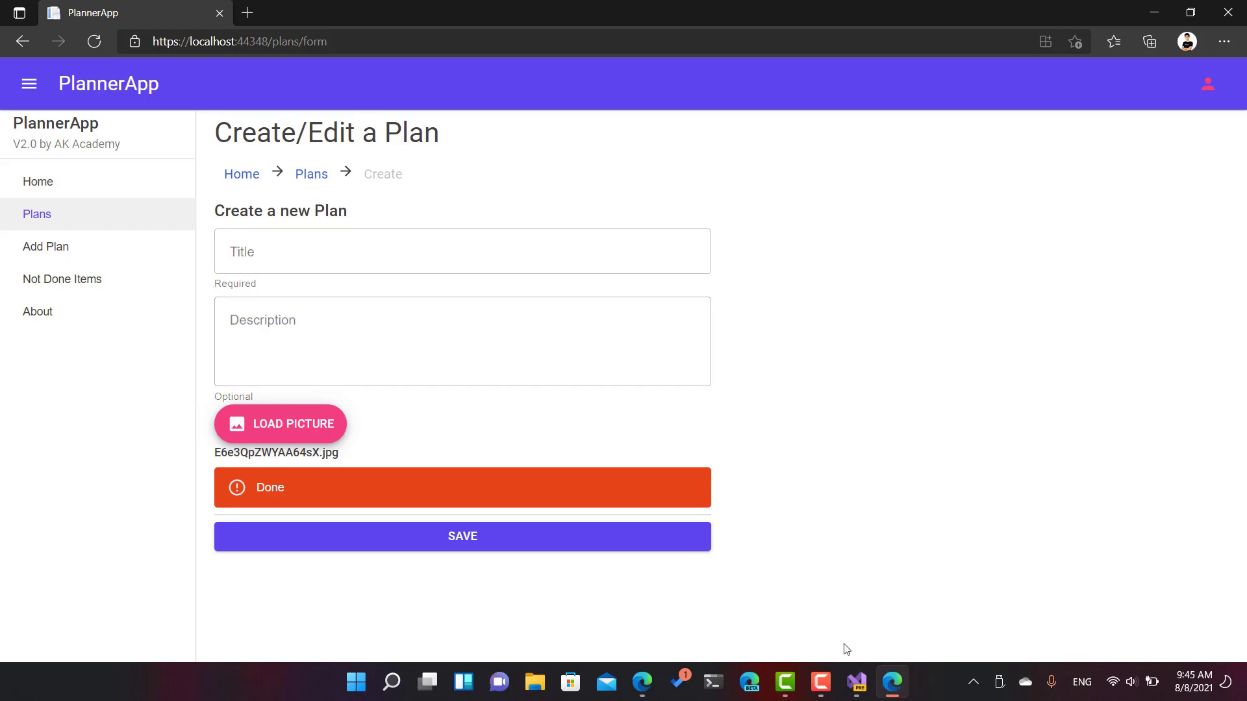
{"action": "left_click", "coordinate": [869, 682]}
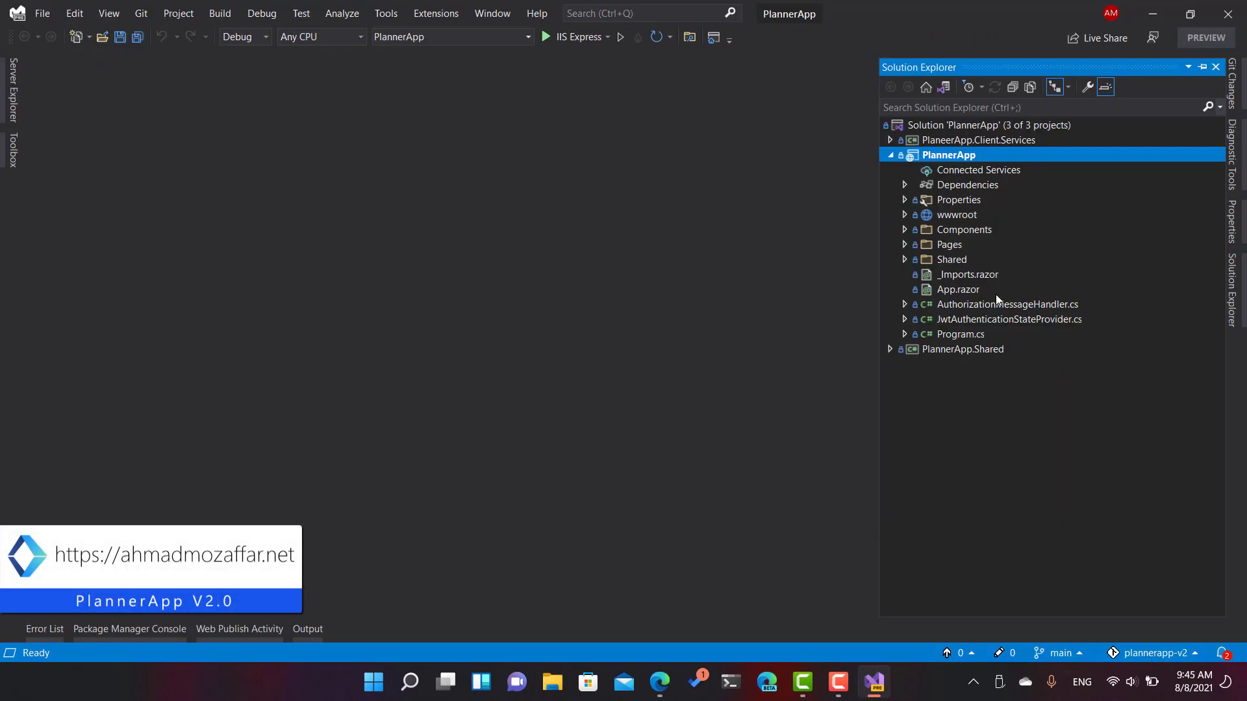
Step: Open CreateEditPlan.razor from Pages > Plans and highlight the PlanForm component it hosts
{"action": "left_click", "coordinate": [948, 244]}
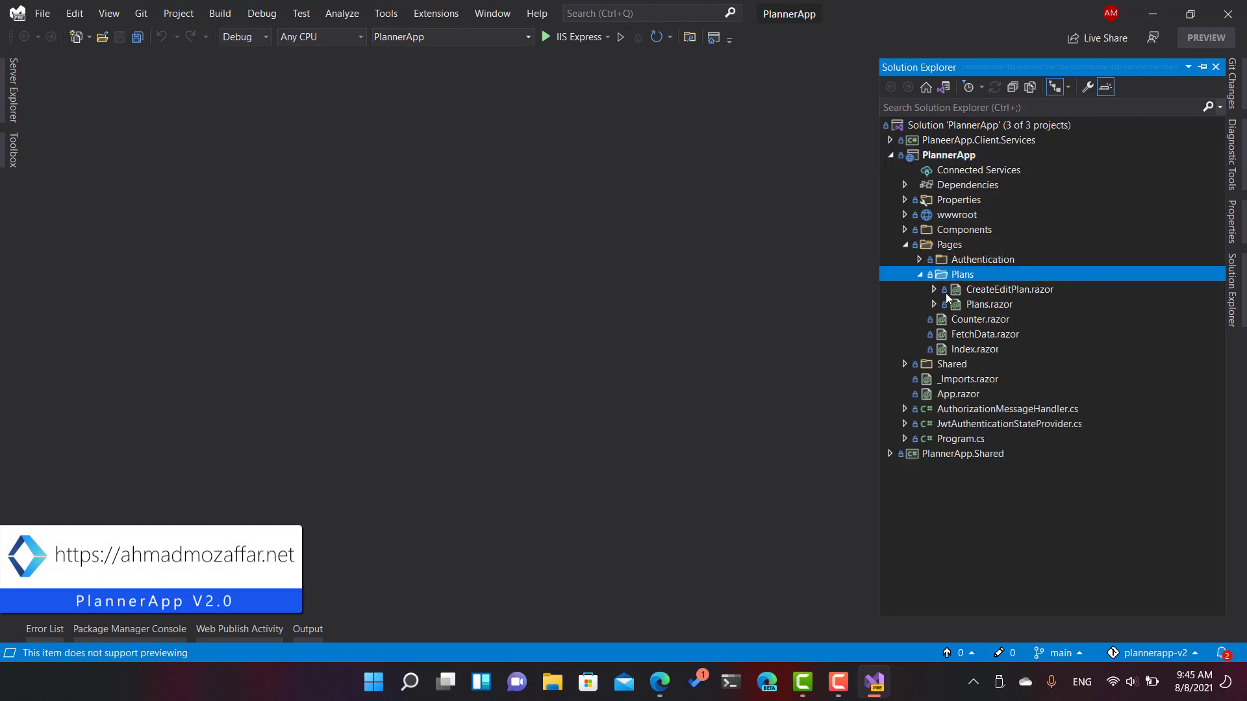
{"action": "left_click", "coordinate": [1011, 288]}
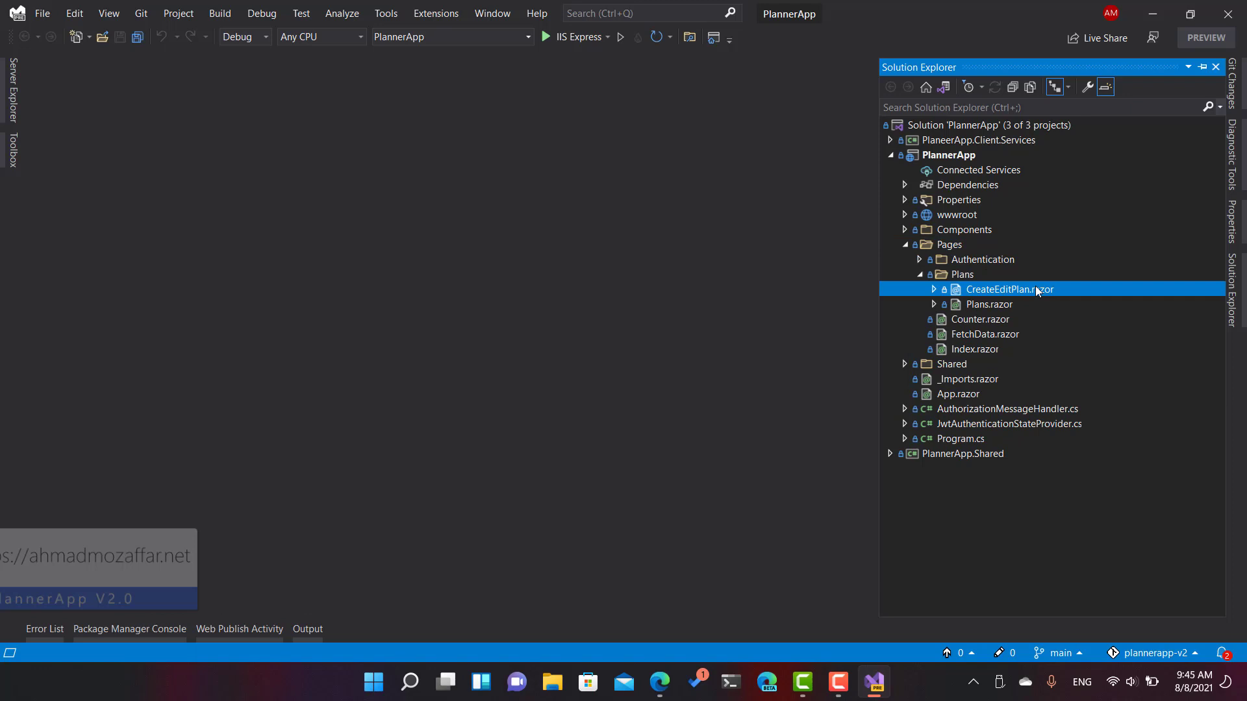
{"action": "double_click", "coordinate": [1010, 288]}
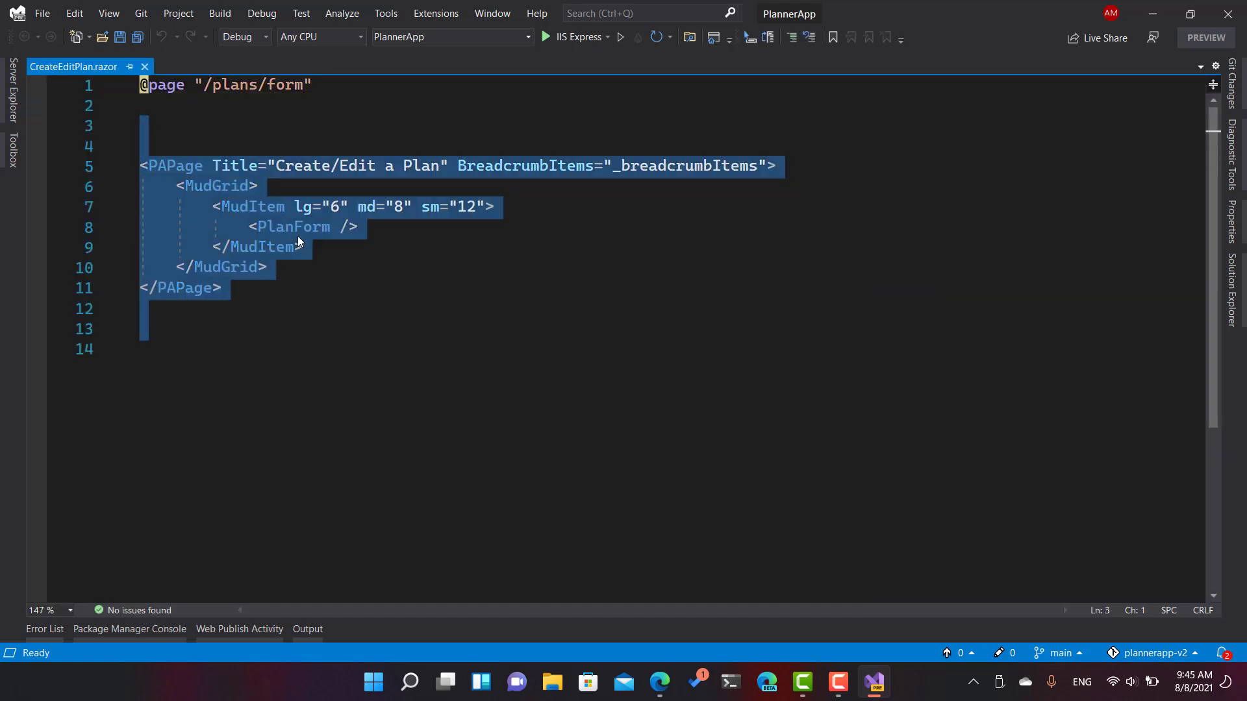
{"action": "left_click", "coordinate": [359, 226]}
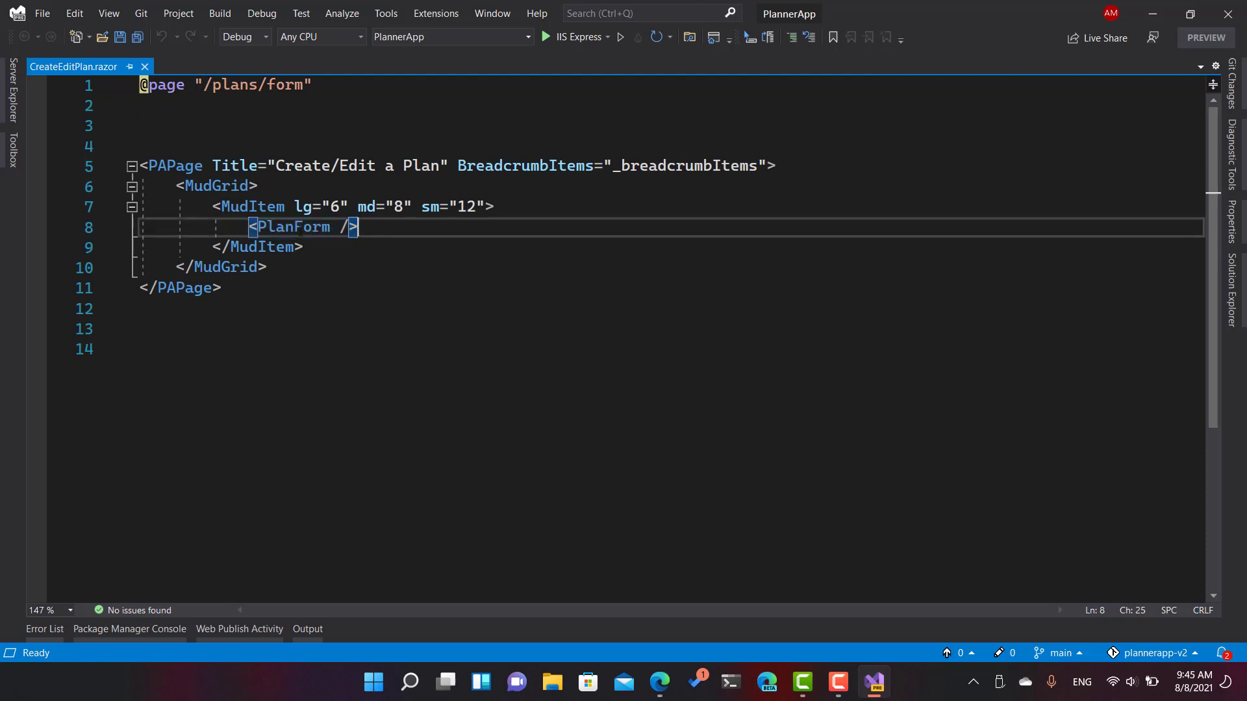
{"action": "double_click", "coordinate": [292, 226]}
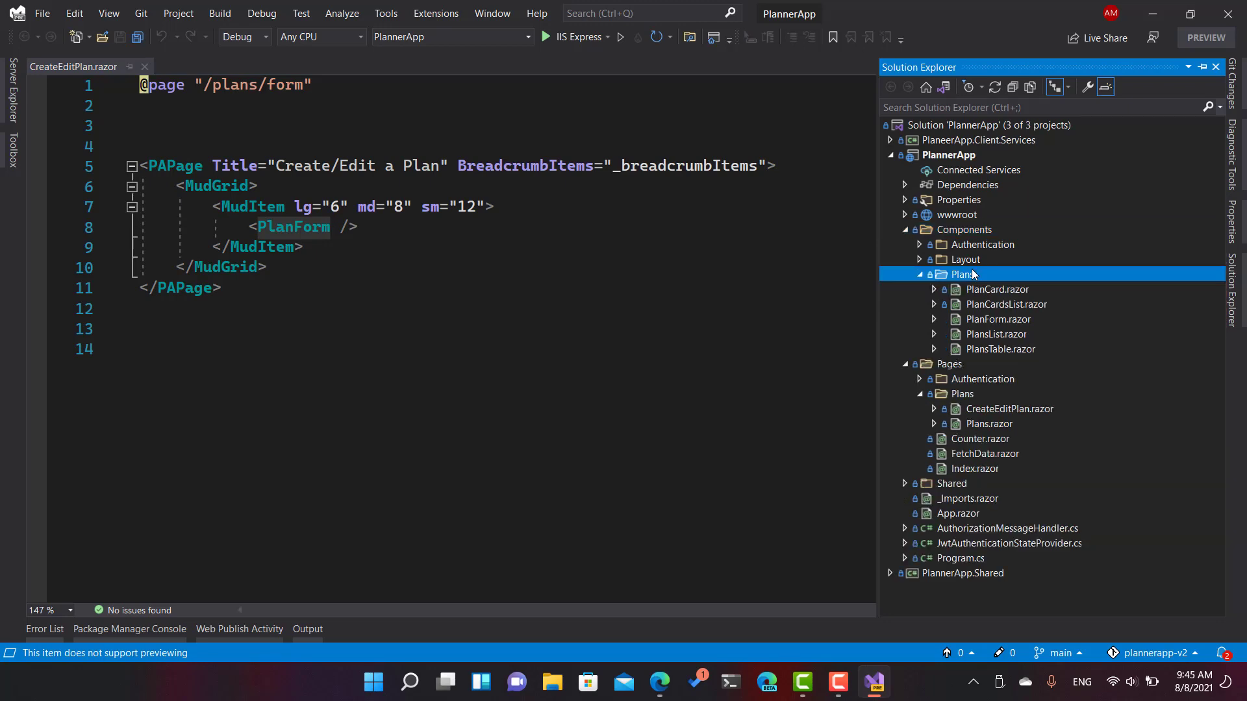
Step: Review PlanForm.razor's EditForm markup, the InputFile block and the SubmitFormAsync handler
{"action": "double_click", "coordinate": [995, 319]}
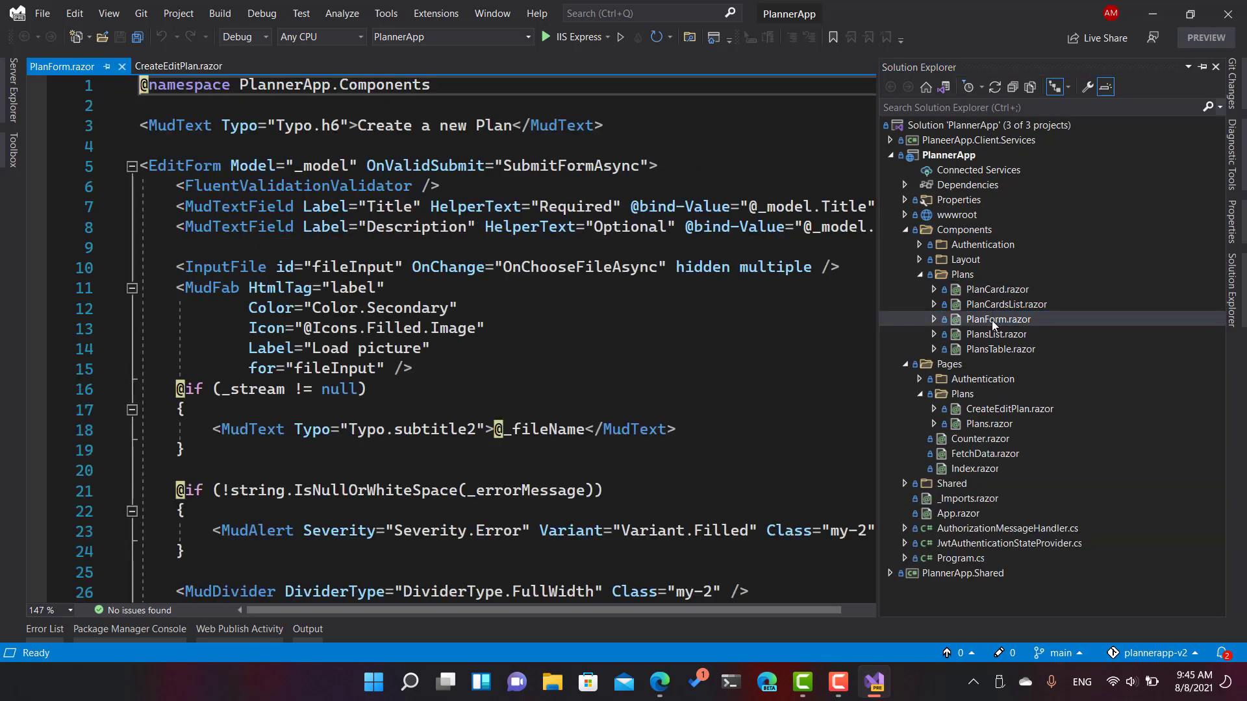
{"action": "scroll", "scroll_direction": "down", "scroll_amount": 3}
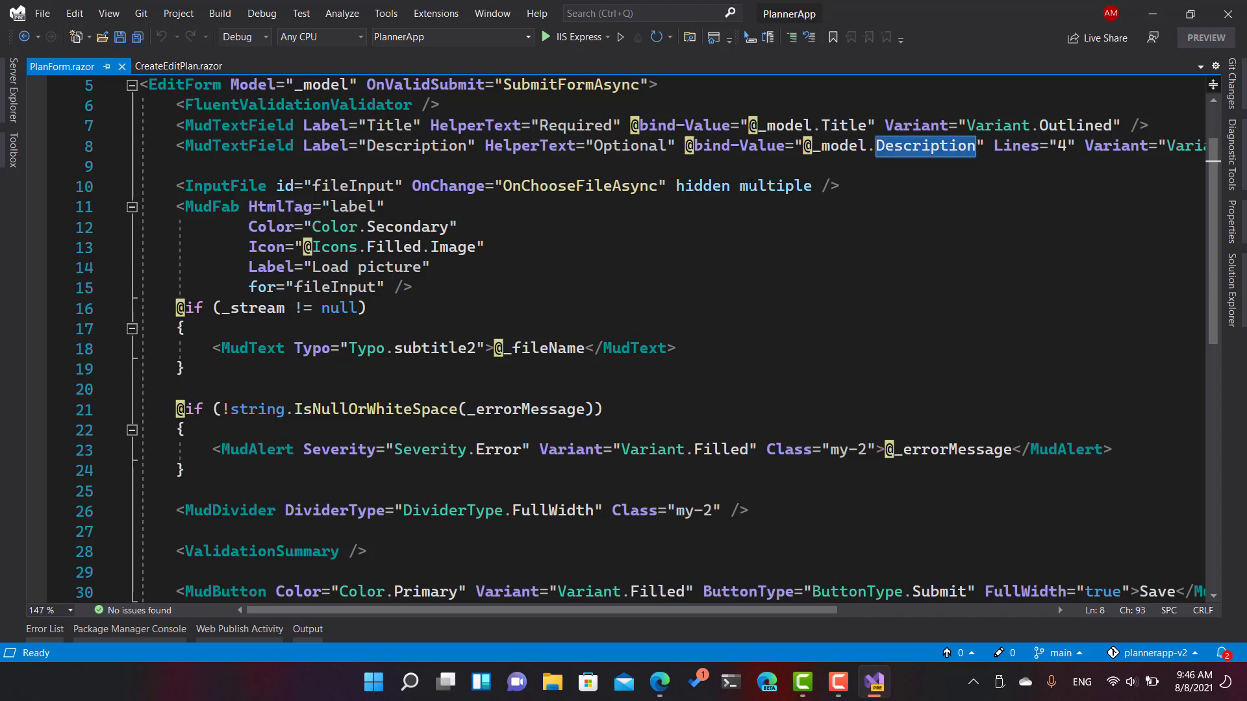
{"action": "scroll", "scroll_direction": "down", "scroll_amount": 3}
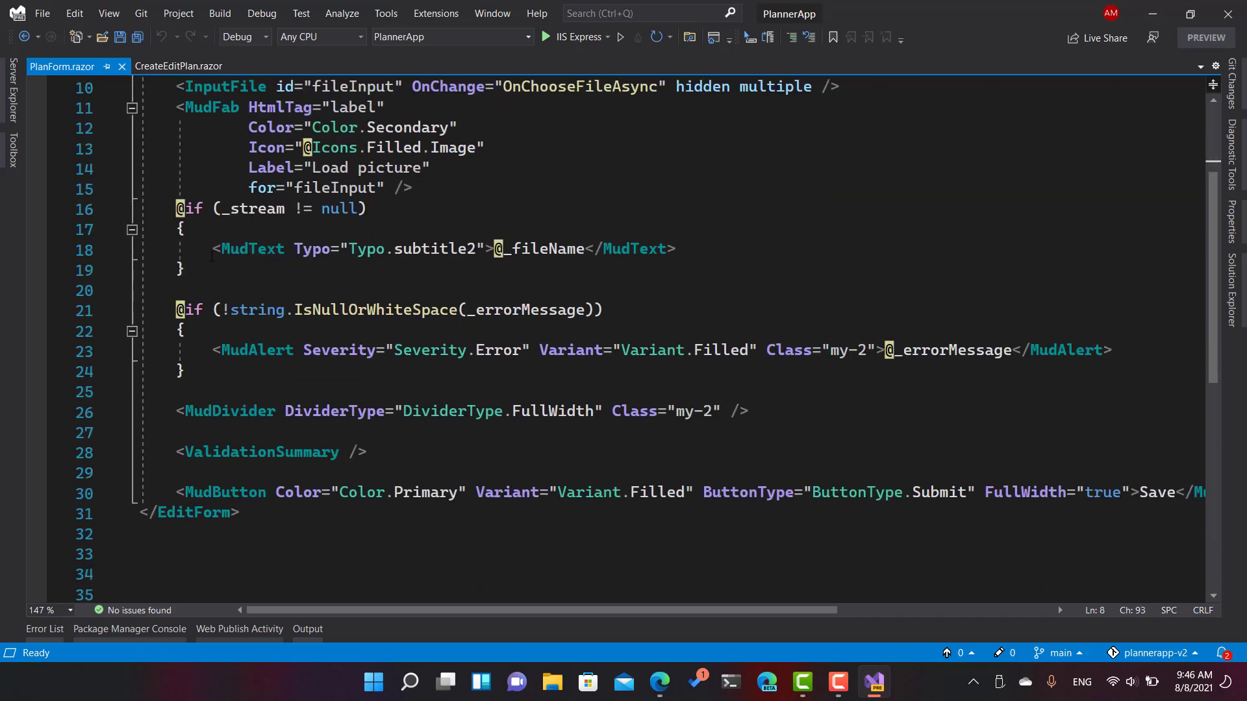
{"action": "double_click", "coordinate": [925, 151]}
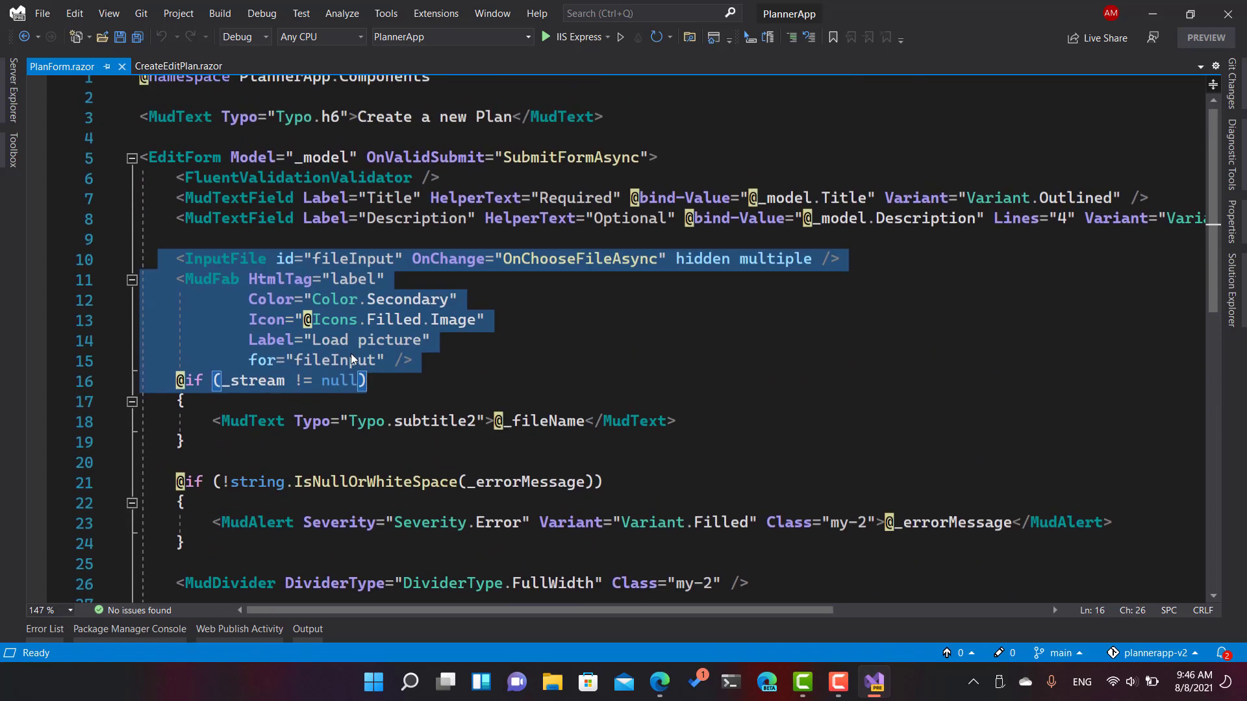
{"action": "mouse_move", "coordinate": [570, 157]}
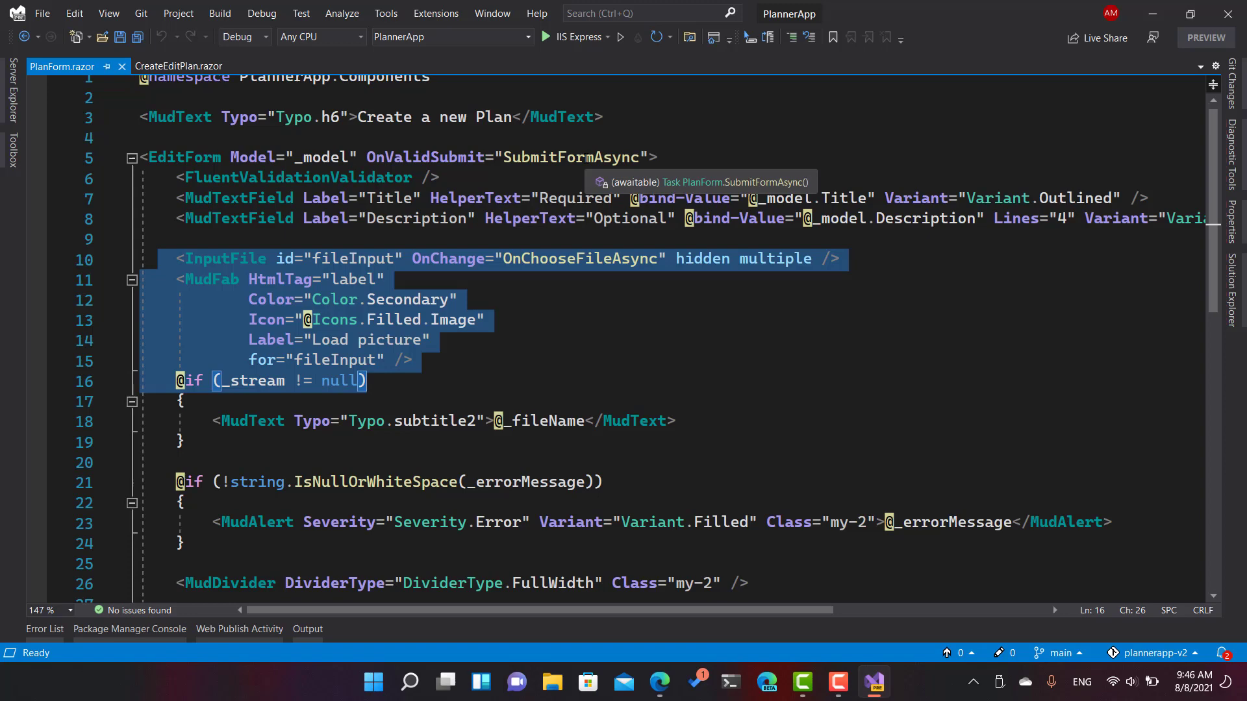
{"action": "right_click", "coordinate": [572, 157]}
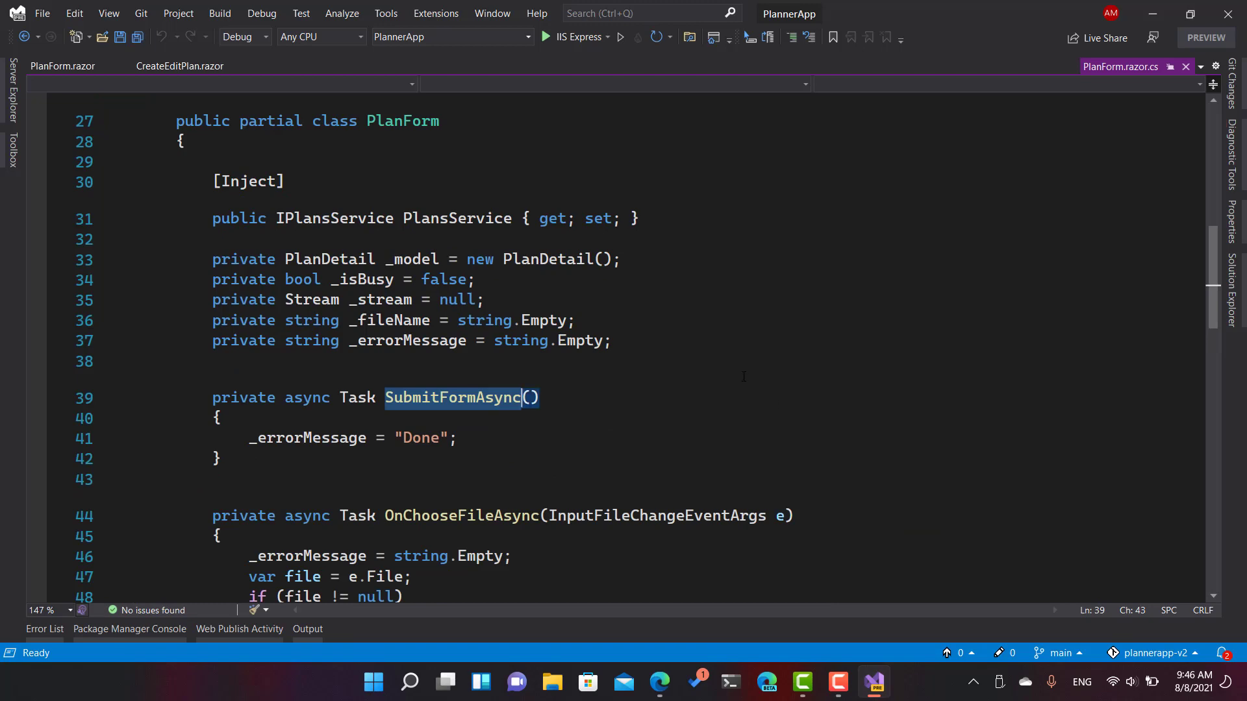
Step: In SubmitFormAsync's catch block reset _isBusy, add a TODO to log the error and set _errorMessage = ex.Message
{"action": "scroll", "scroll_direction": "down", "scroll_amount": 3}
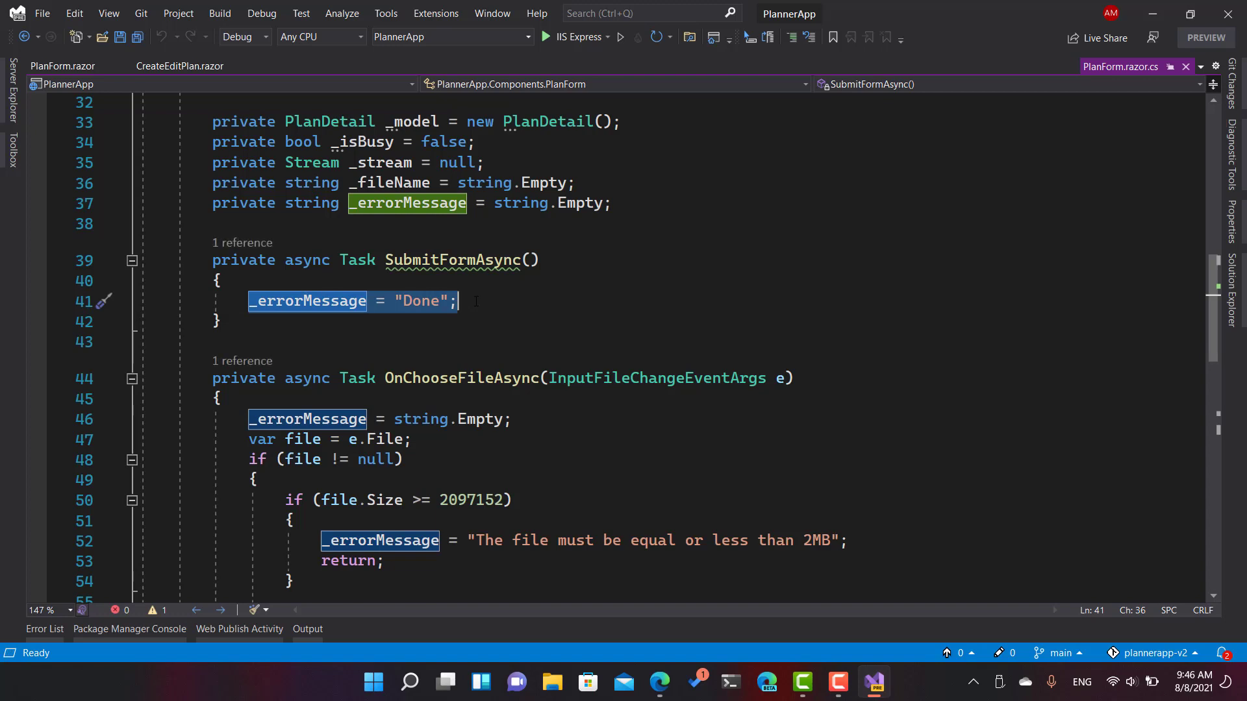
{"action": "type", "text": "_isBusy = true;"}
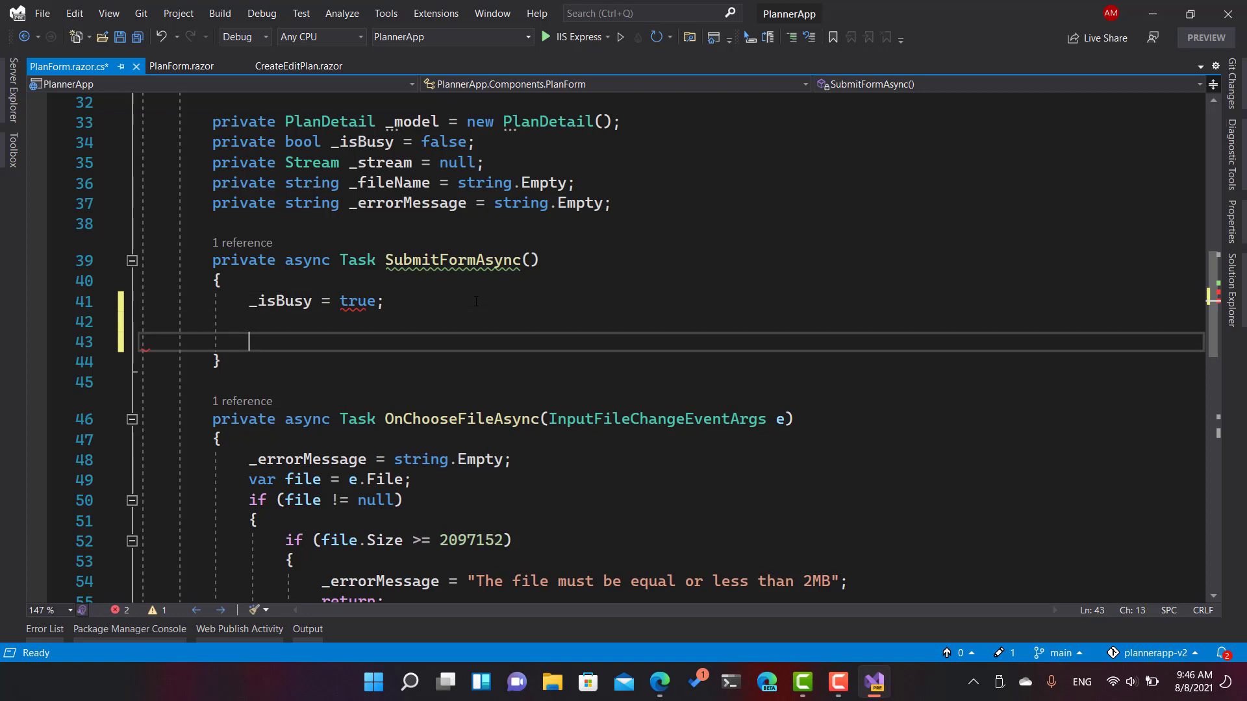
{"action": "type", "text": "_isBusy = f"}
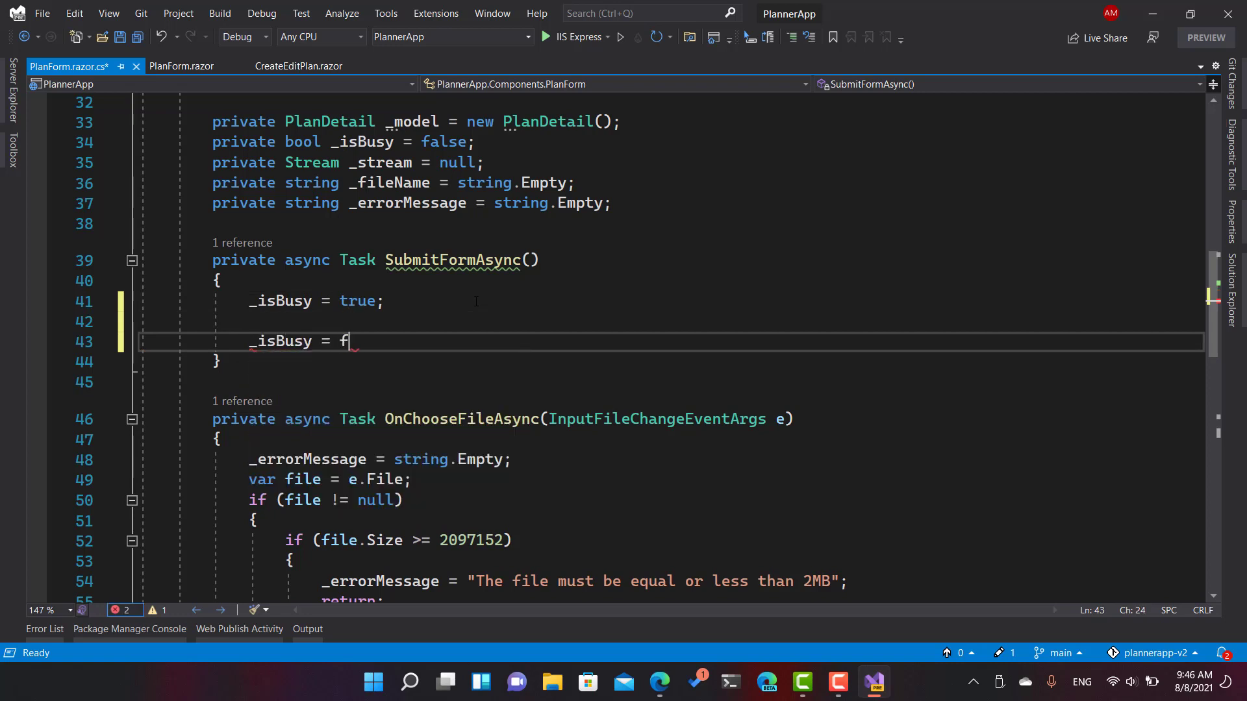
{"action": "type", "text": "alse;"}
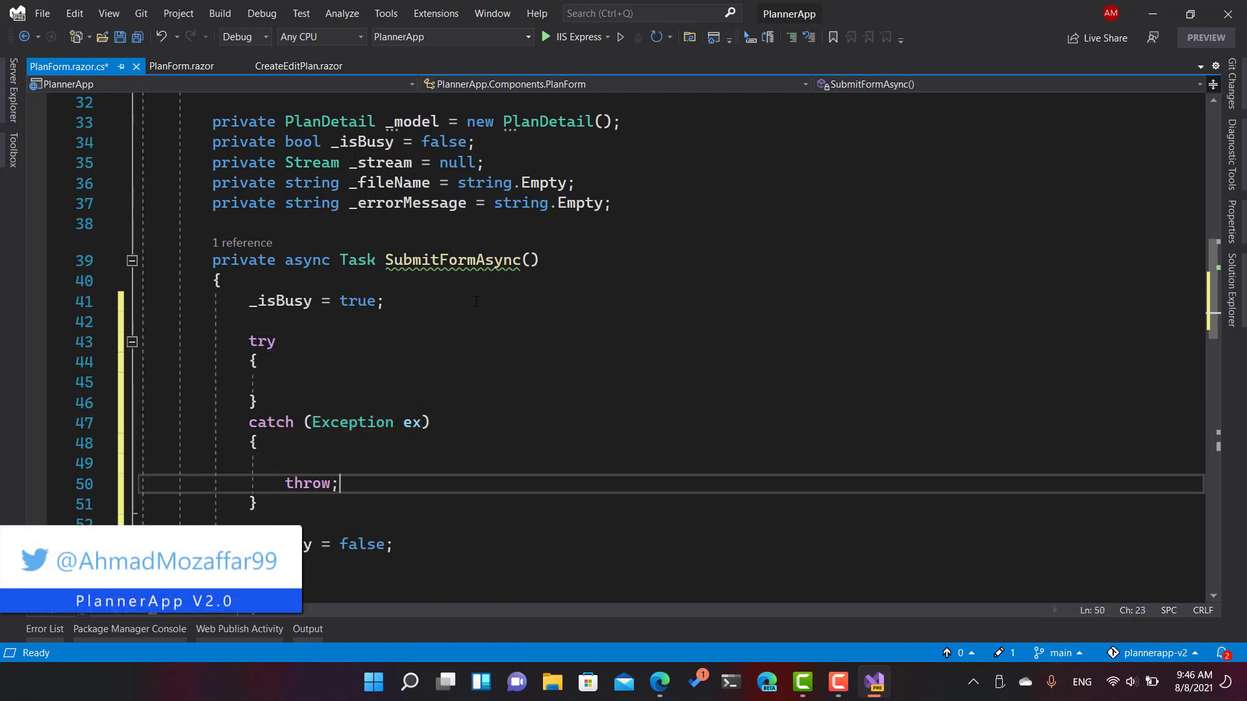
{"action": "key", "text": "Backspace"}
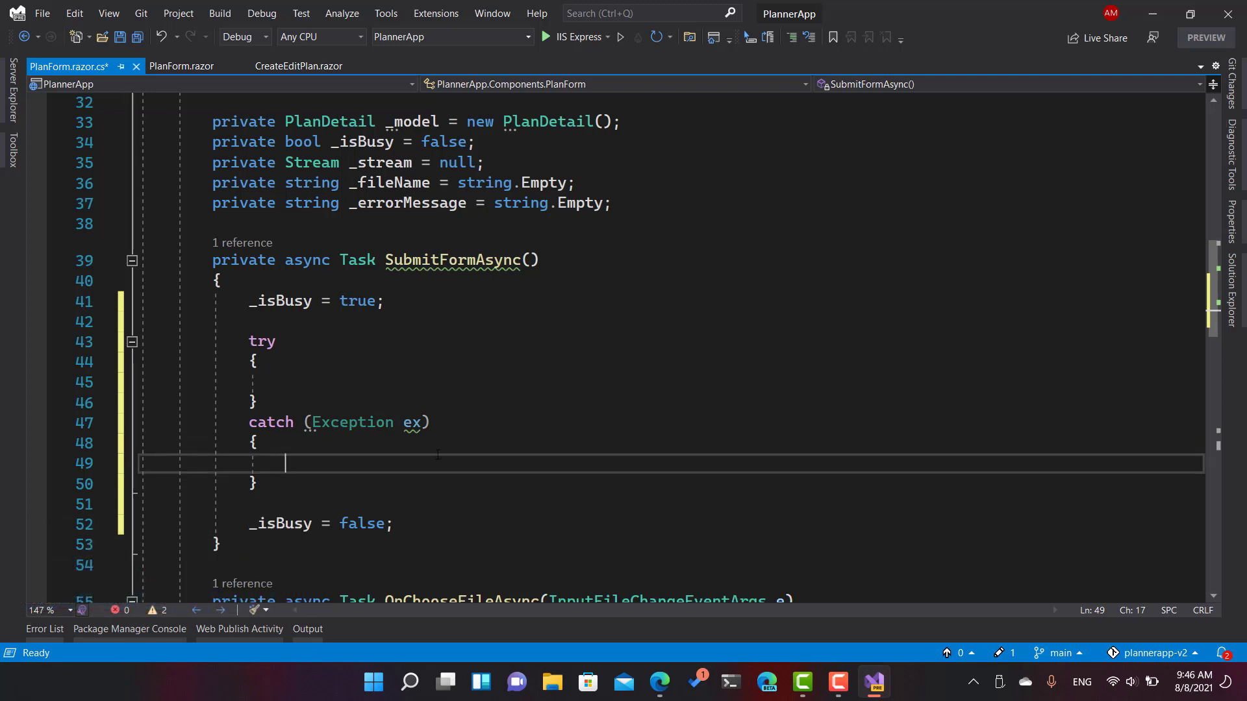
{"action": "type", "text": "// TODO"}
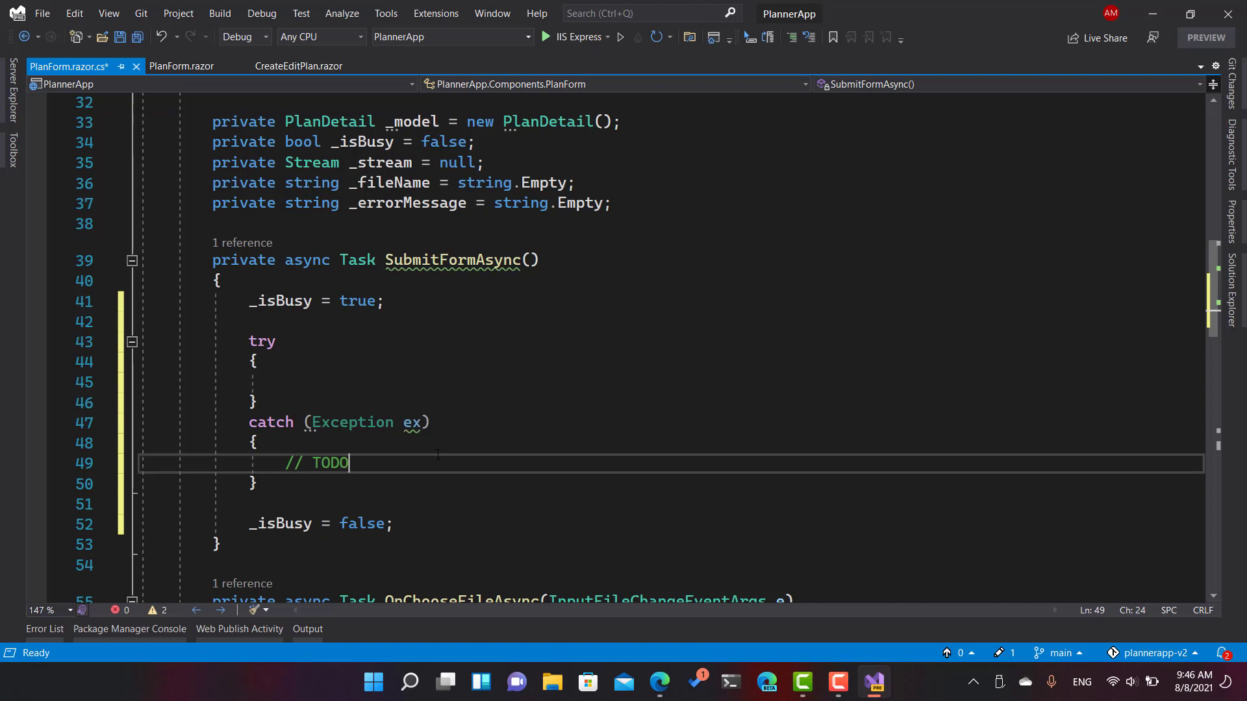
{"action": "type", "text": ":"}
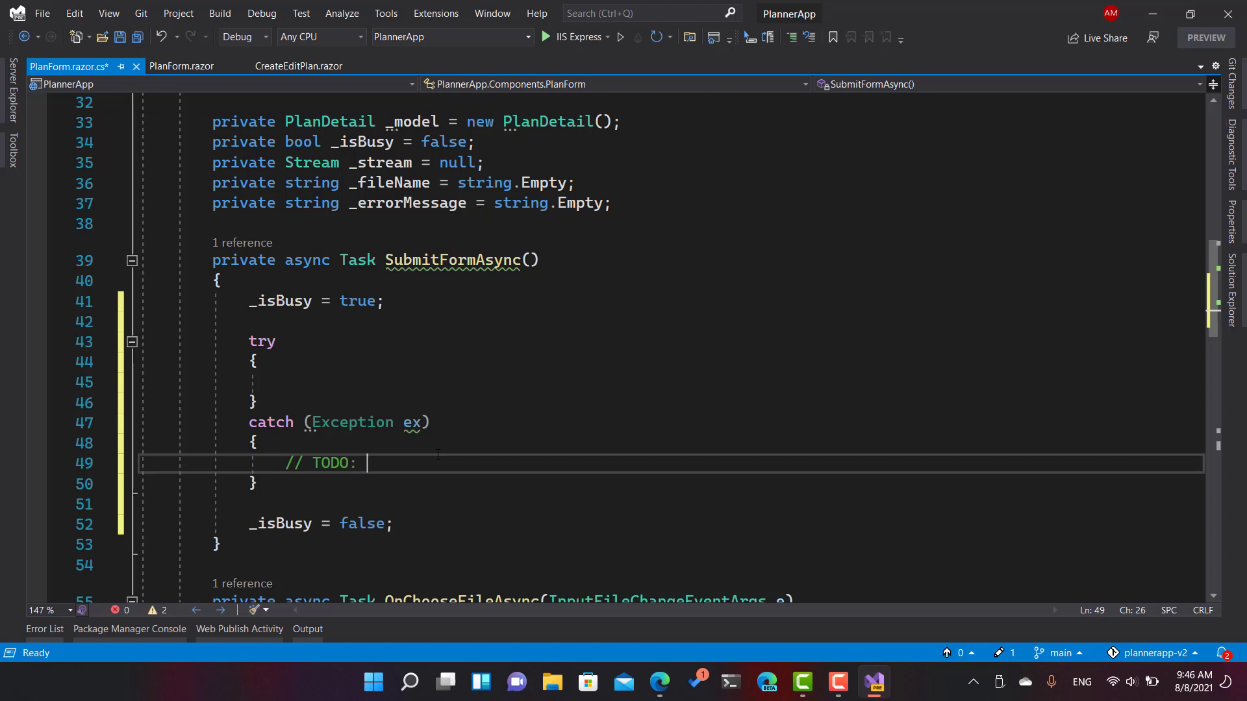
{"action": "type", "text": "Log the error"}
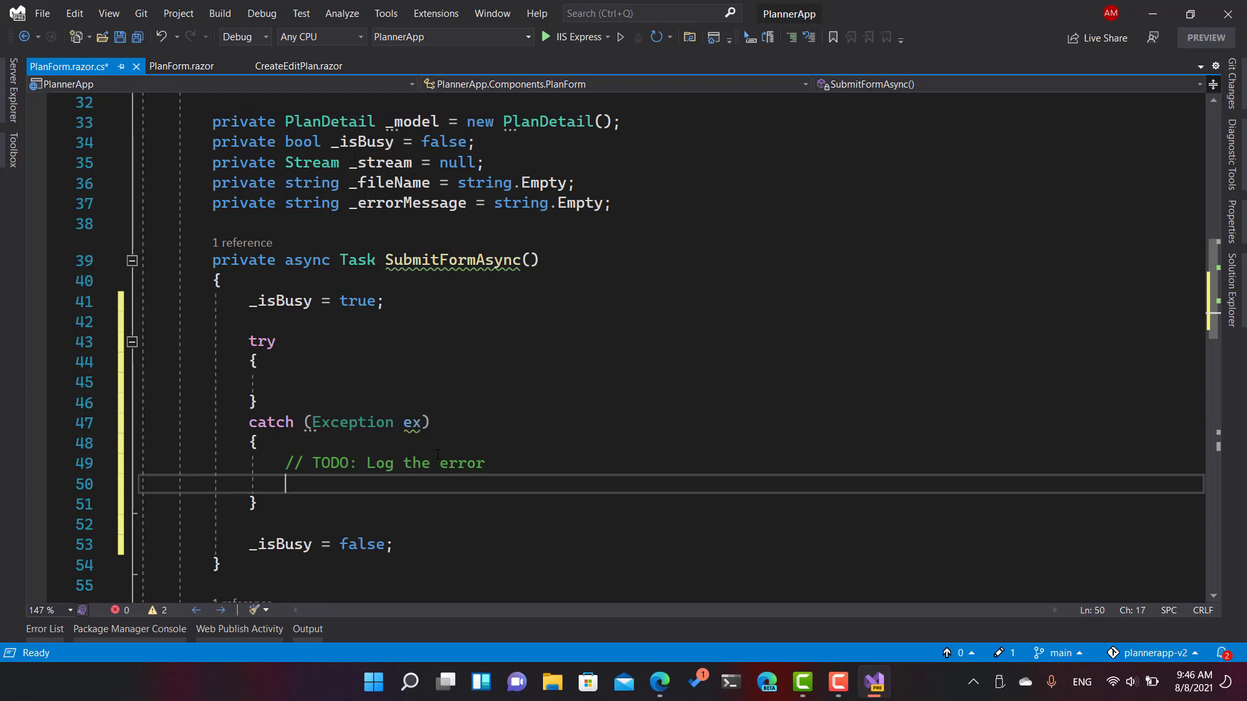
{"action": "type", "text": "_errorMessage ="}
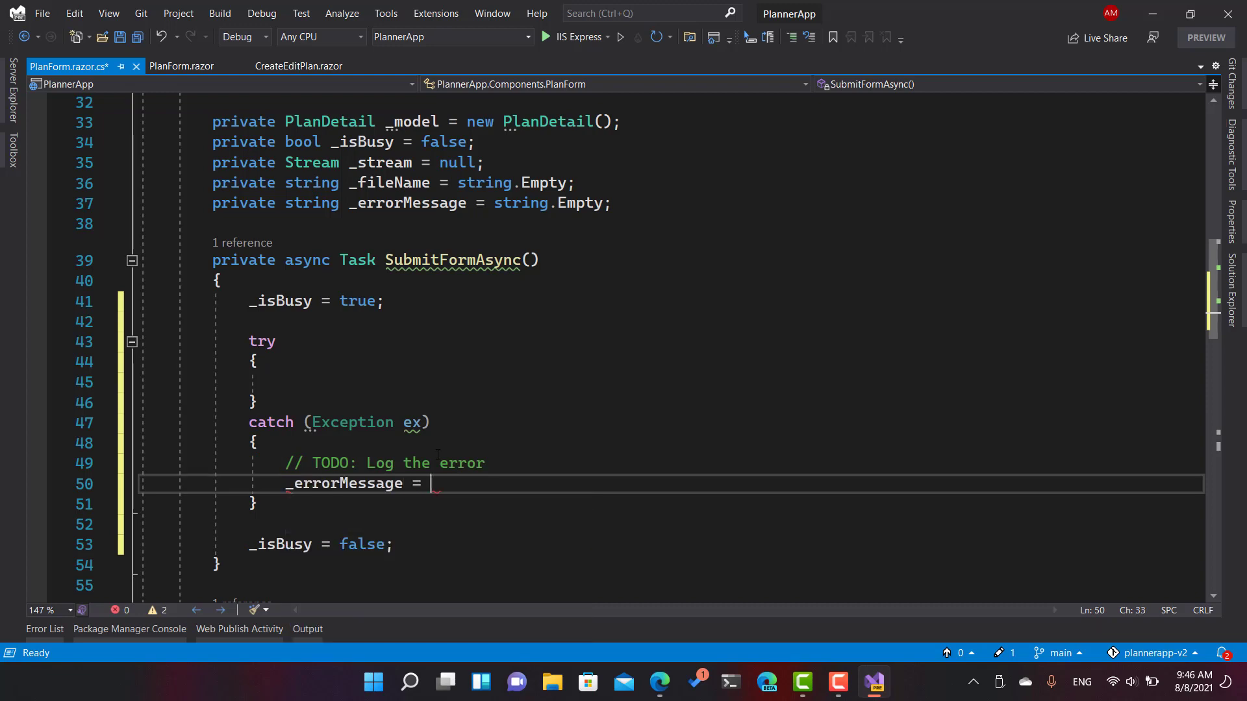
{"action": "type", "text": "ex.Message;"}
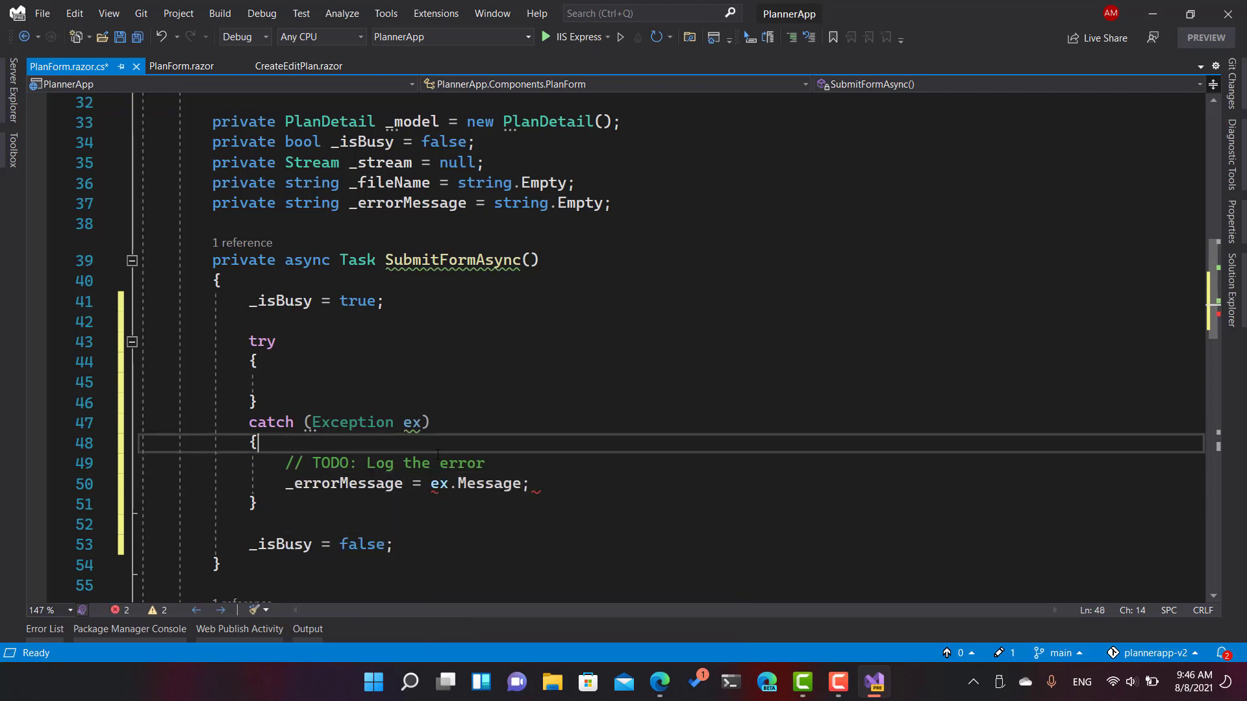
Step: Add a catch (ApiException ex) handler that also sets _errorMessage = ex.Message
{"action": "type", "text": "catch (Exception ex)"}
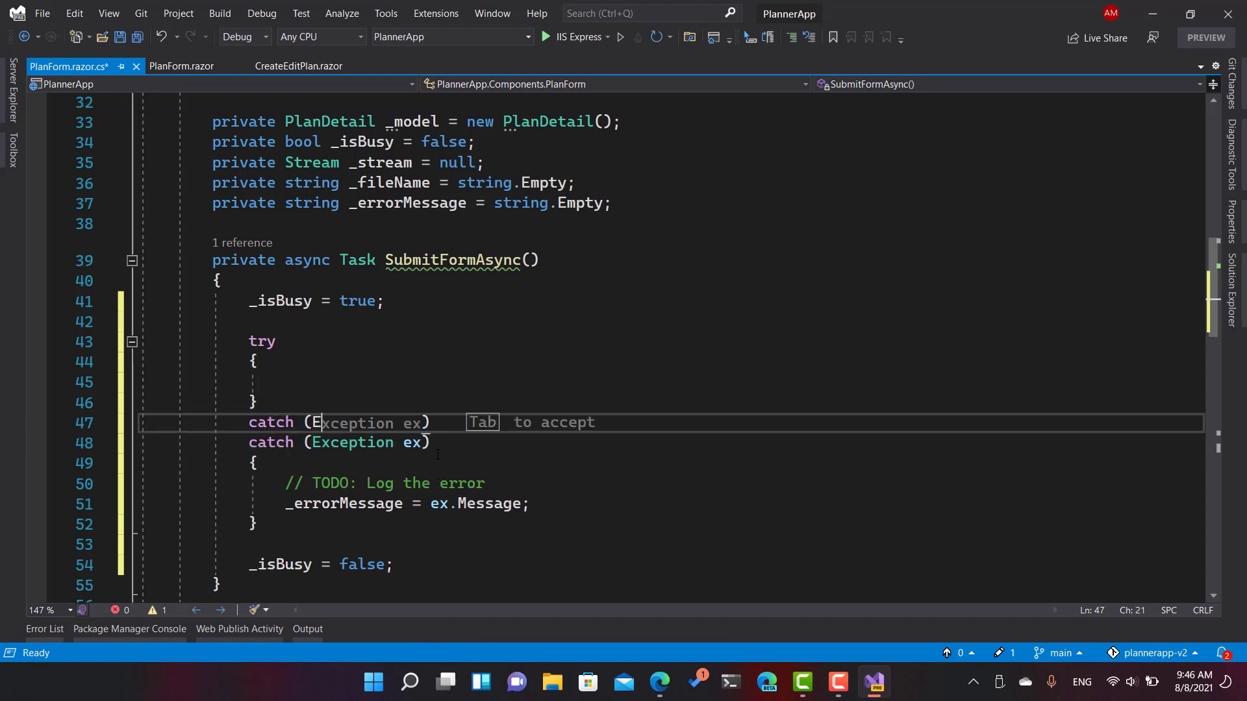
{"action": "type", "text": "A"}
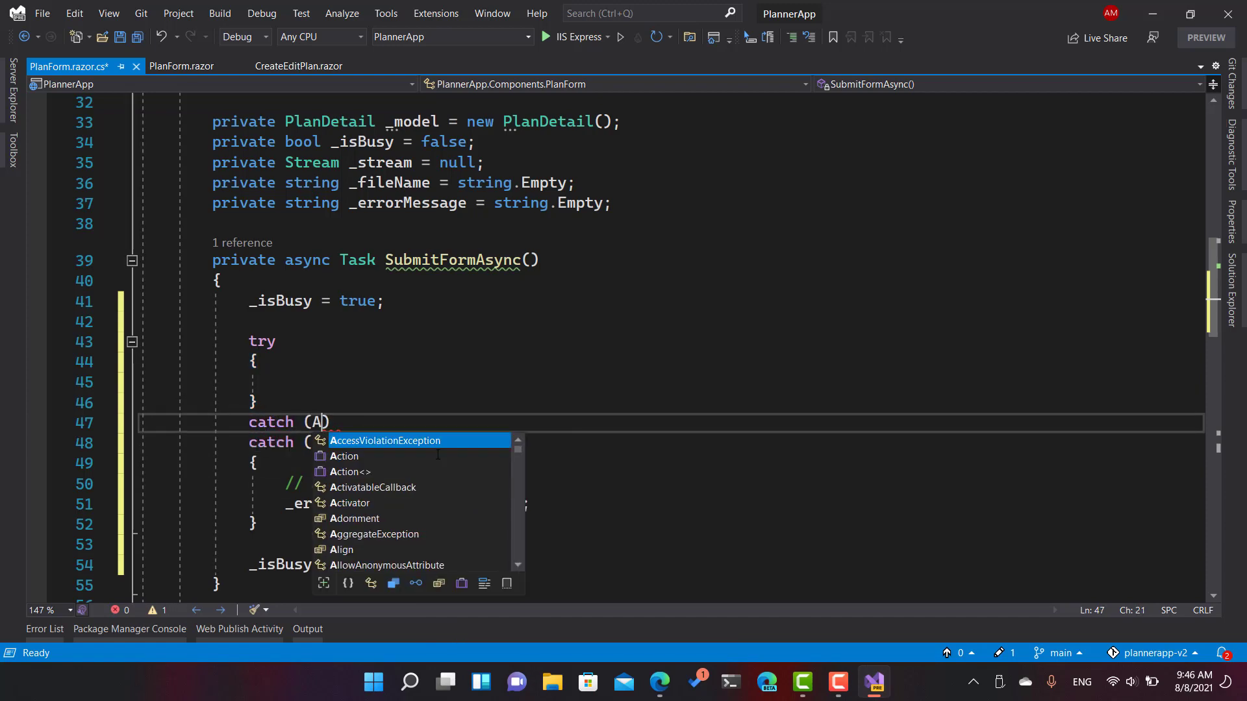
{"action": "type", "text": "piException ex"}
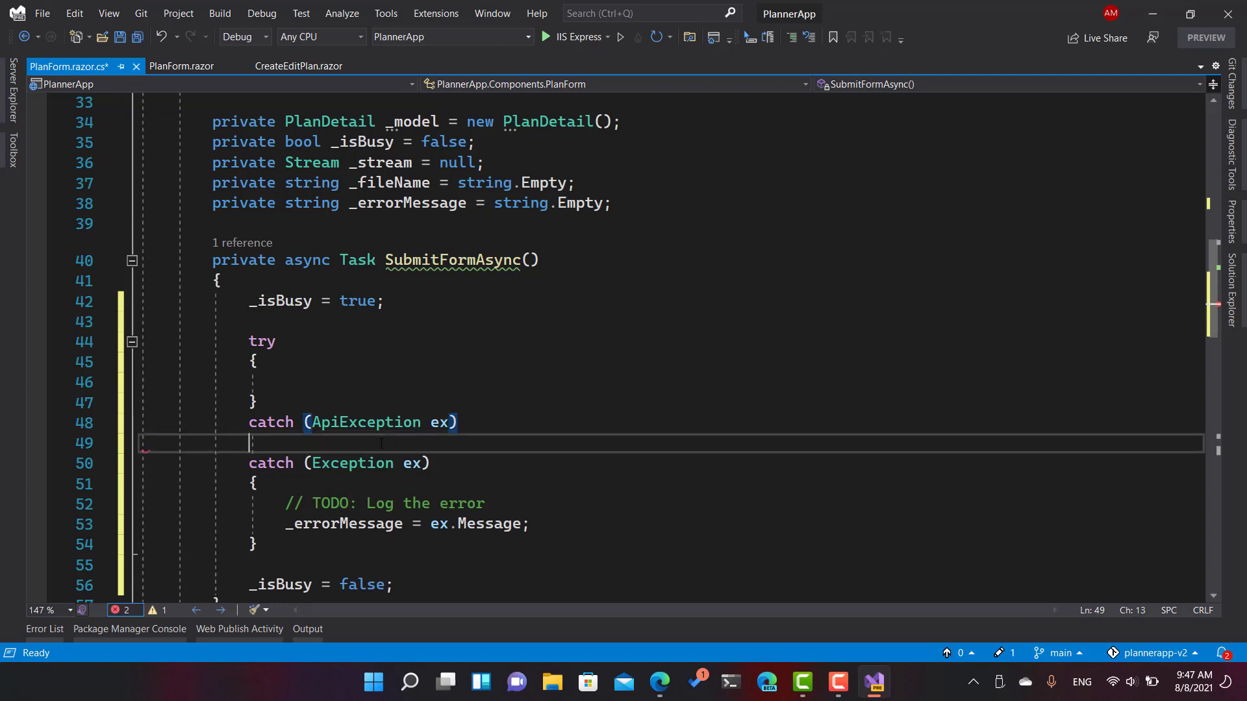
{"action": "type", "text": "_er"}
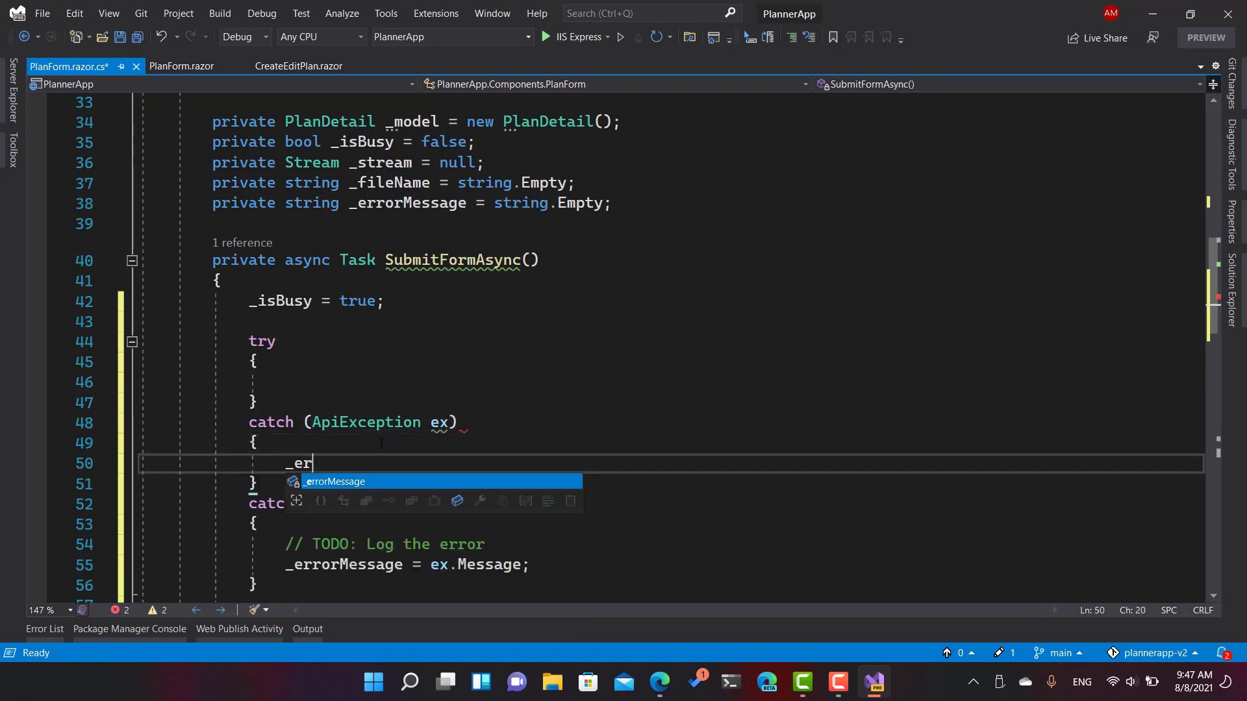
{"action": "type", "text": "rorMessage = ex.Me"}
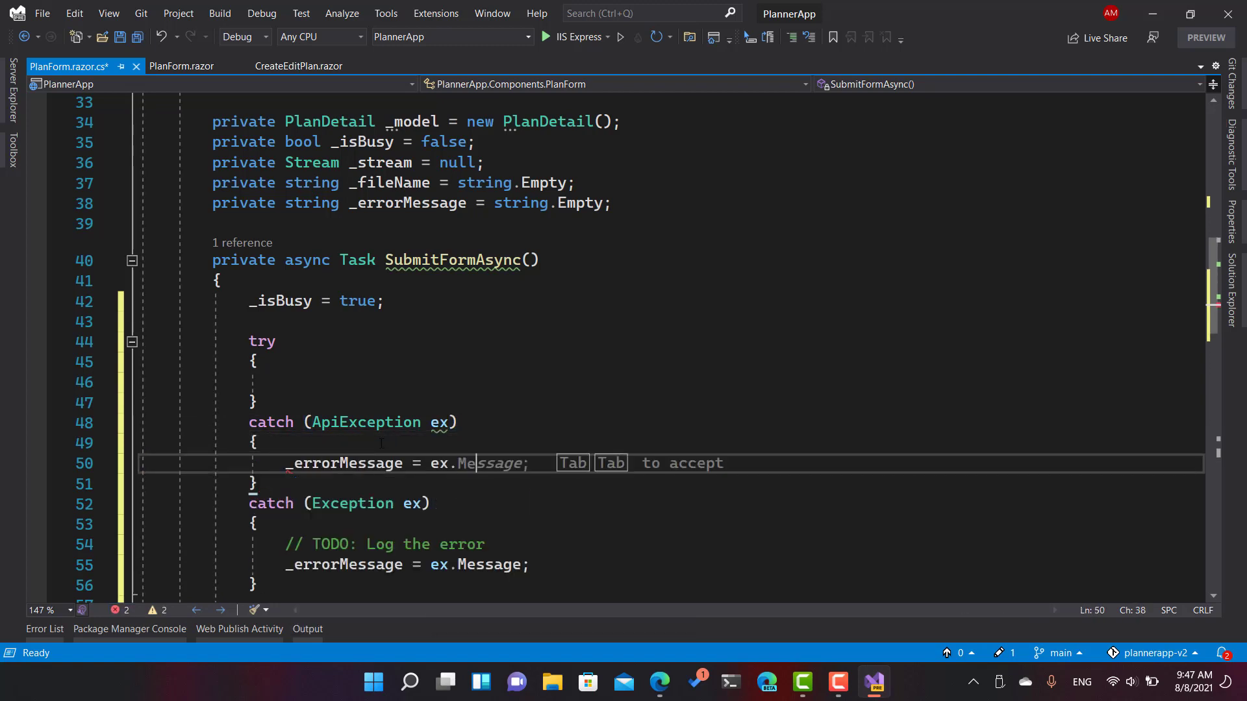
{"action": "key", "text": "Tab"}
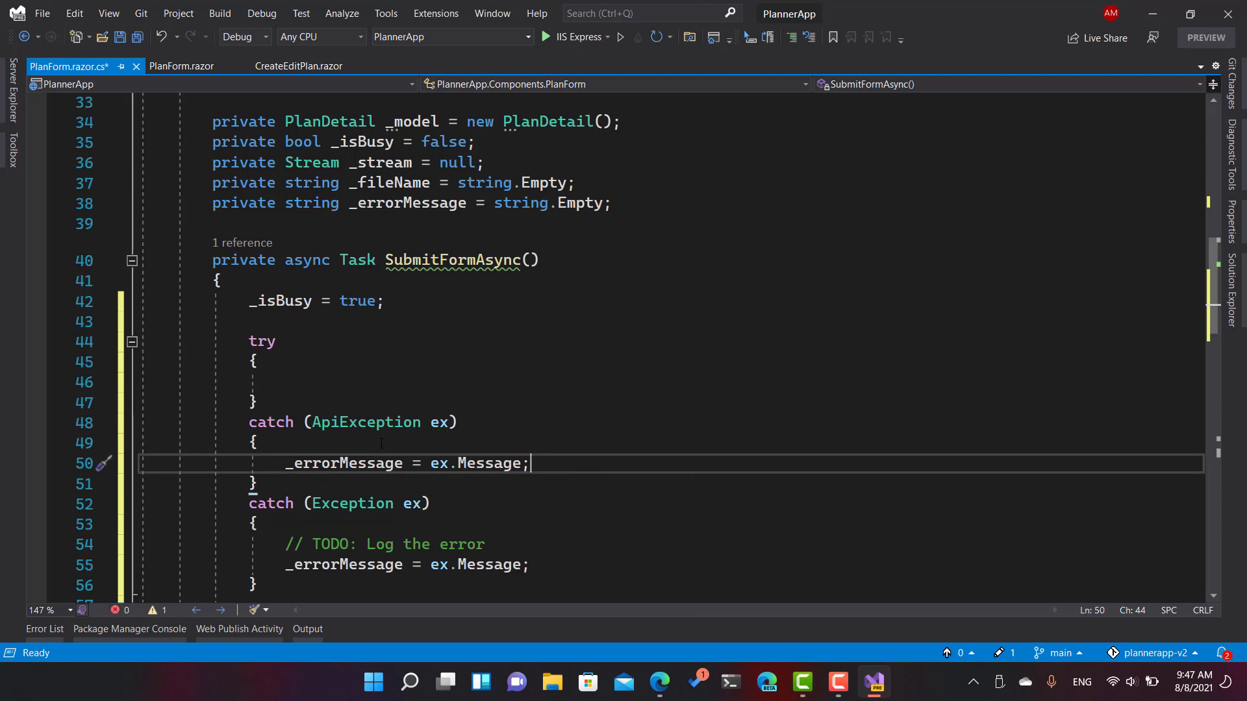
{"action": "mouse_move", "coordinate": [448, 422]}
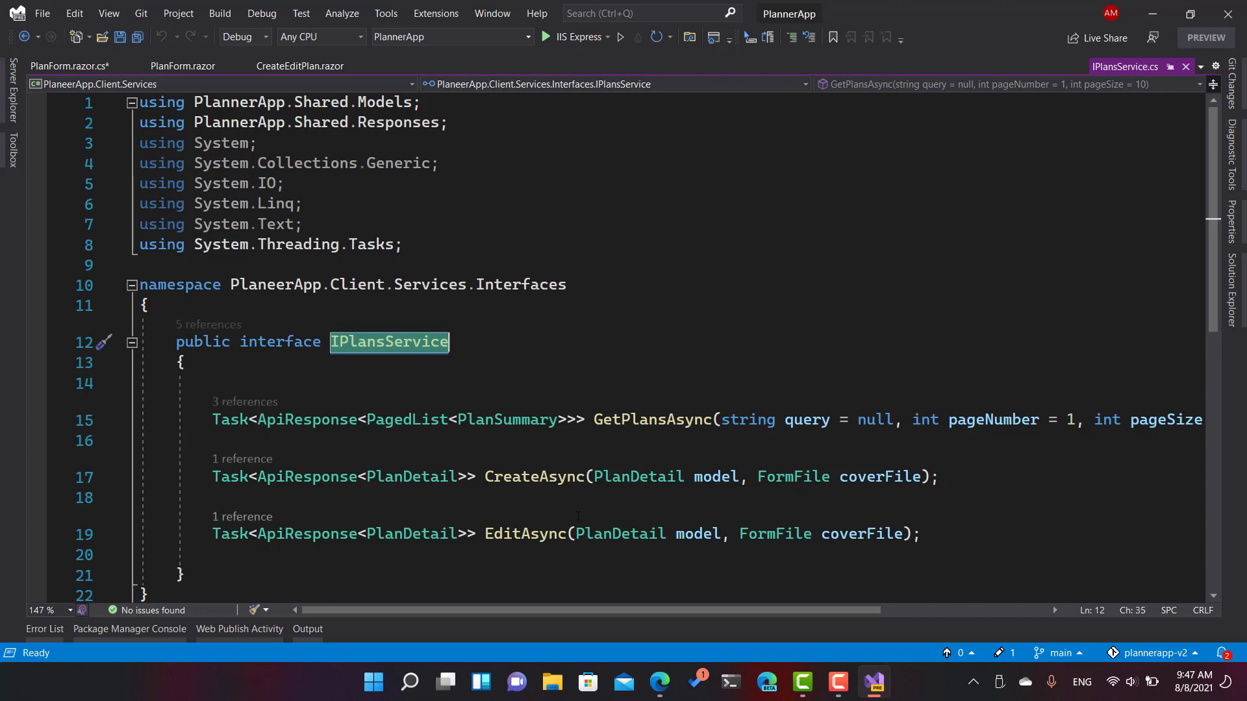
Step: Inspect HttpPlansService.CreateAsync's ApiResponse handling and its ApiException throw
{"action": "left_click", "coordinate": [532, 407]}
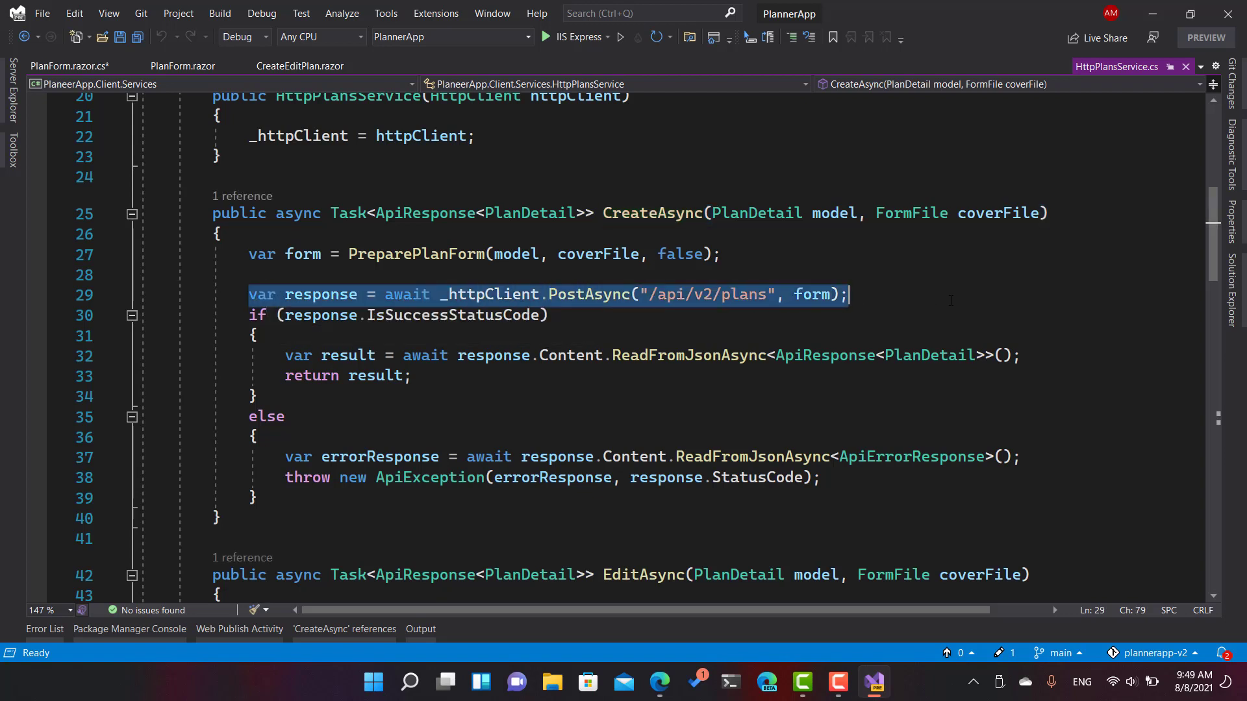
{"action": "double_click", "coordinate": [452, 314]}
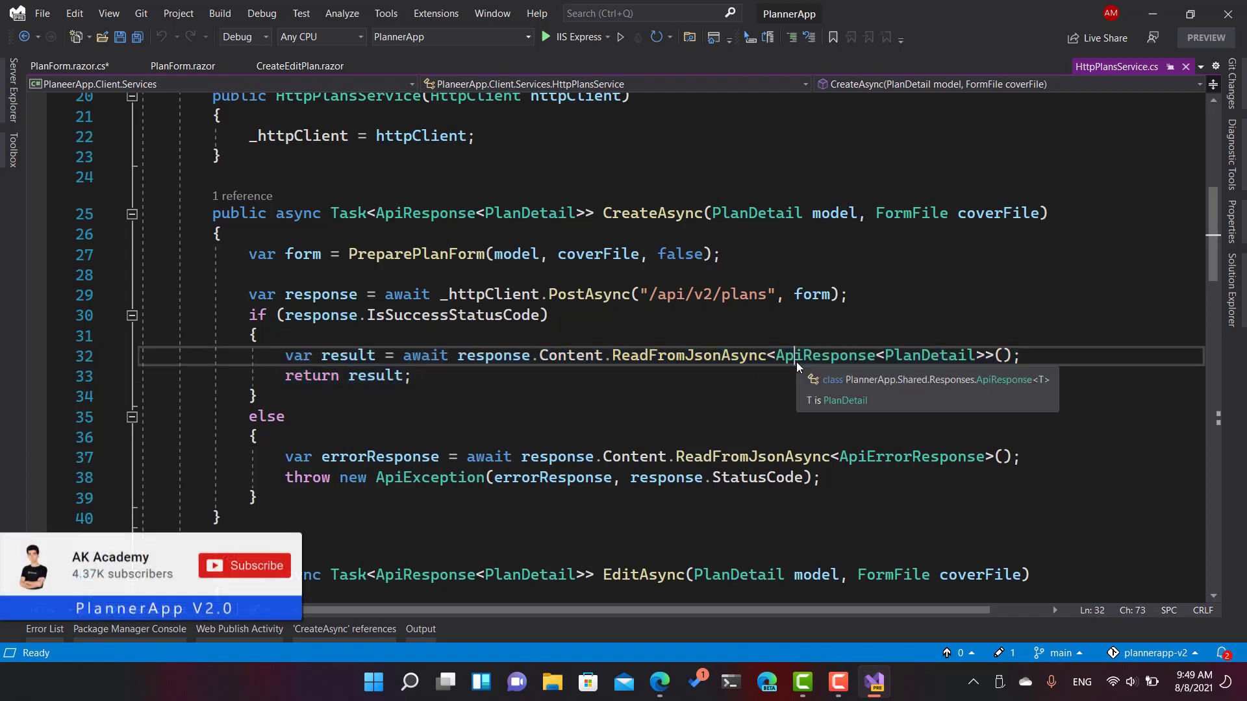
{"action": "double_click", "coordinate": [928, 356]}
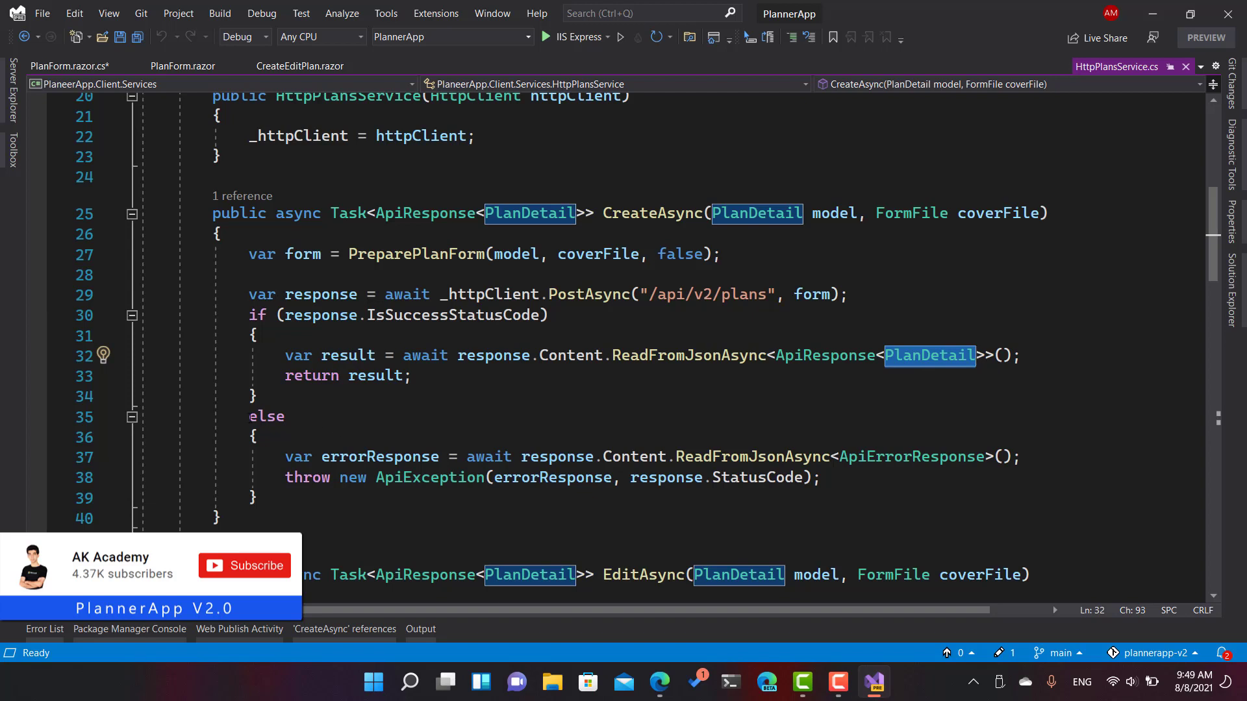
{"action": "left_click_drag", "start_coordinate": [249, 417], "coordinate": [255, 497]}
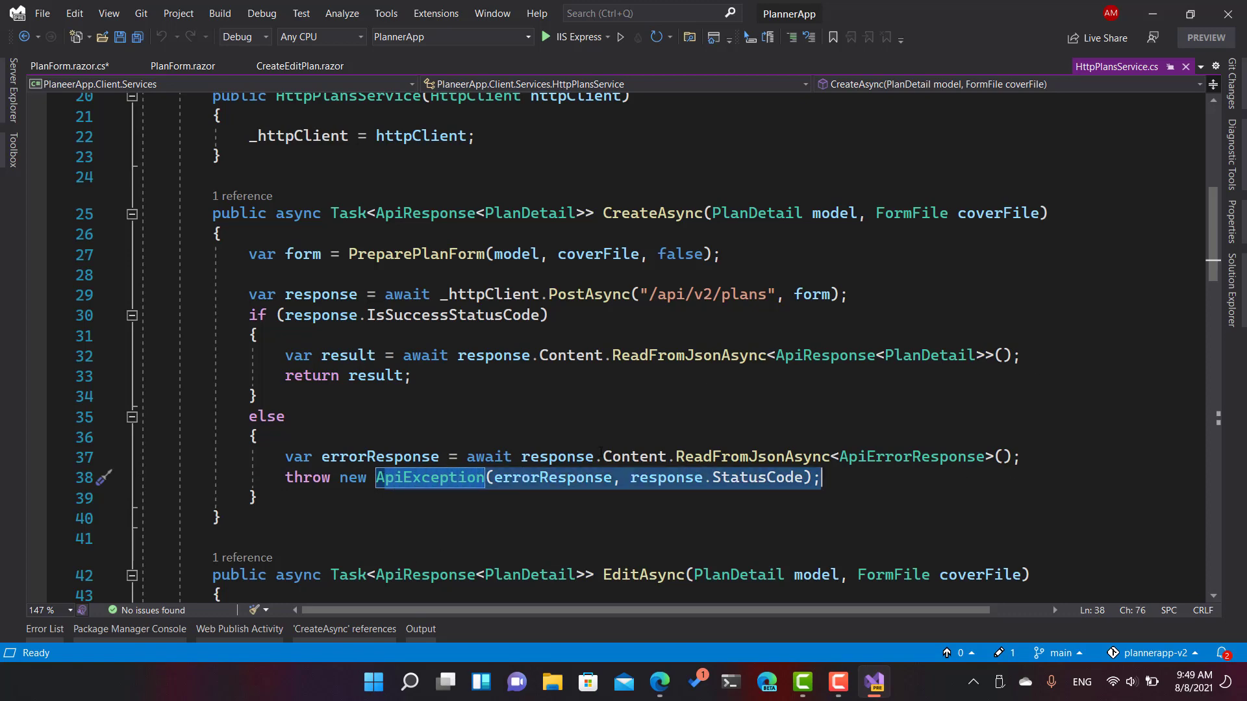
Step: Change the ApiException catch to use ex.ApiErrorResponse.Message and close ApiErrorResponse.cs
{"action": "left_click", "coordinate": [72, 66]}
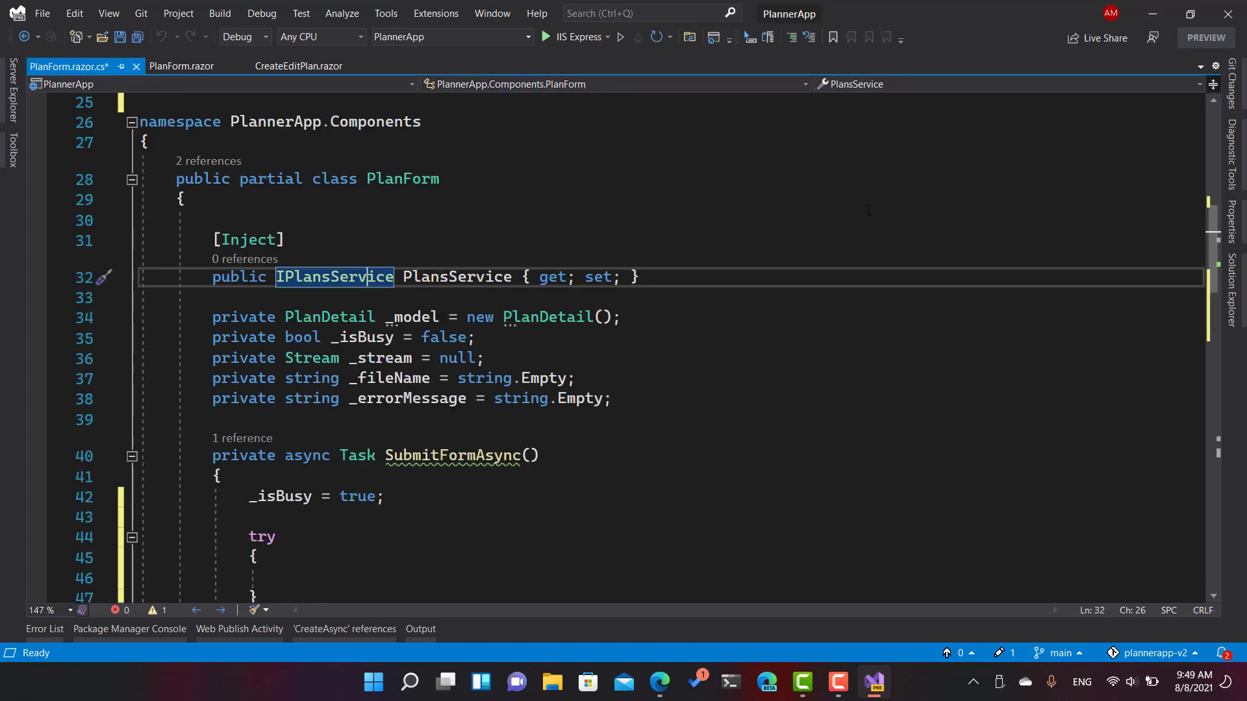
{"action": "scroll", "scroll_direction": "down", "scroll_amount": 3}
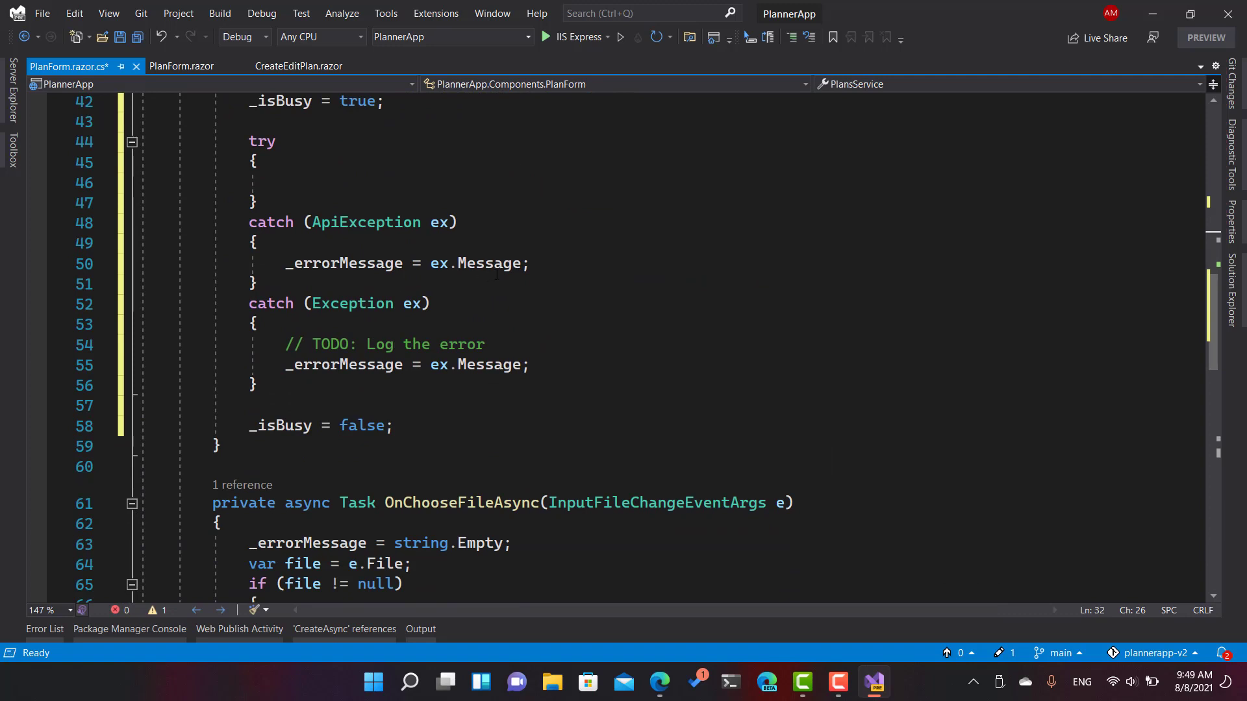
{"action": "type", "text": "E."}
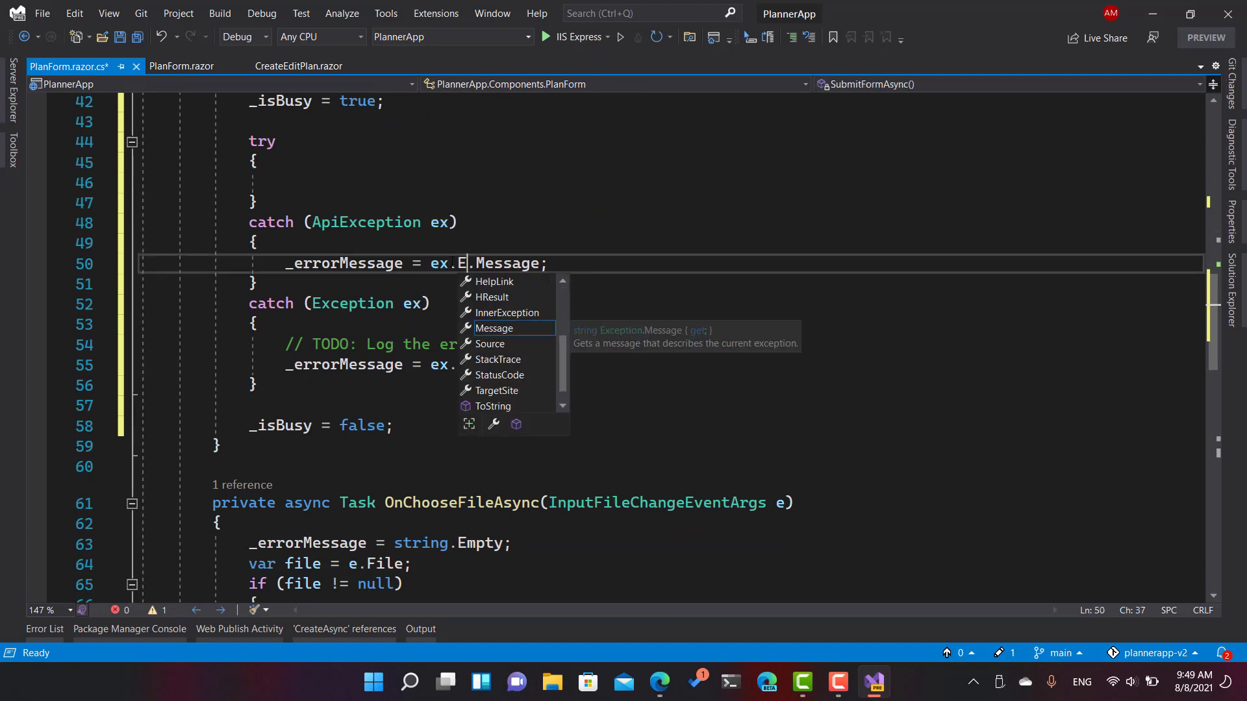
{"action": "type", "text": "ApiErrorResponse"}
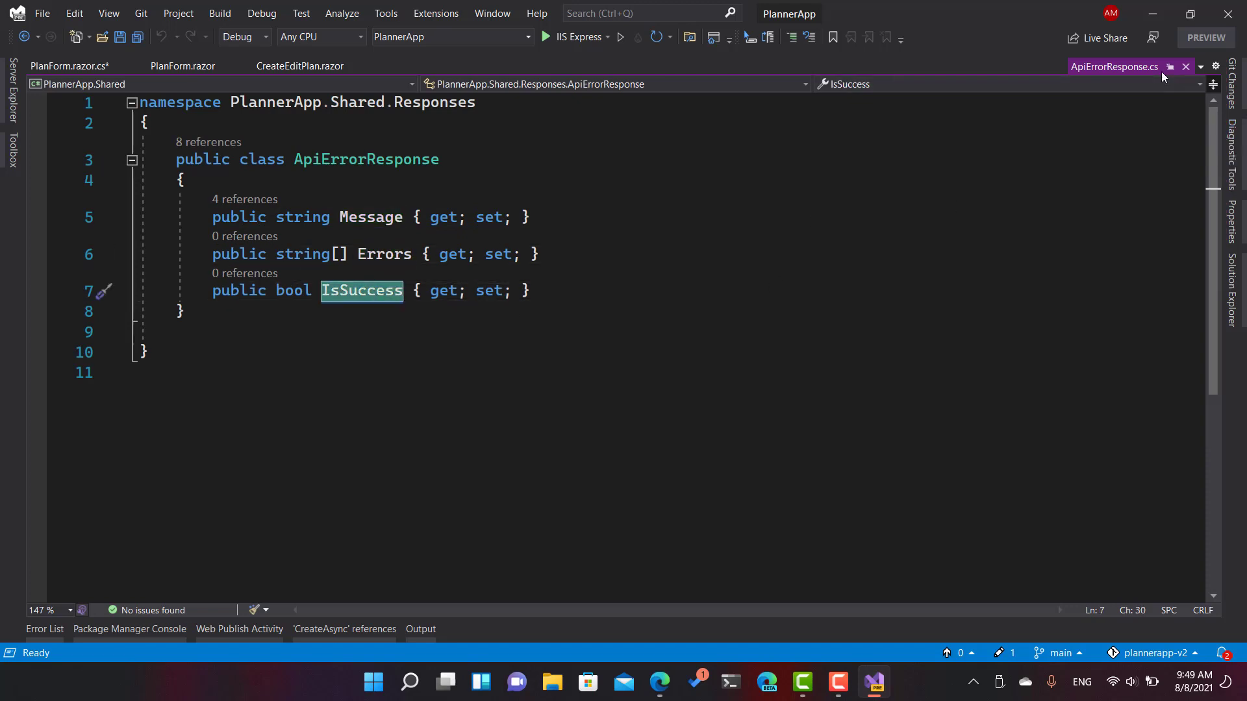
{"action": "left_click", "coordinate": [64, 66]}
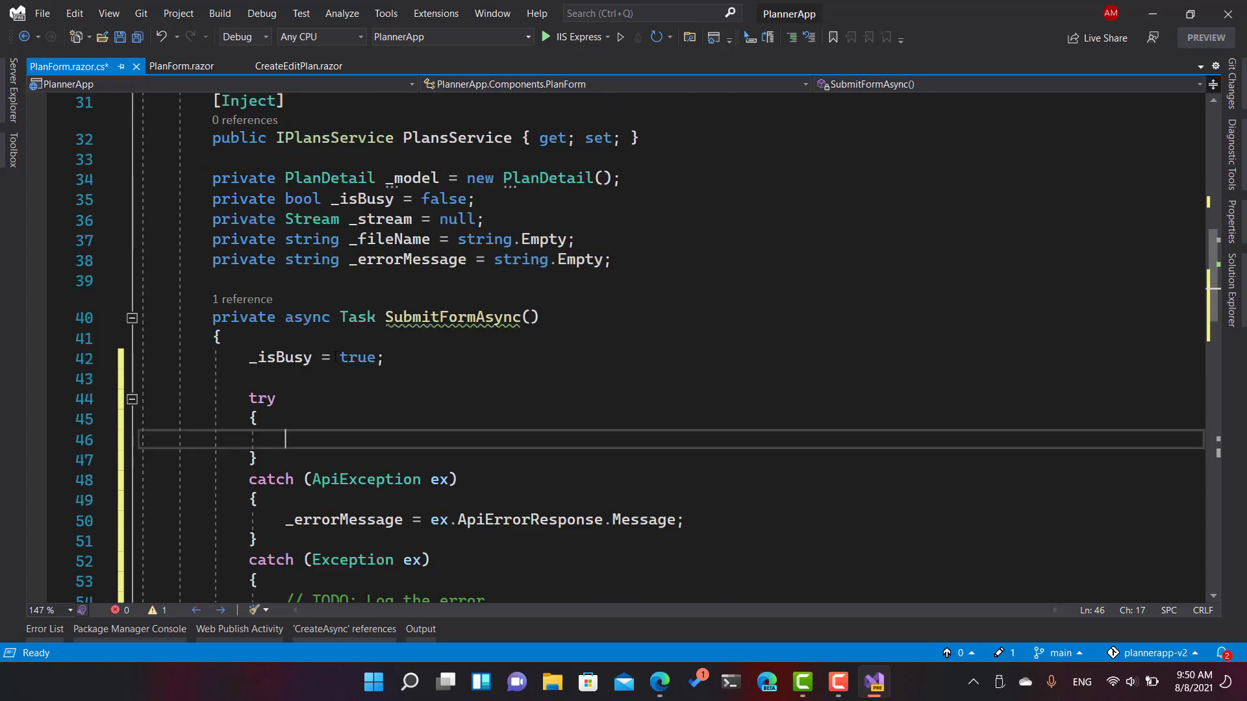
Step: Call CreateAsync with a formFile and add an if (_stream != null) check in the try block
{"action": "scroll", "scroll_direction": "down", "scroll_amount": 3}
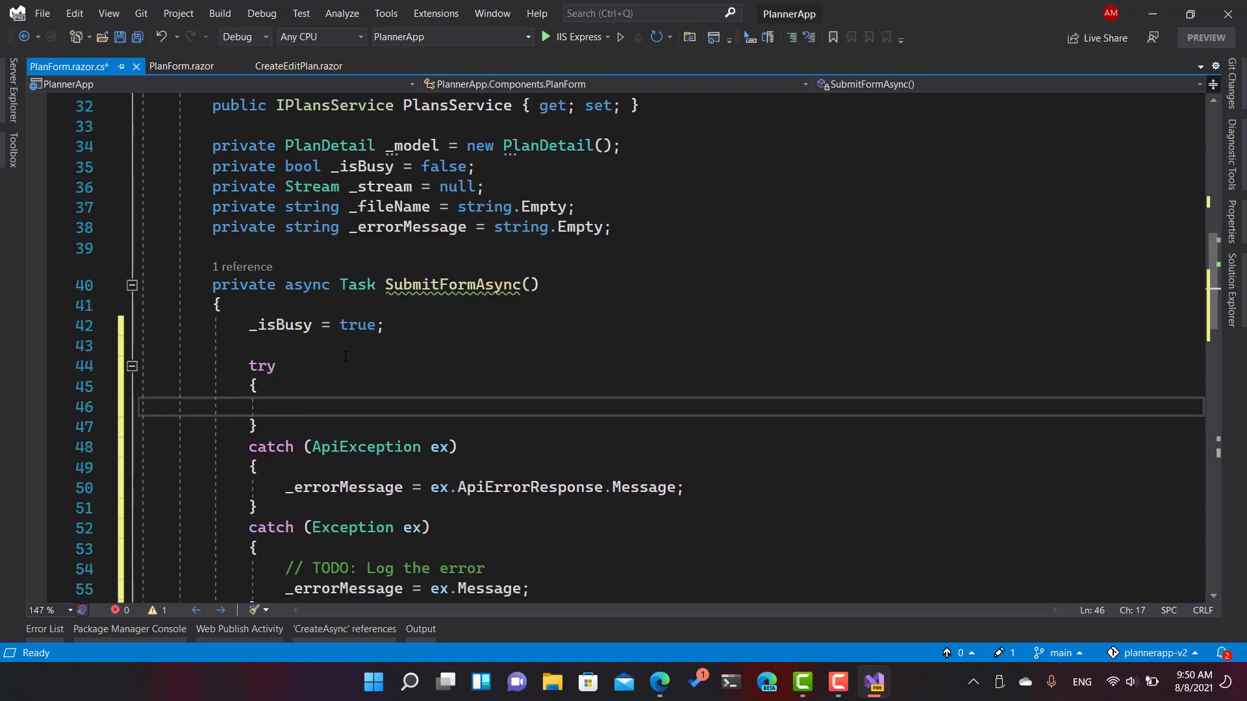
{"action": "type", "text": "var result = await PlansService.CreateAsync(_model,"}
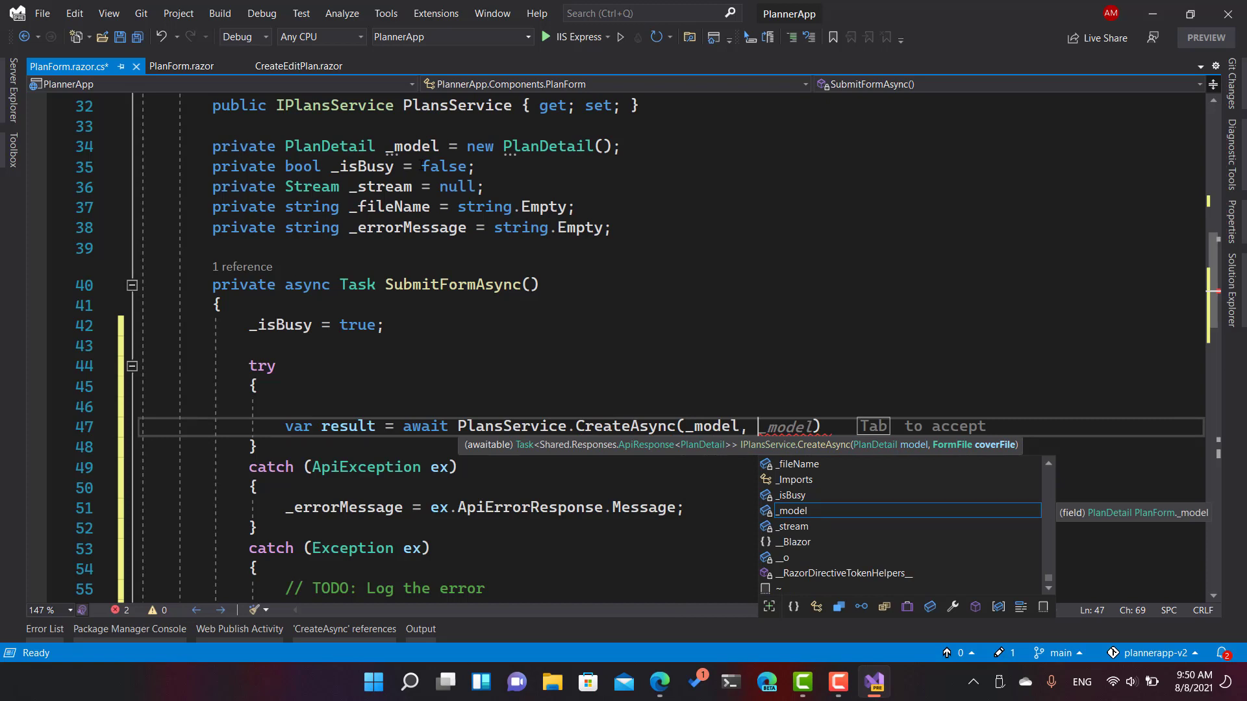
{"action": "type", "text": "formFile"}
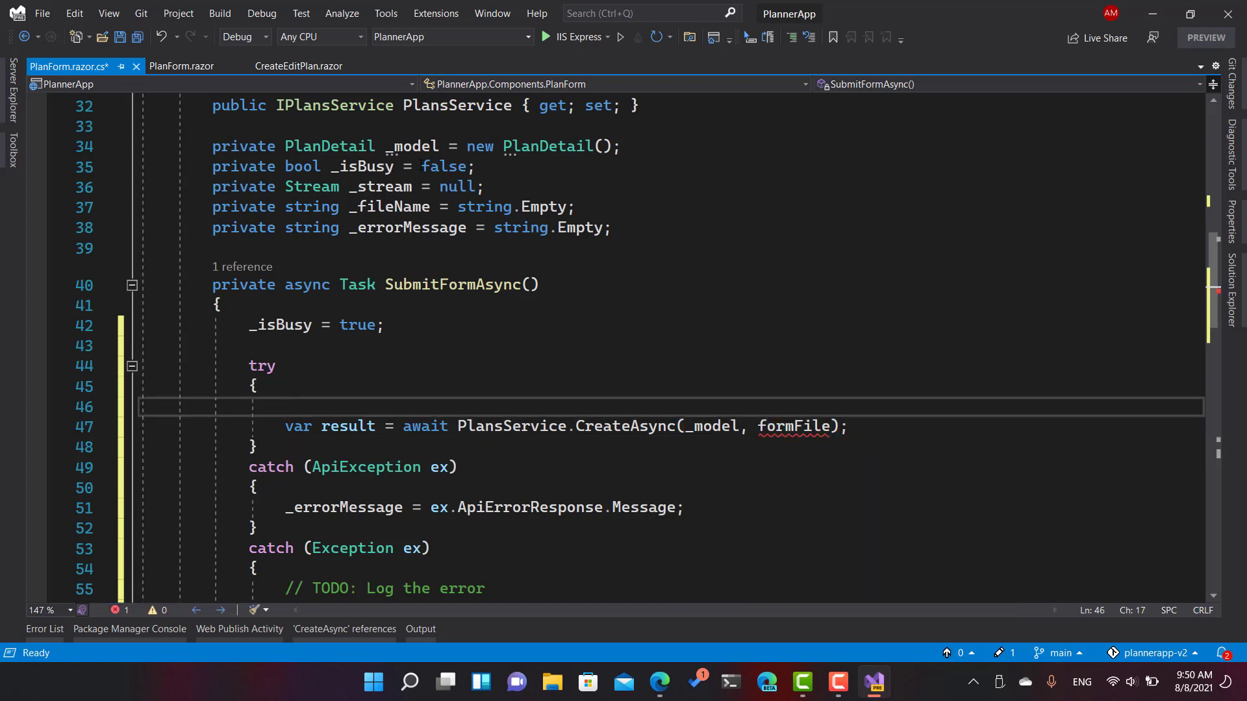
{"action": "type", "text": "if ("}
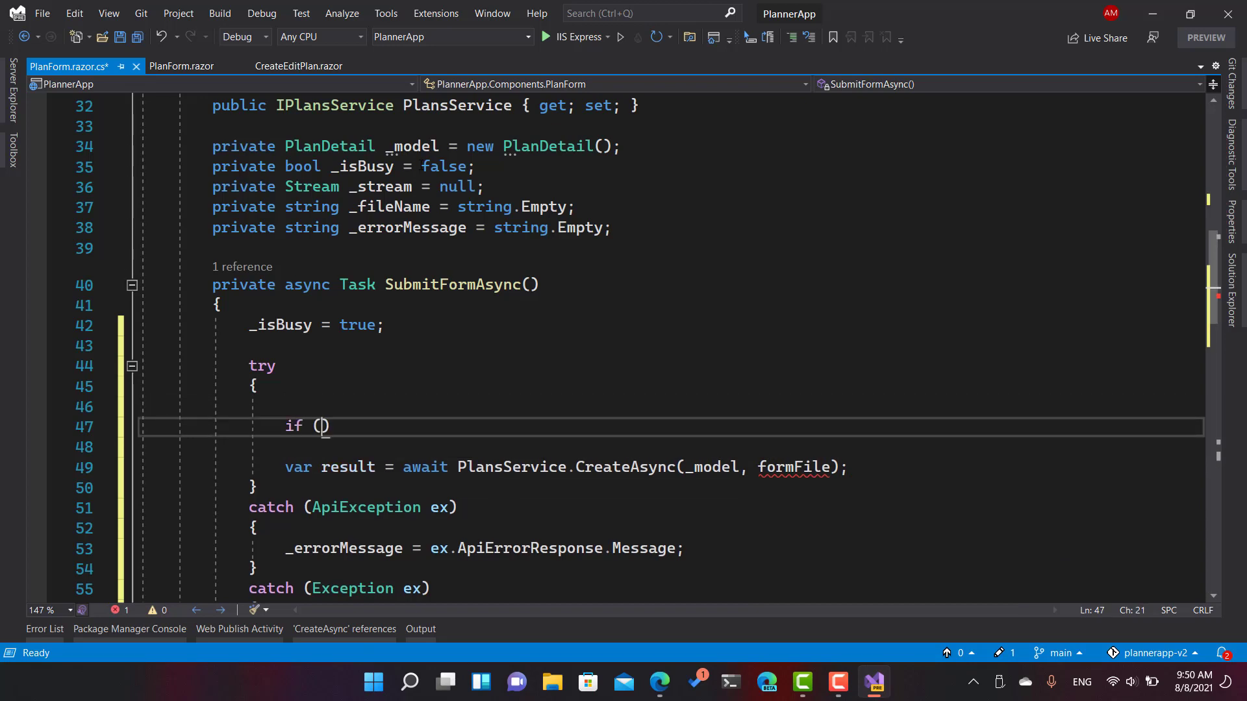
{"action": "type", "text": "_stream !"}
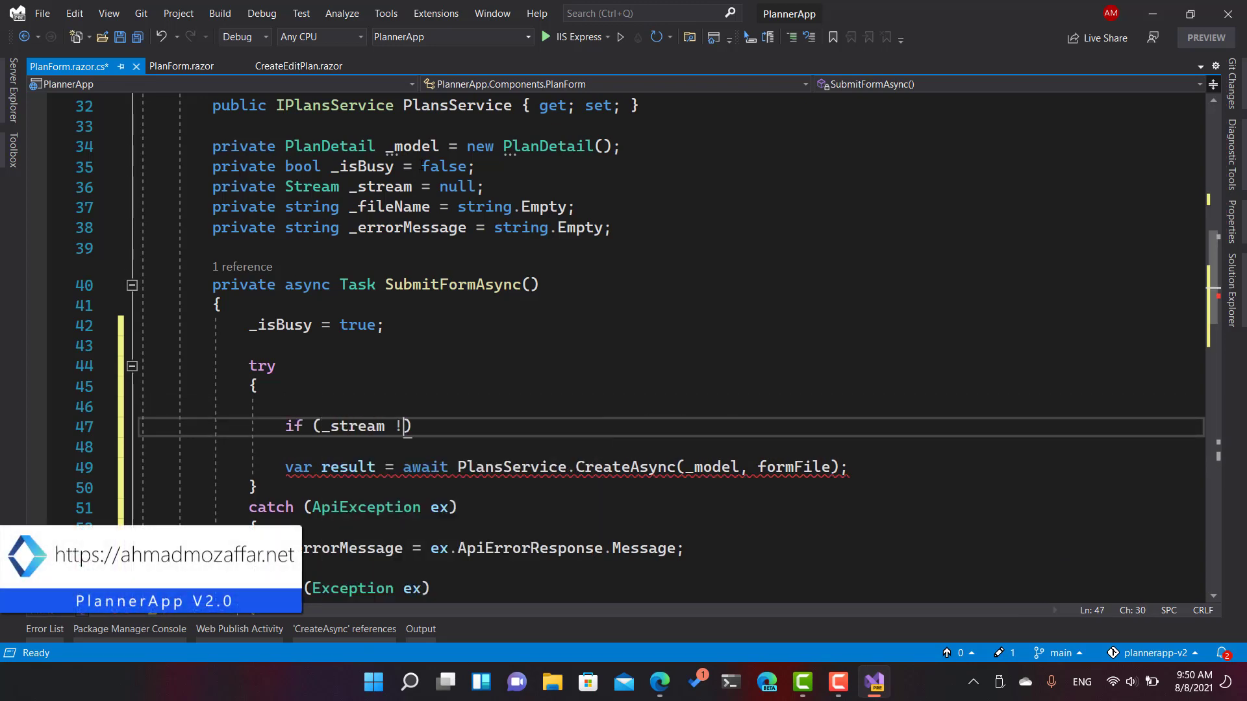
{"action": "type", "text": "= null"}
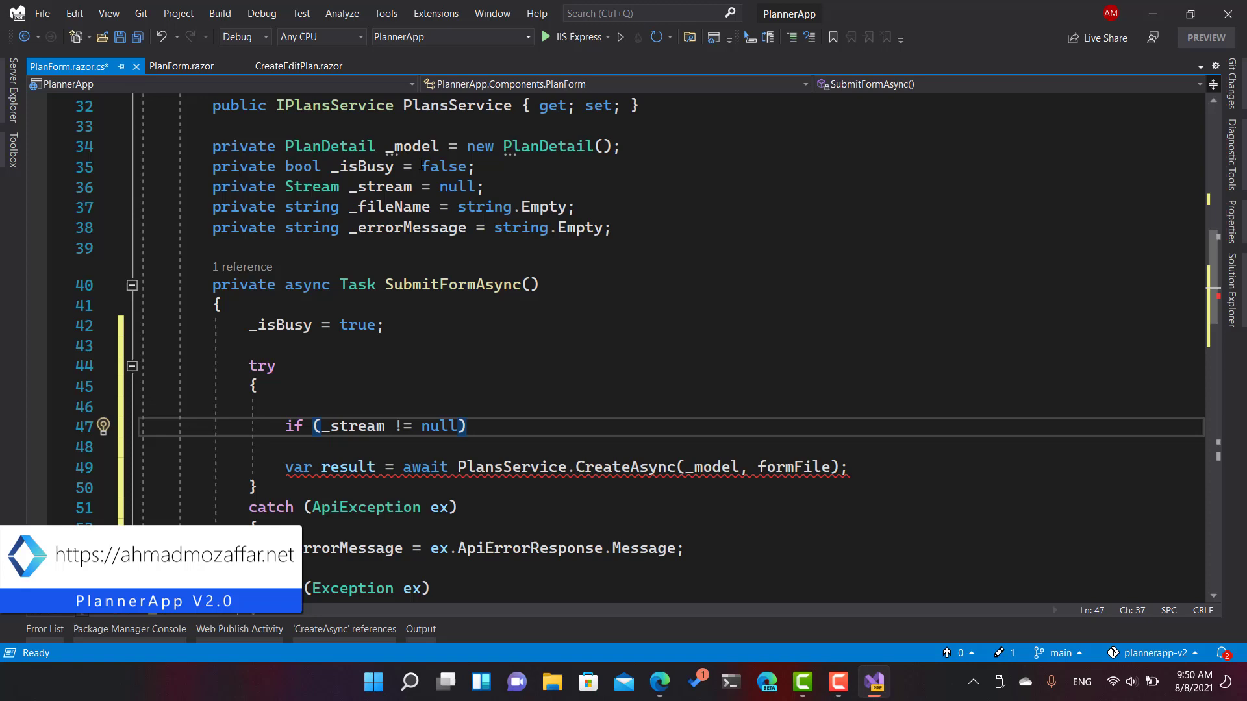
{"action": "key", "text": "enter"}
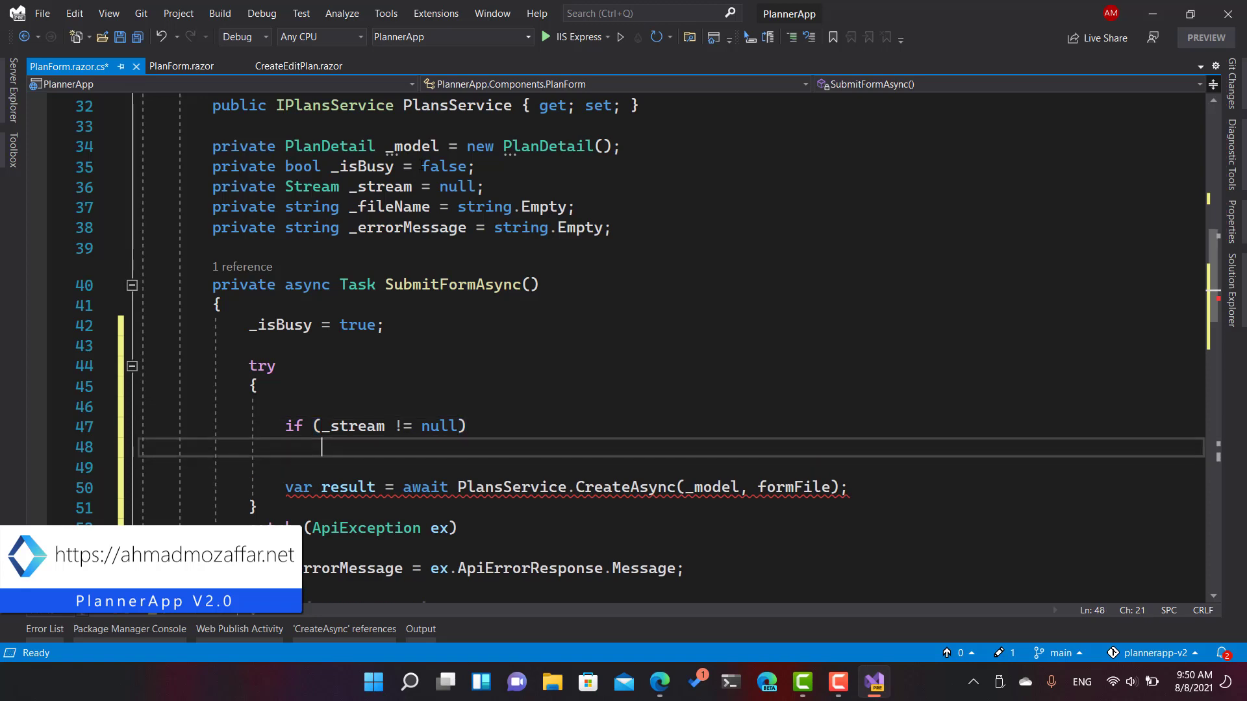
Step: Declare FormFile formFile = null and build new FormFile(_stream, _fileName) when a stream exists
{"action": "type", "text": "FormFile"}
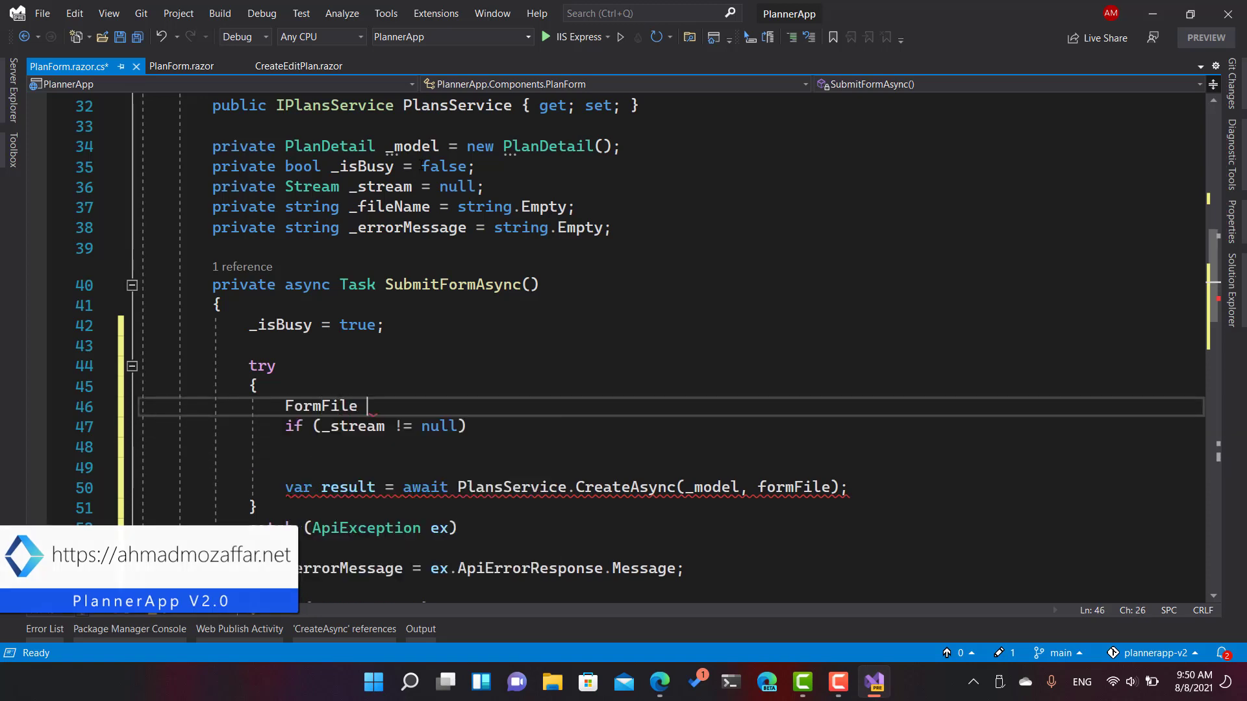
{"action": "type", "text": "formfile ="}
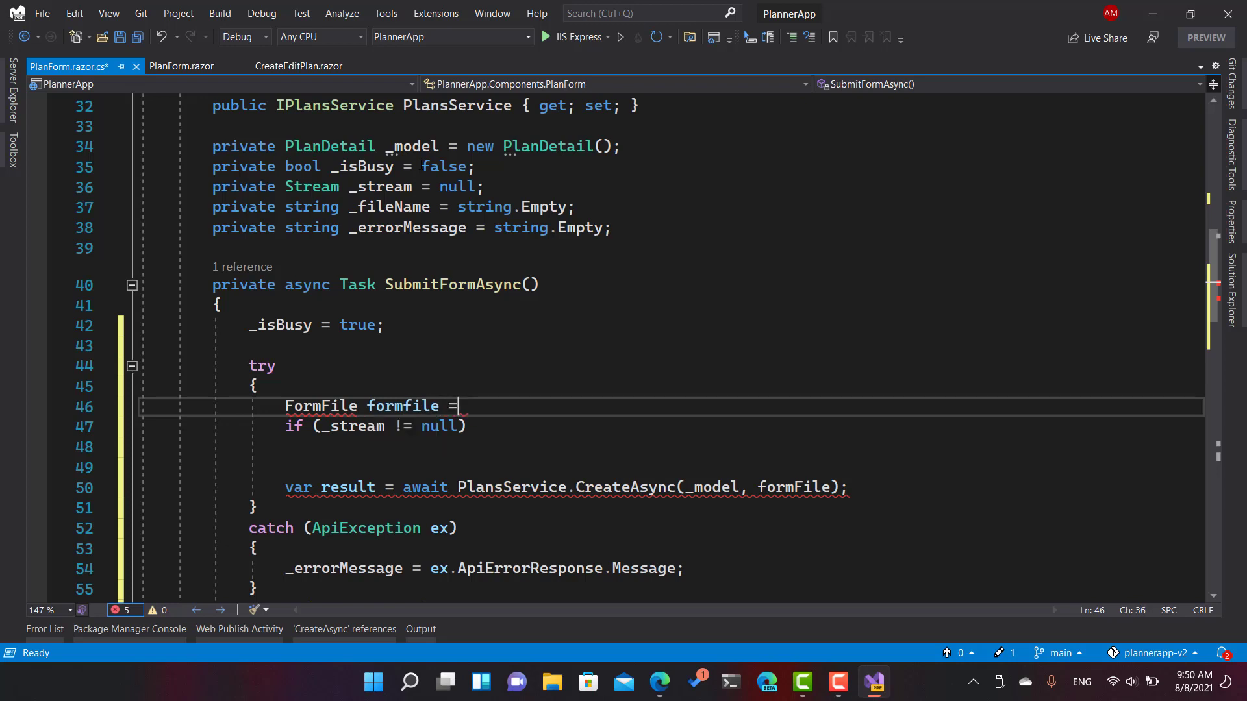
{"action": "type", "text": "null;"}
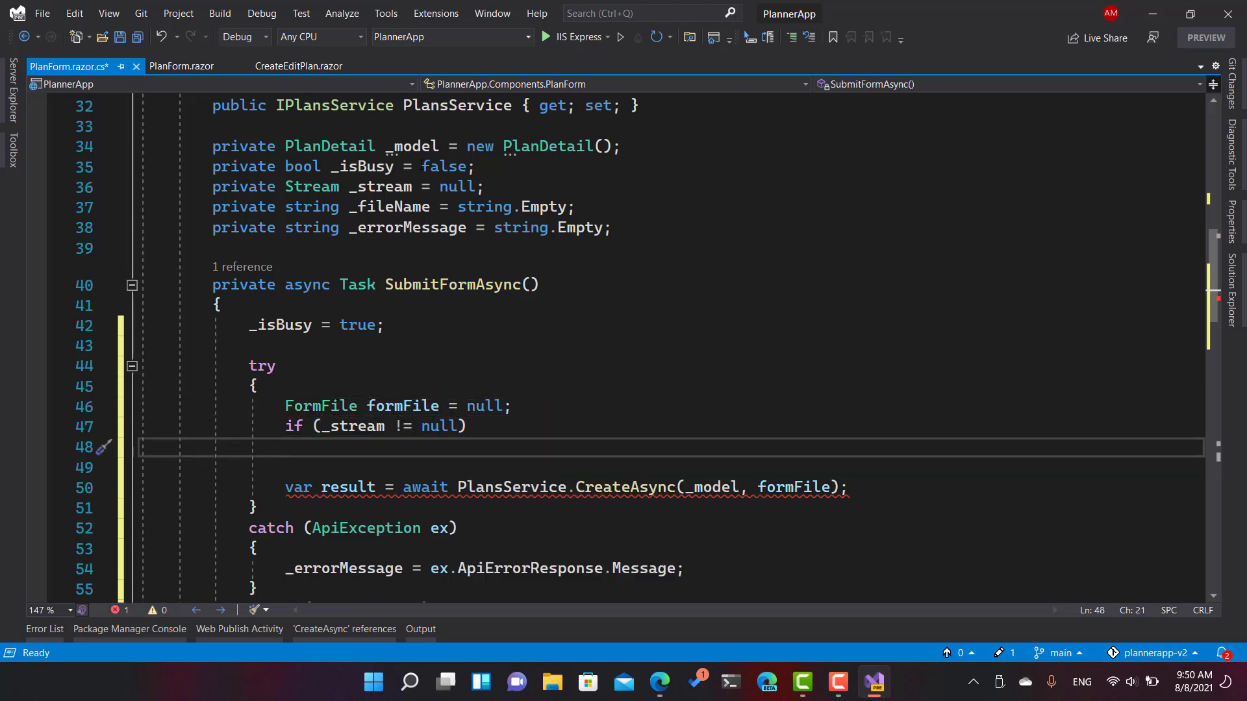
{"action": "type", "text": "formf"}
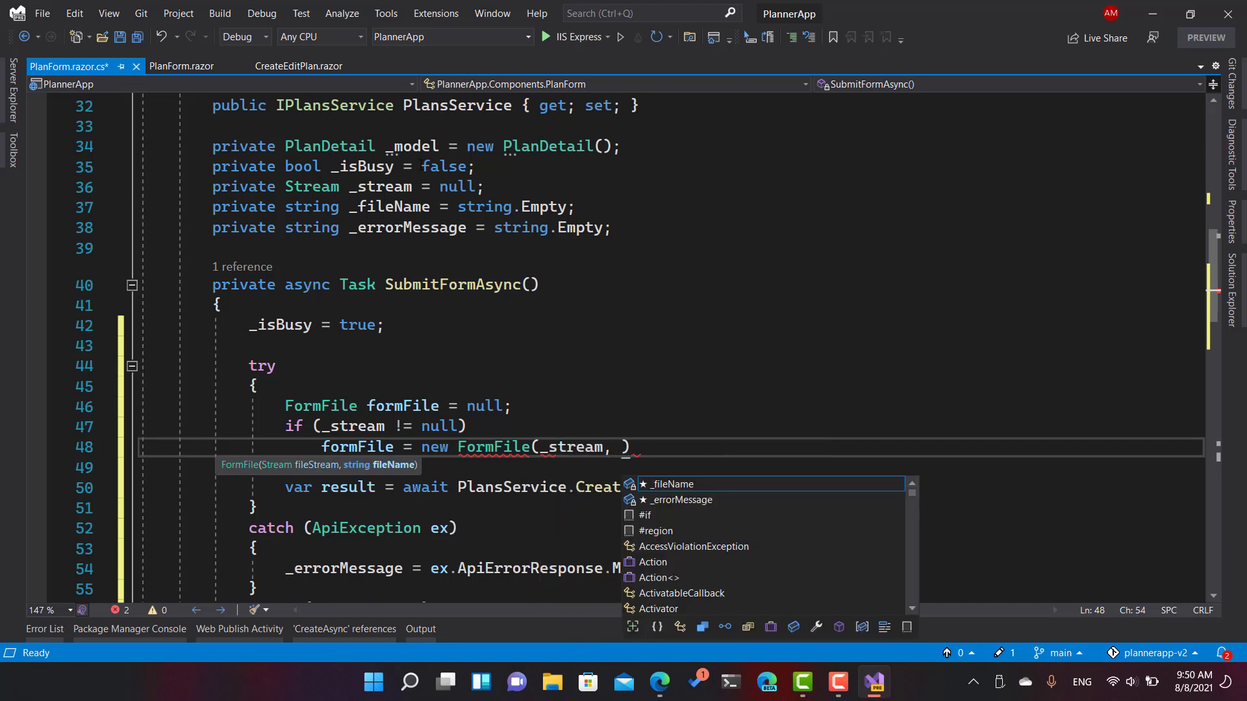
{"action": "type", "text": "_fileName"}
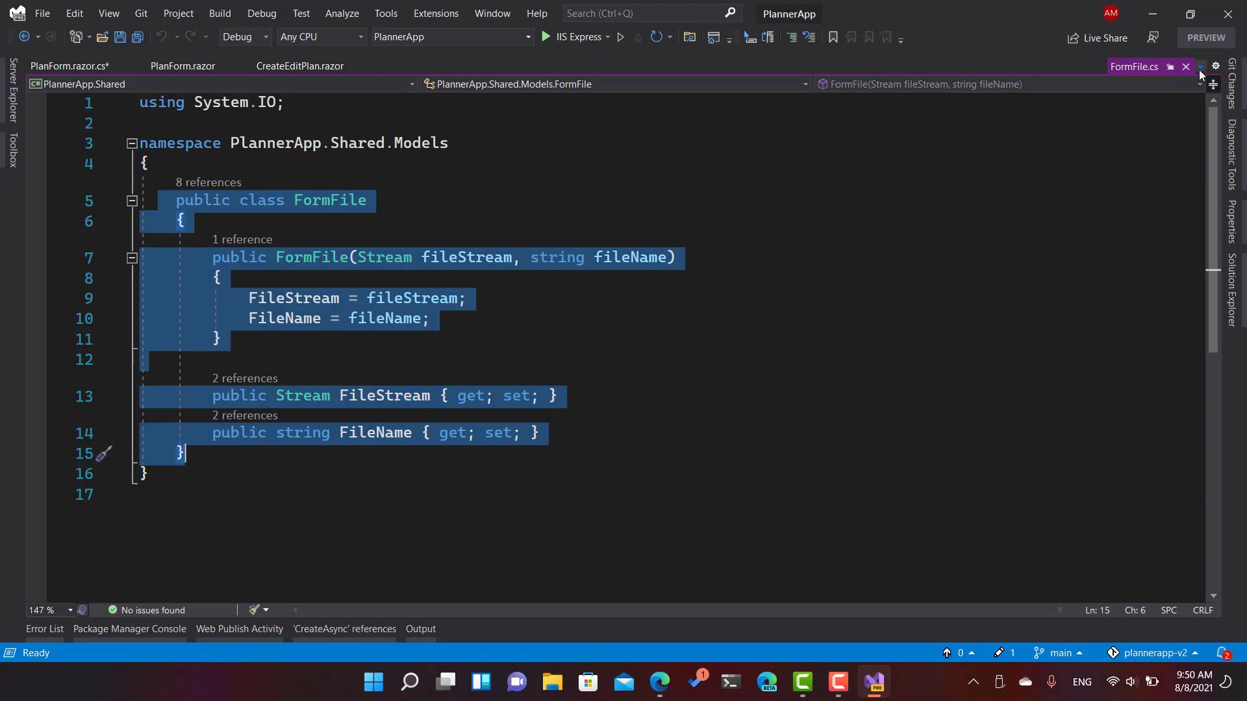
Step: Close FormFile.cs, tidy SubmitFormAsync's result check and add a line below the PlansService property
{"action": "left_click", "coordinate": [70, 67]}
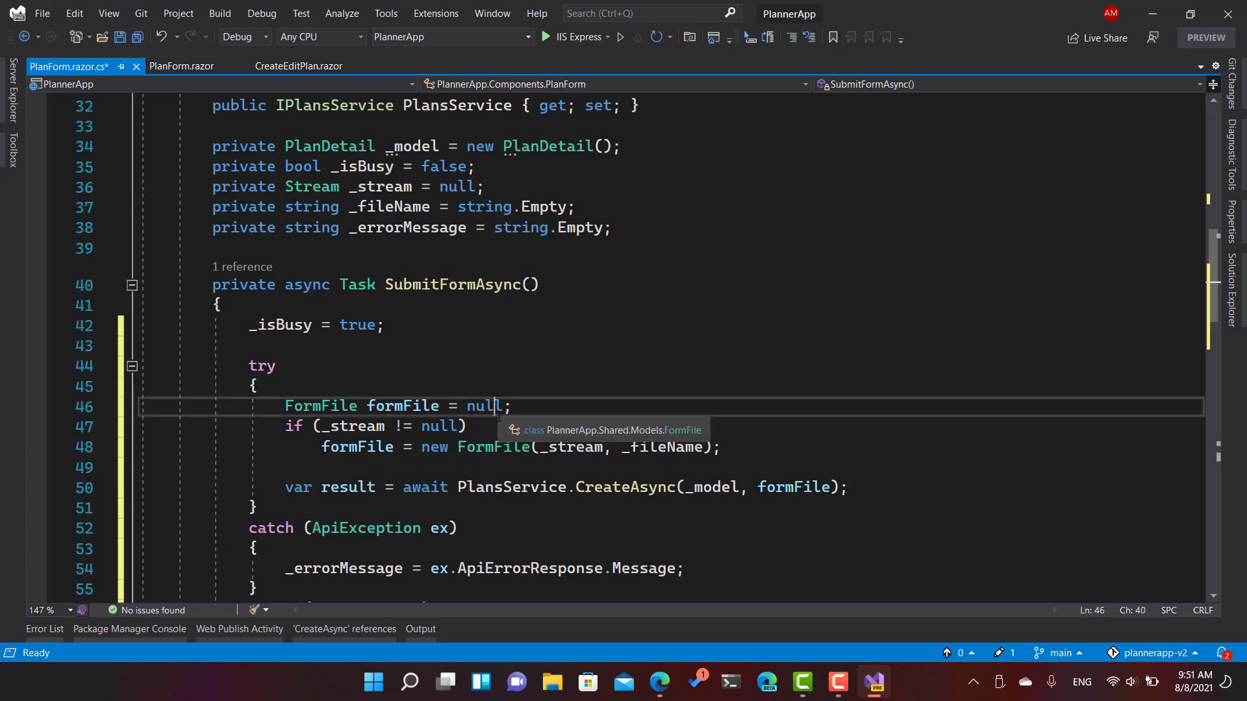
{"action": "type", "text": "if (result != null)"}
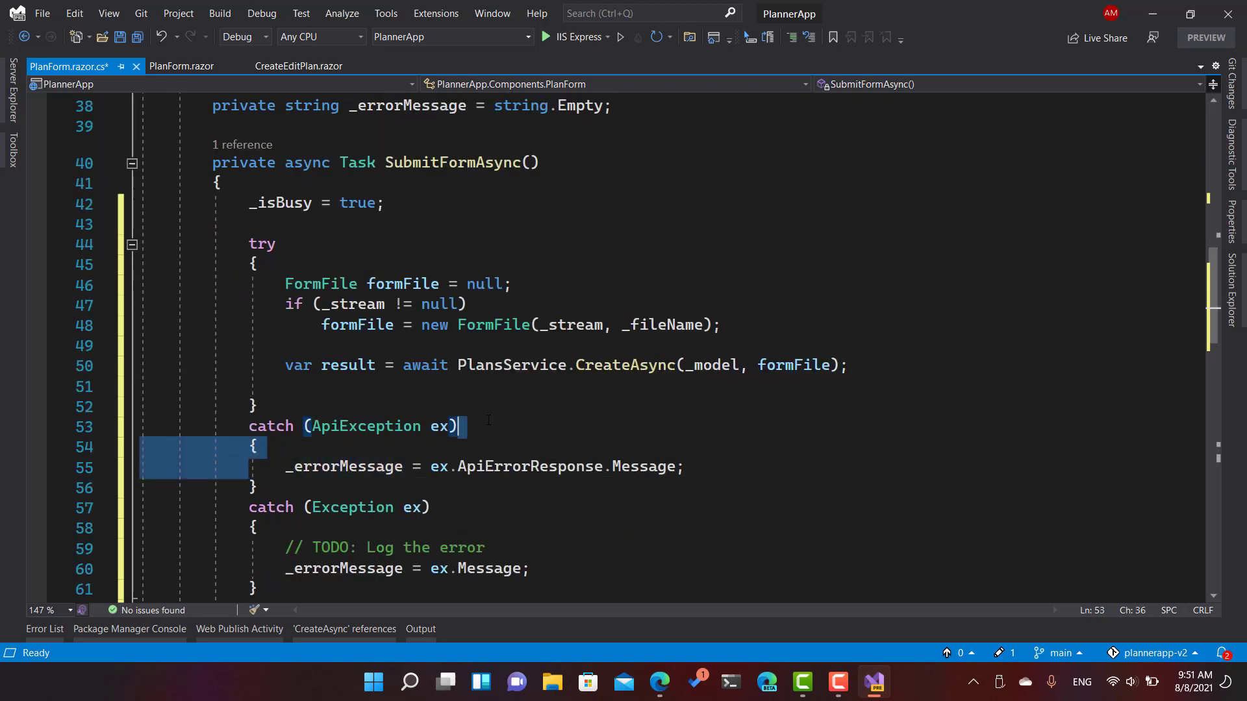
{"action": "type", "text": "//"}
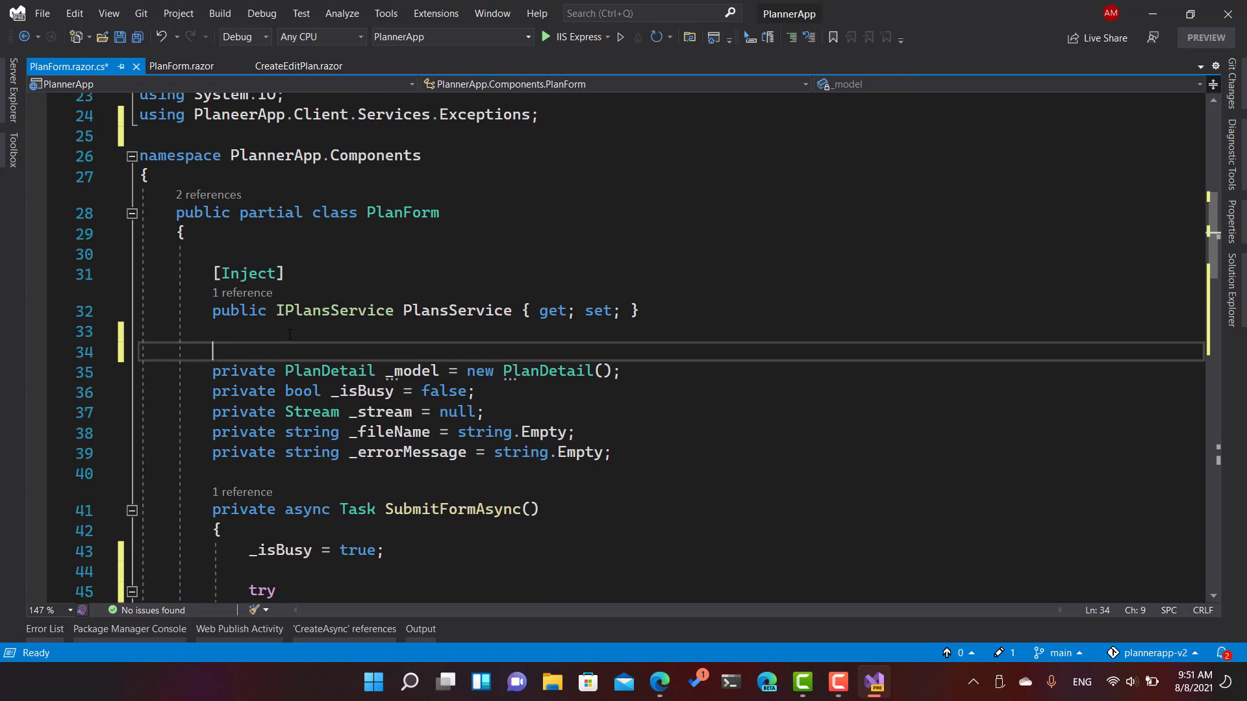
Step: Inject a public NavigationManager property named Navigation into PlanForm
{"action": "type", "text": "[Inject]"}
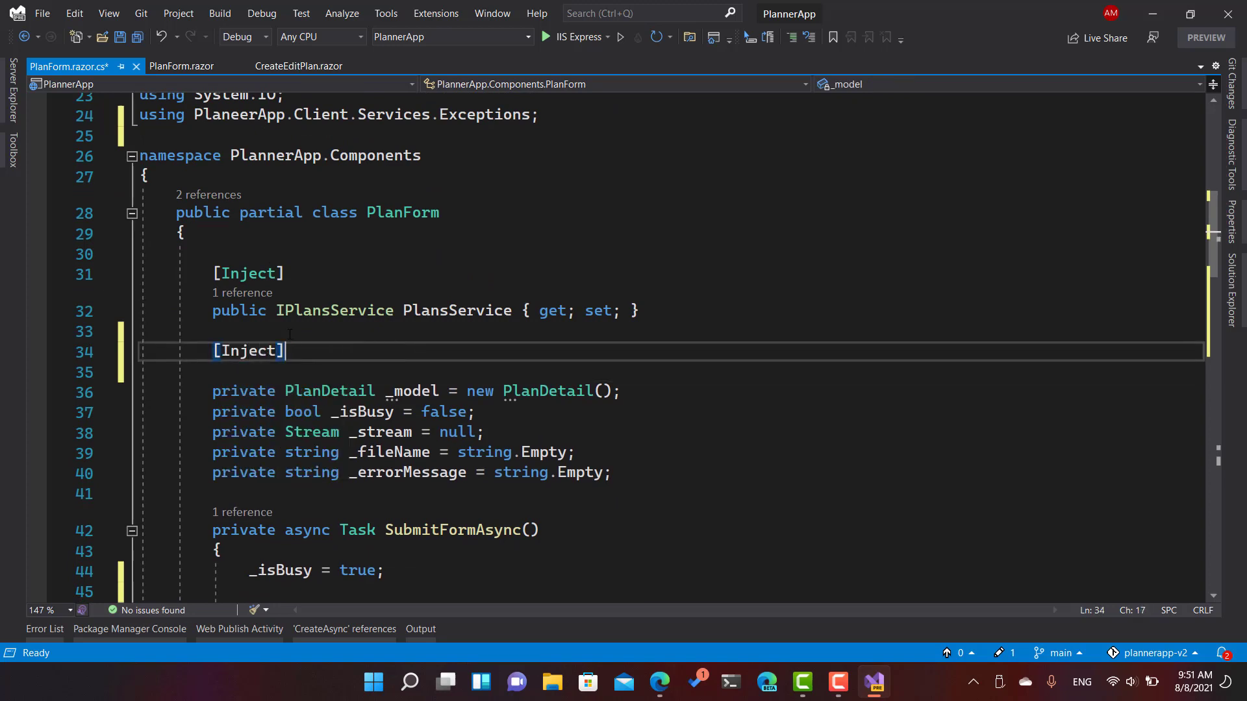
{"action": "type", "text": "public NavigationManager Na"}
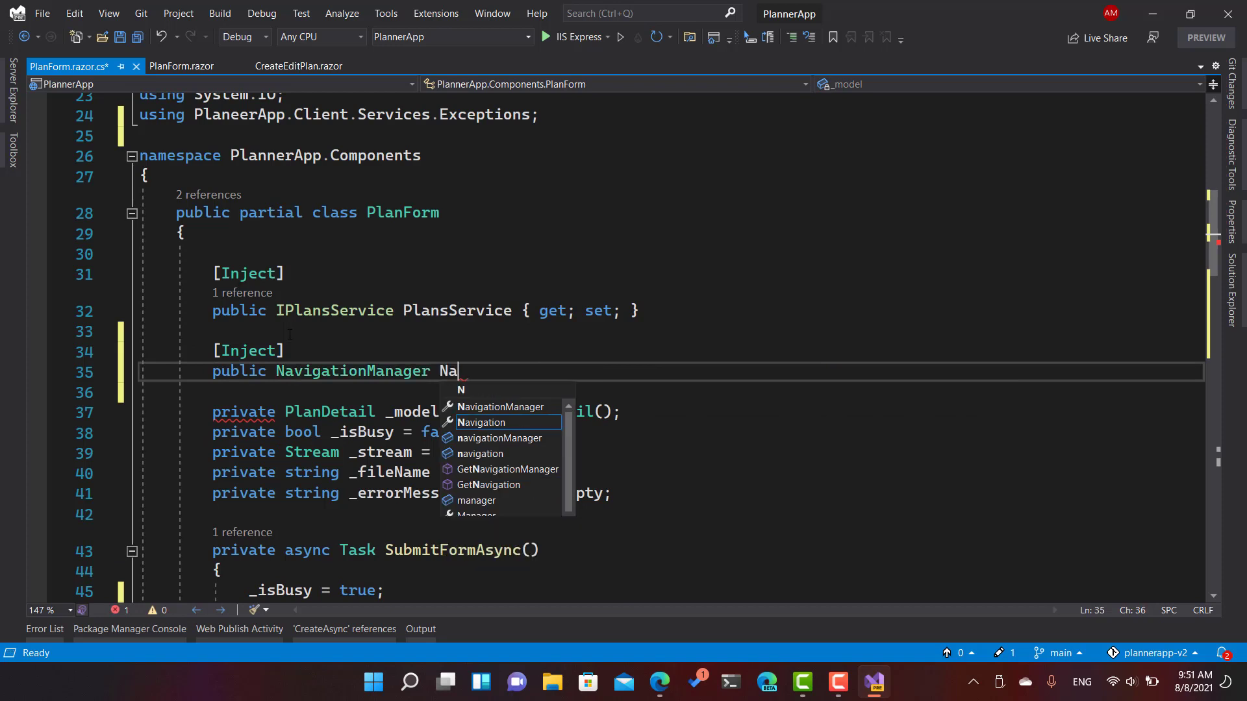
{"action": "type", "text": "vigation P"}
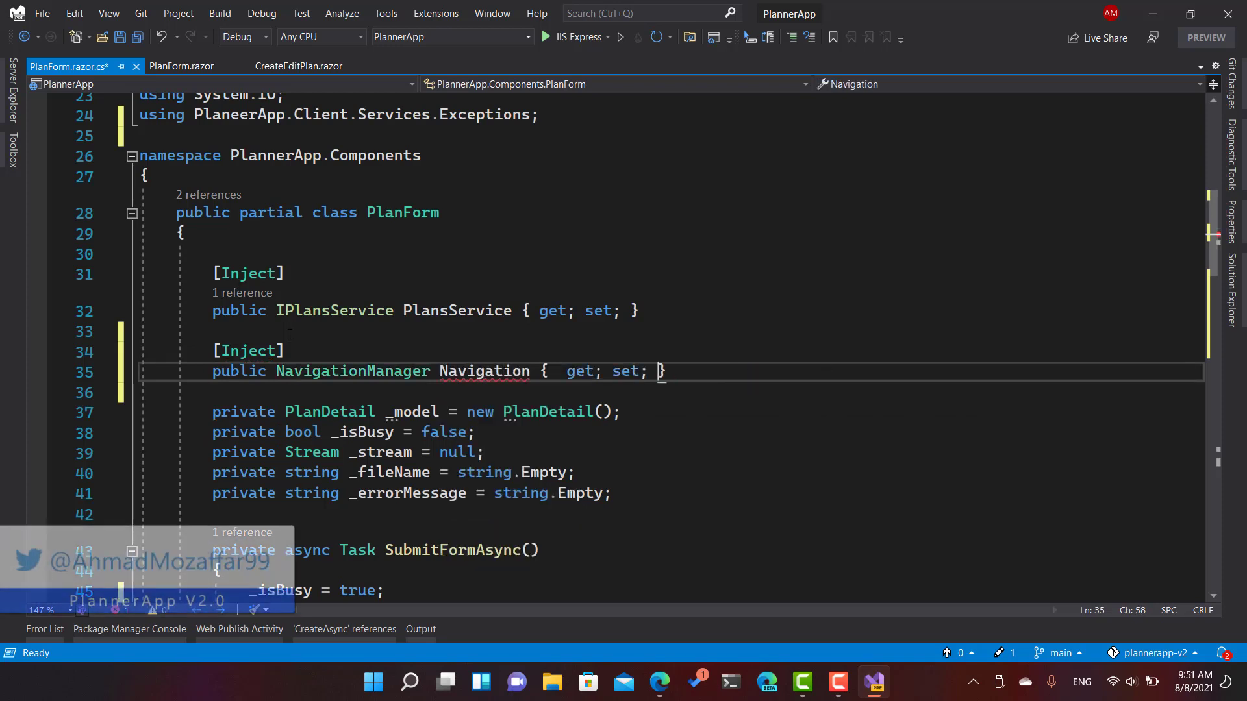
Step: After a successful CreateAsync, call Navigation.NavigateTo("/plans")
{"action": "scroll", "scroll_direction": "down", "scroll_amount": 3}
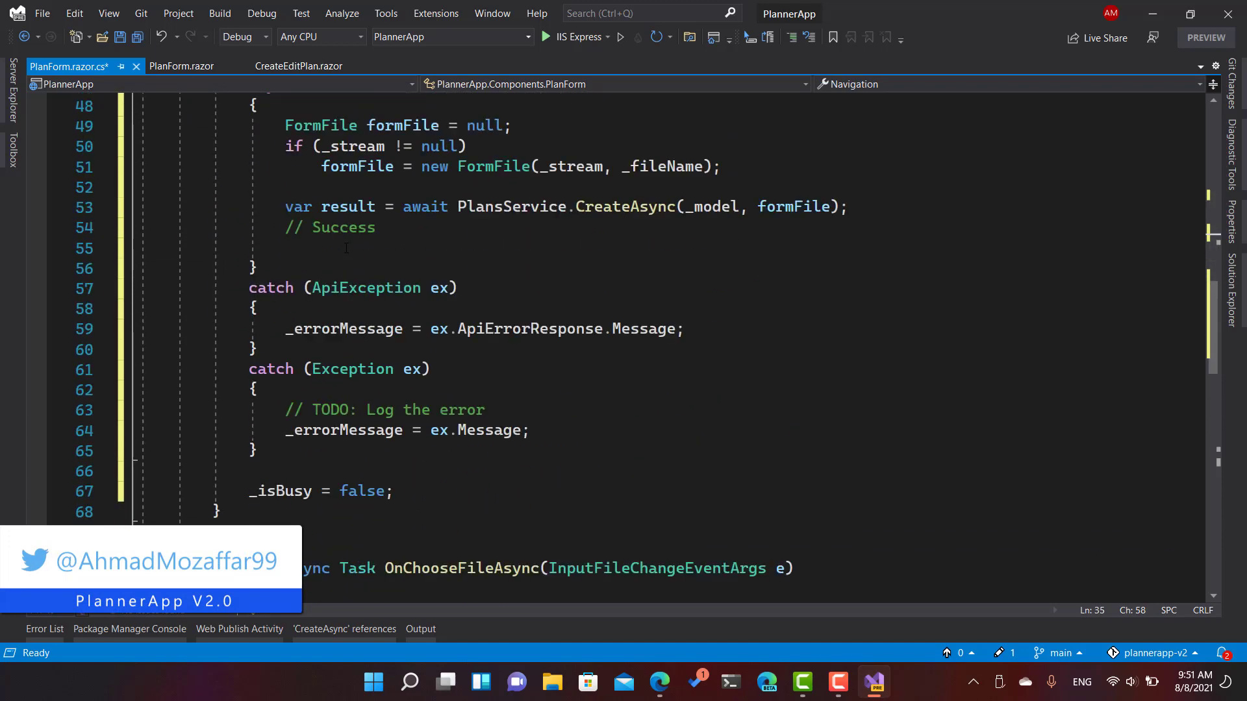
{"action": "type", "text": "Navigation."}
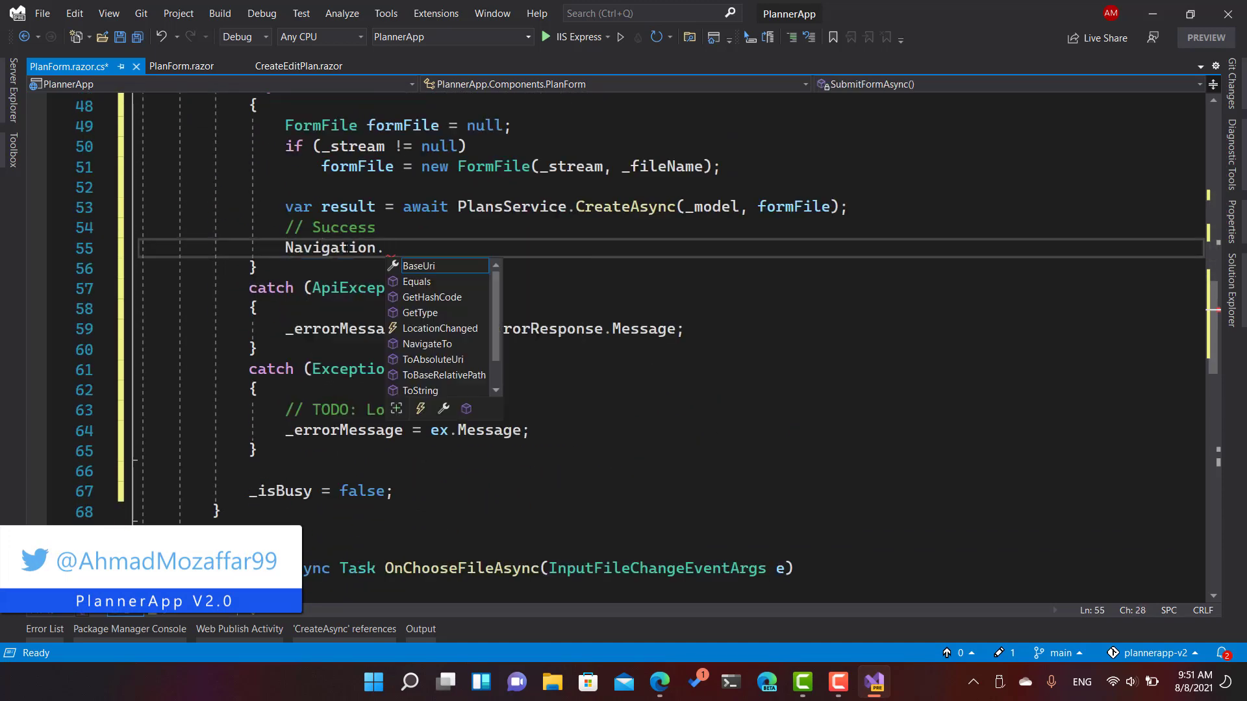
{"action": "type", "text": "NavigateTo(\"/pl\""}
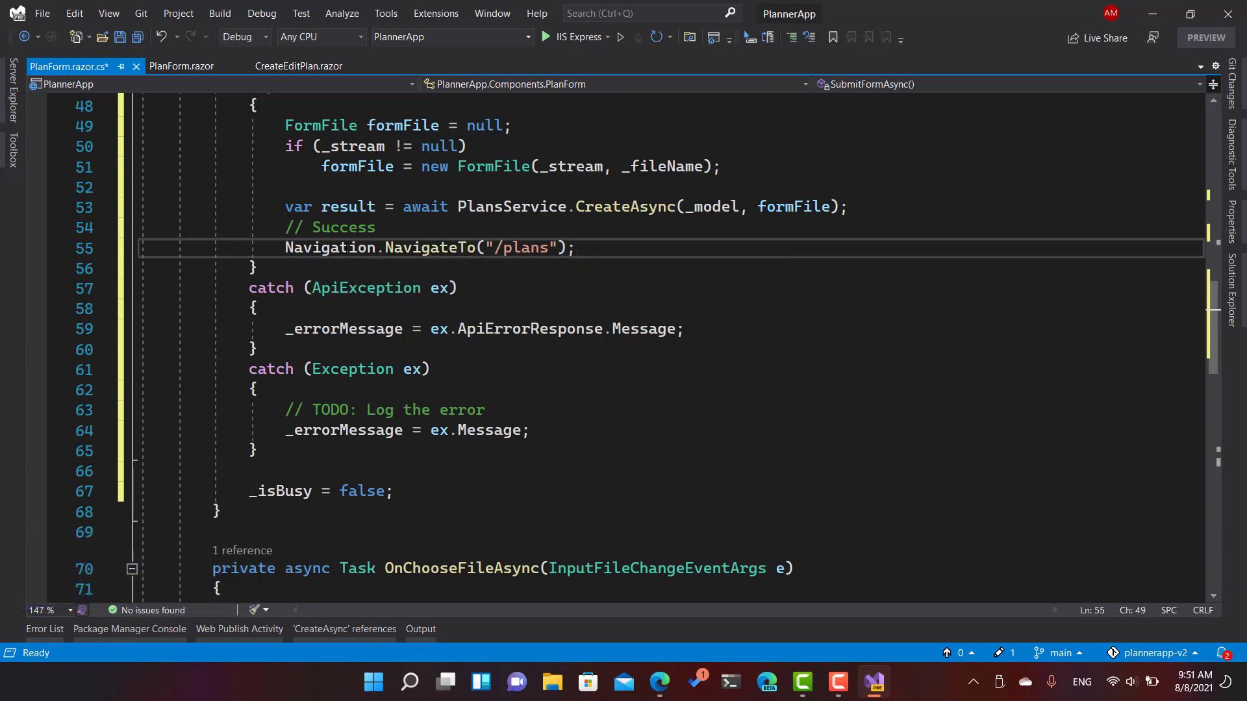
{"action": "scroll", "scroll_direction": "down", "scroll_amount": 3}
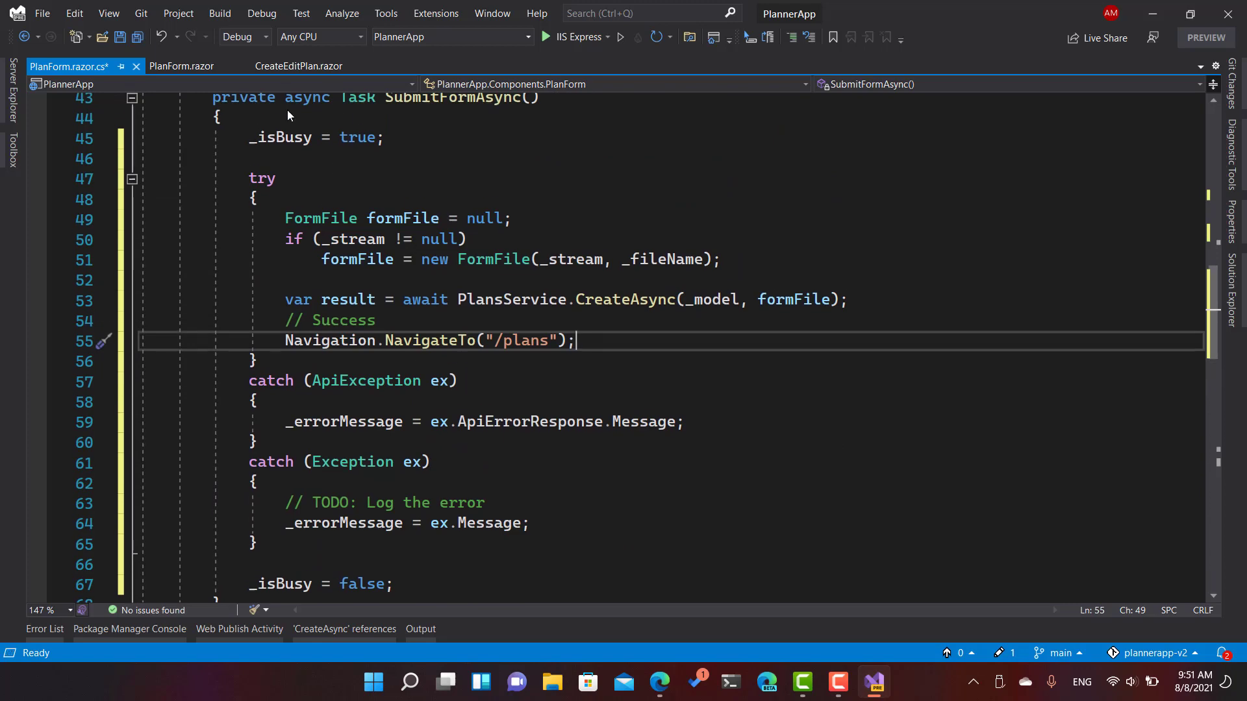
Step: In PlanForm.razor bind the Save MudButton's Disabled to _isBusy and save the file
{"action": "left_click", "coordinate": [298, 66]}
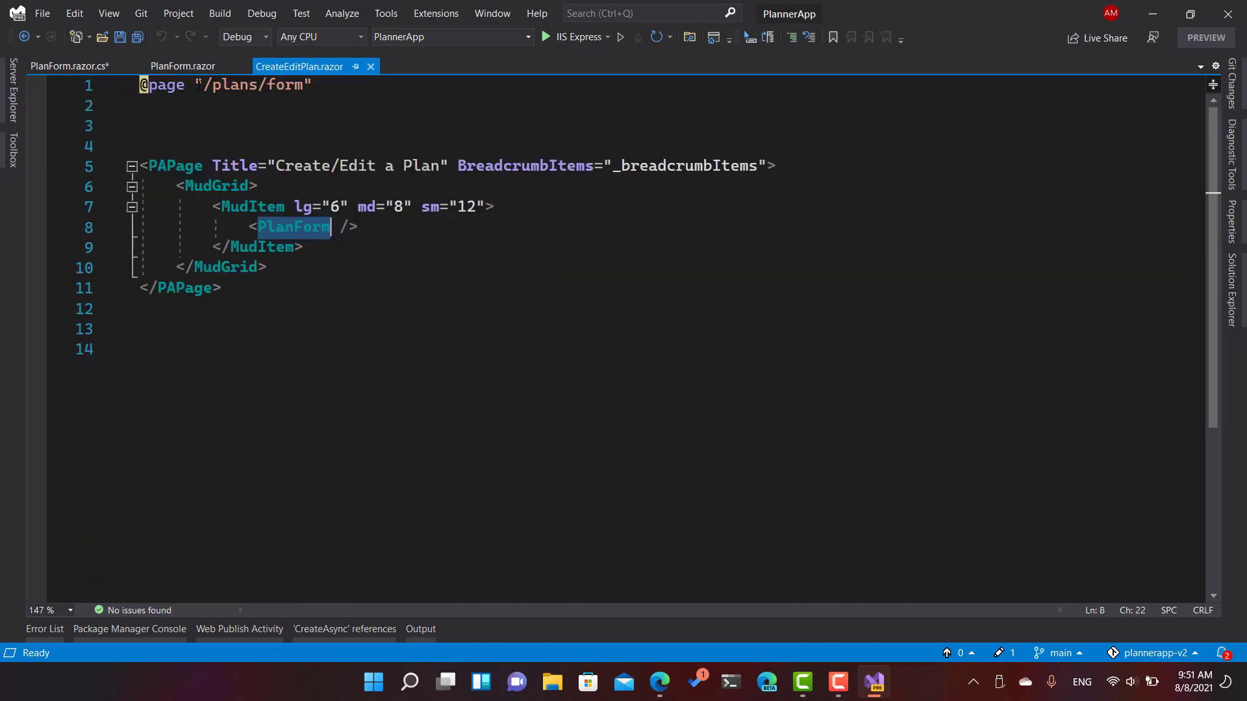
{"action": "left_click", "coordinate": [181, 67]}
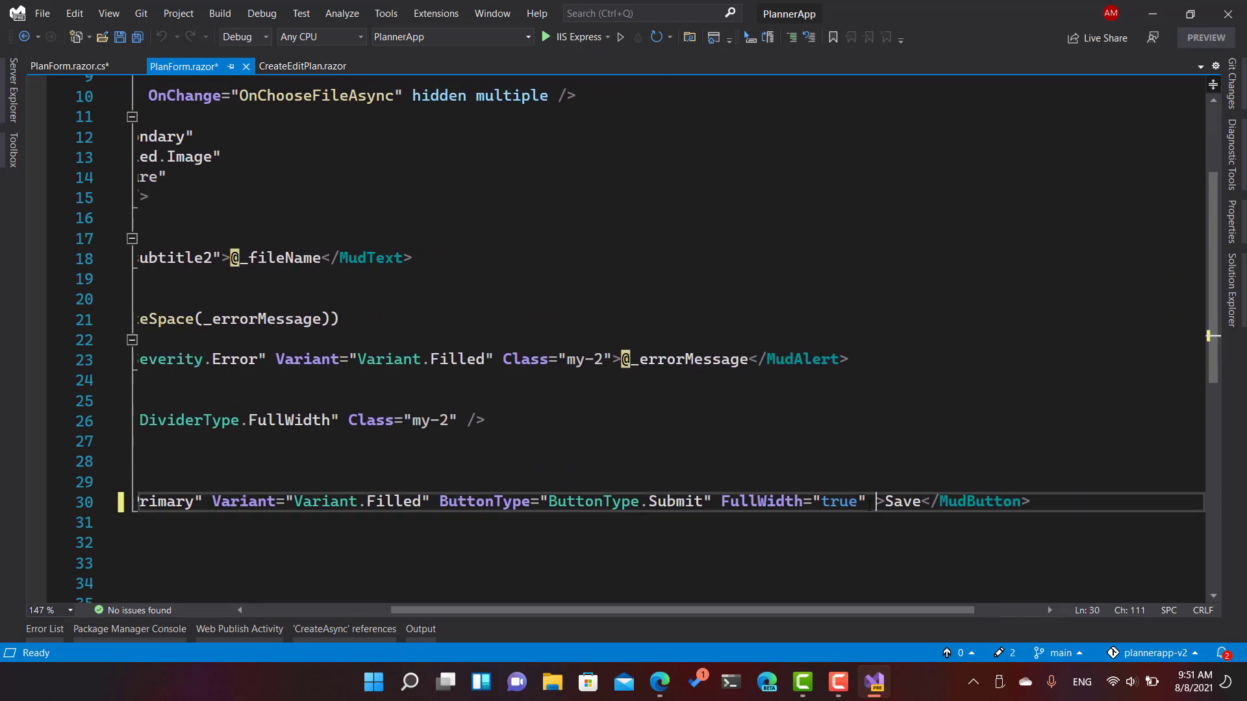
{"action": "type", "text": "Disabled="}
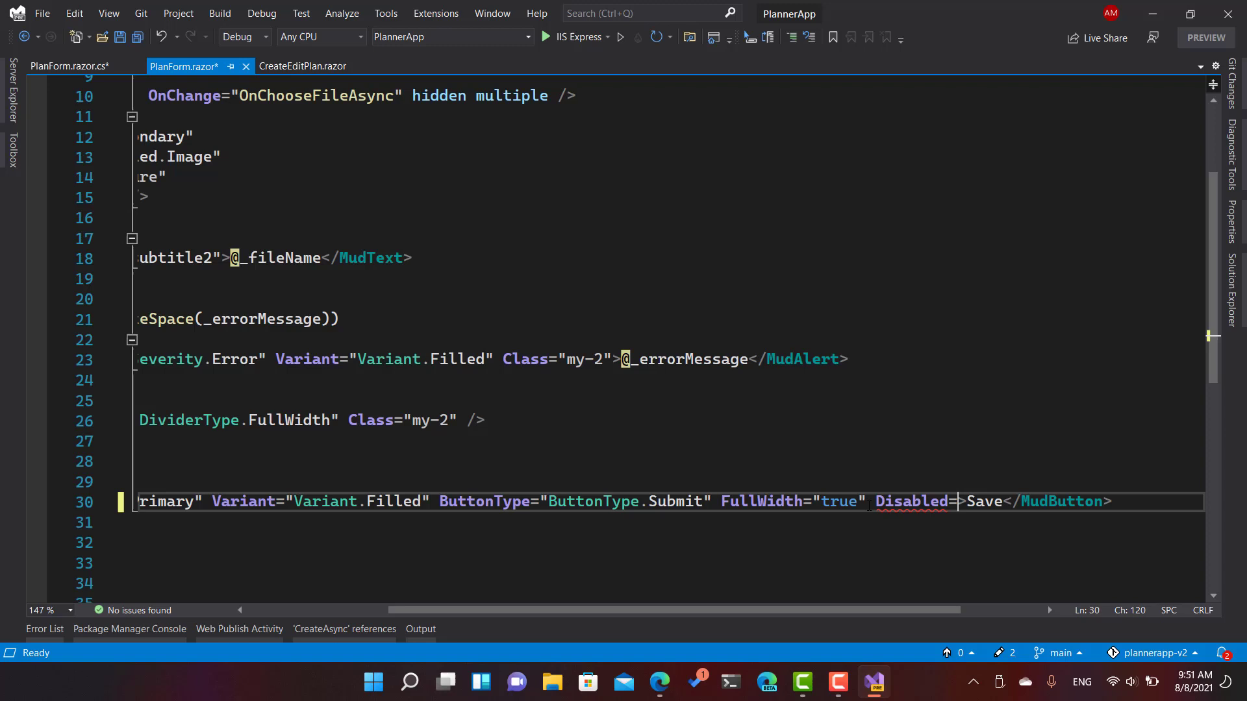
{"action": "type", "text": "_\""}
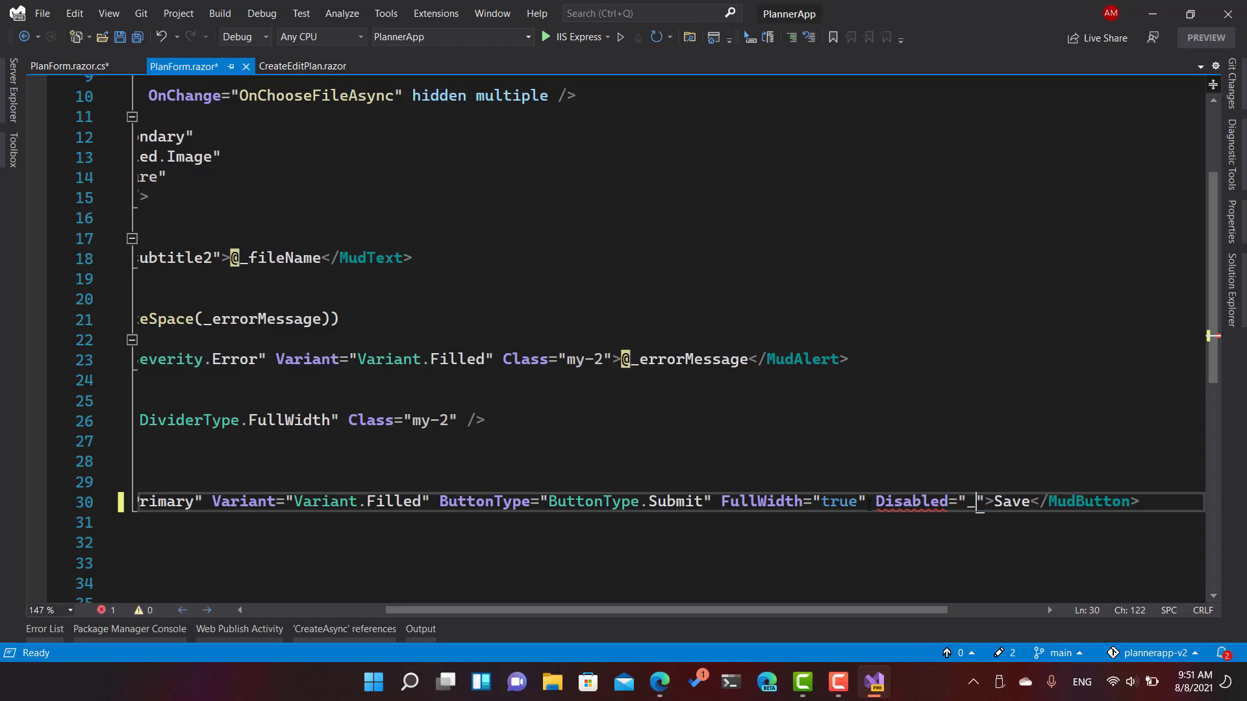
{"action": "type", "text": "isBusy"}
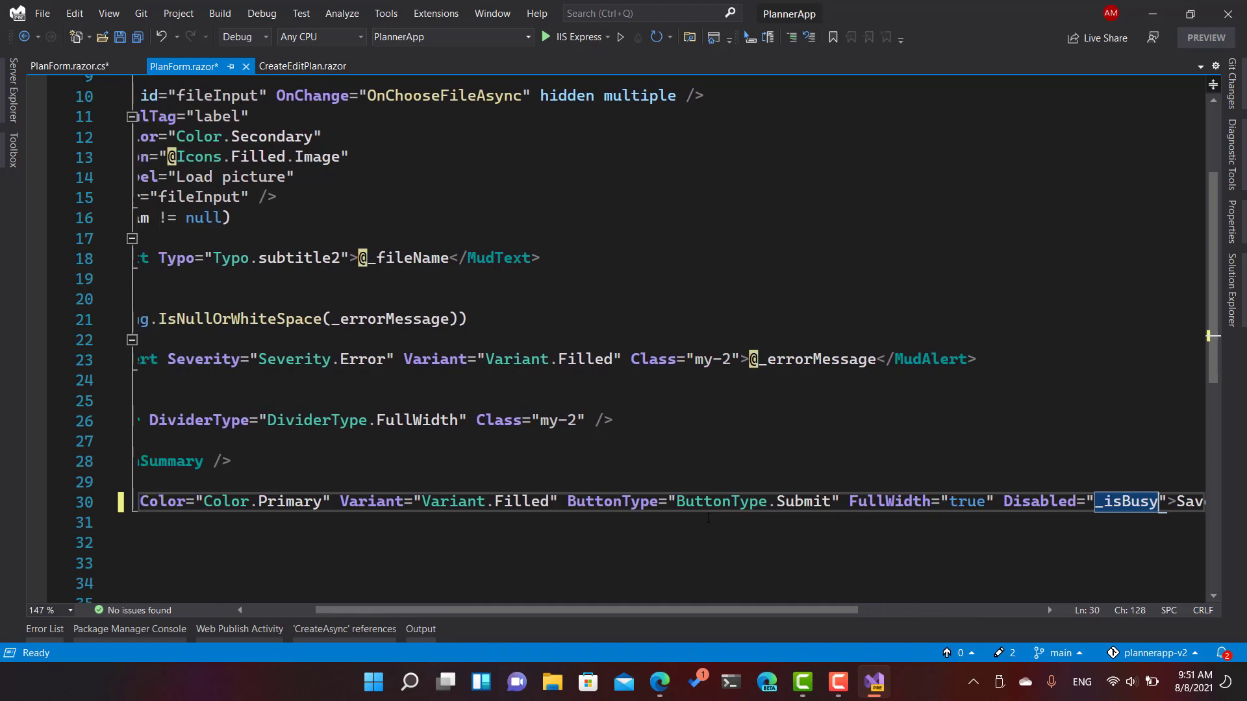
{"action": "scroll", "scroll_direction": "left", "scroll_amount": 3}
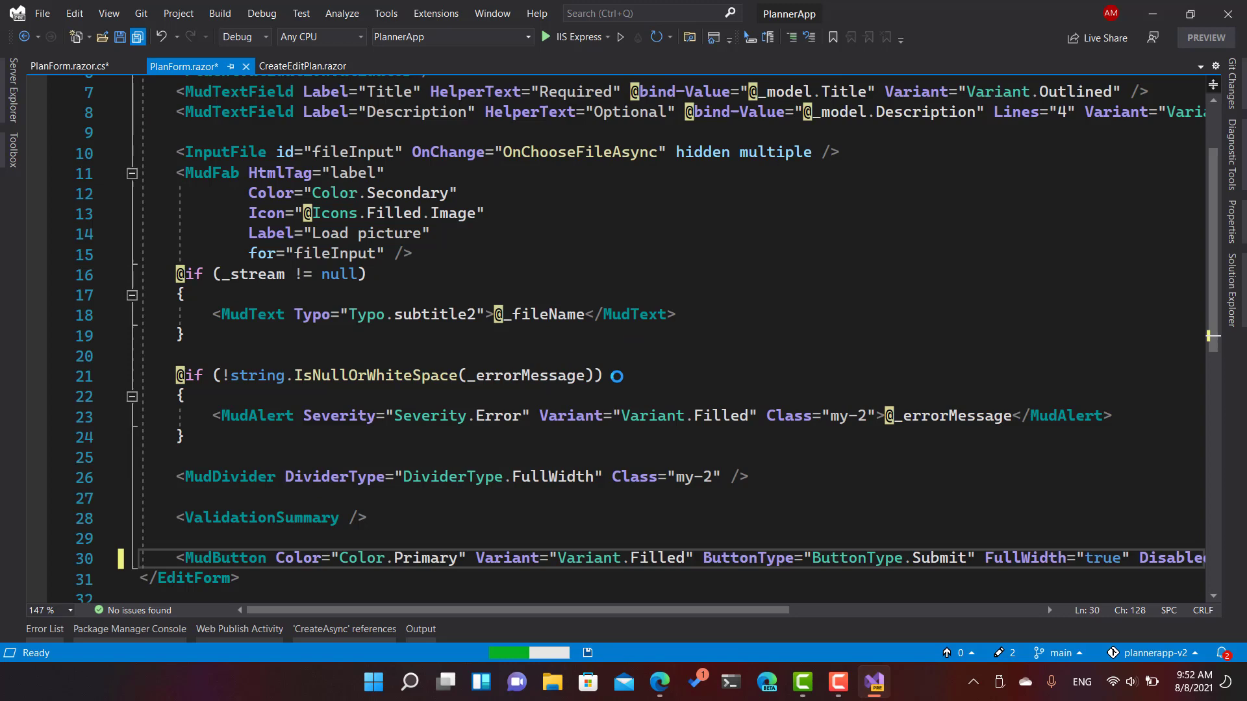
{"action": "key", "text": "ctrl+s"}
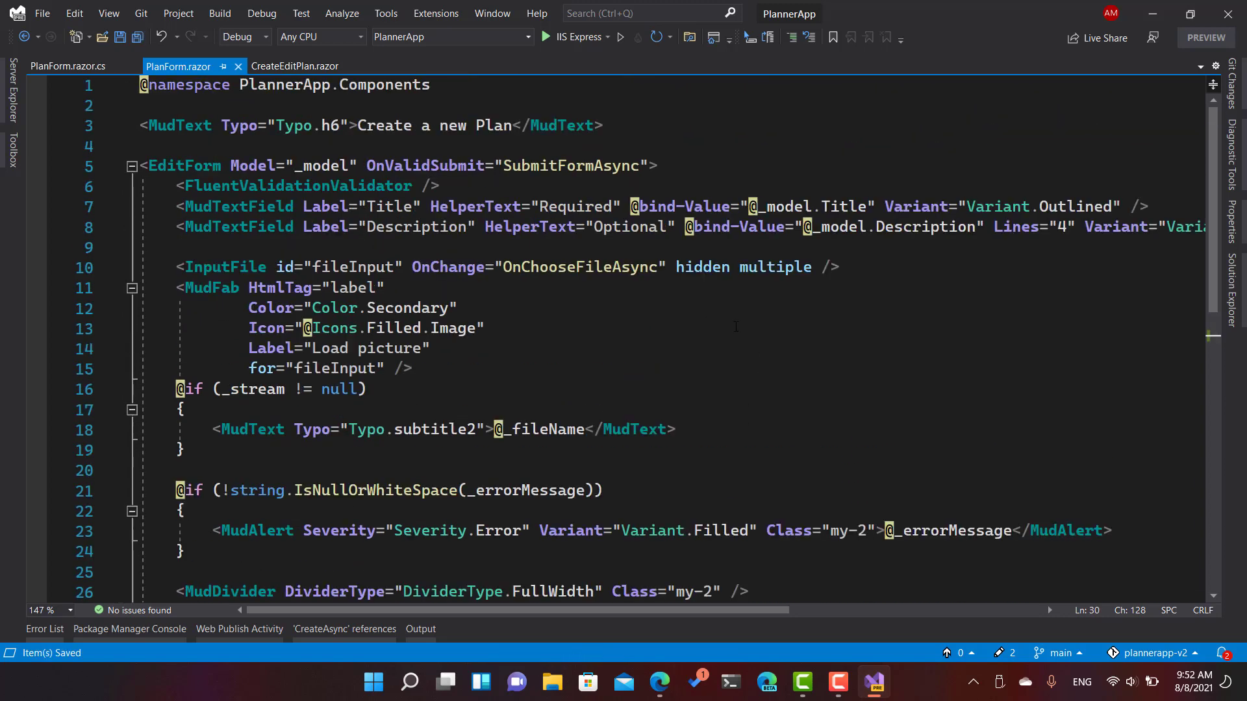
{"action": "mouse_move", "coordinate": [566, 36]}
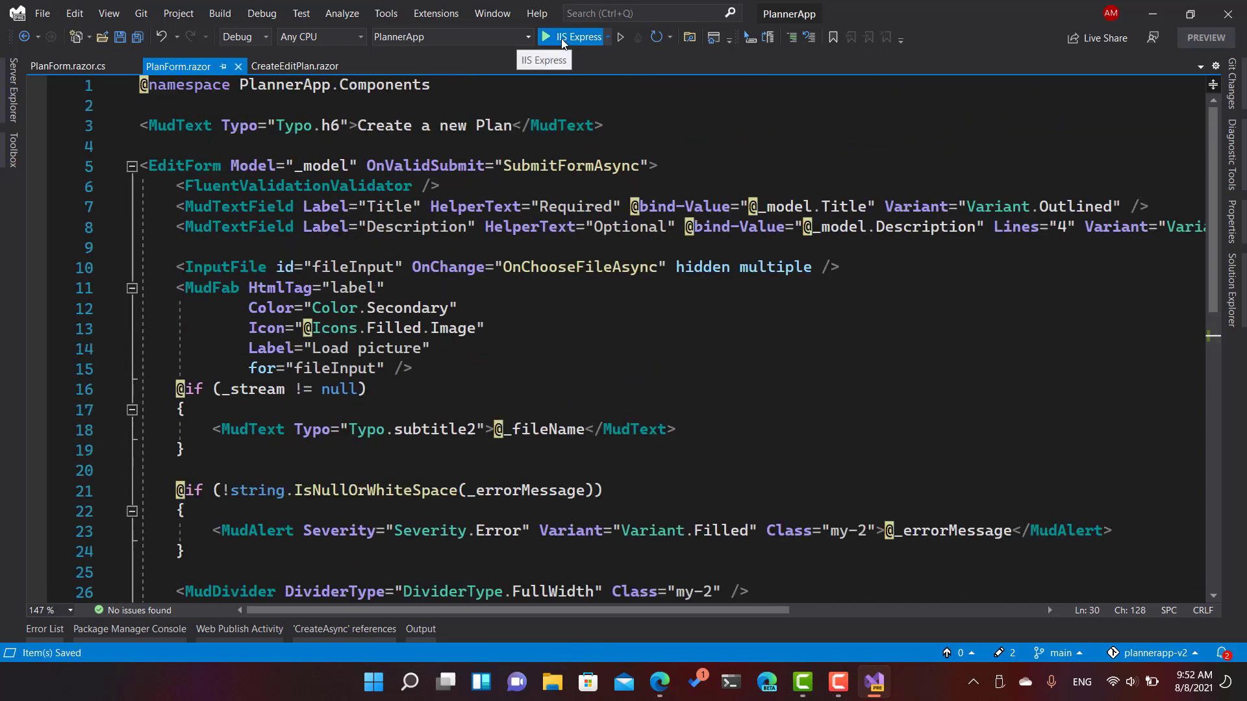
Step: Start debugging PlannerApp with IIS Express and bring up the new browser window
{"action": "left_click", "coordinate": [572, 36]}
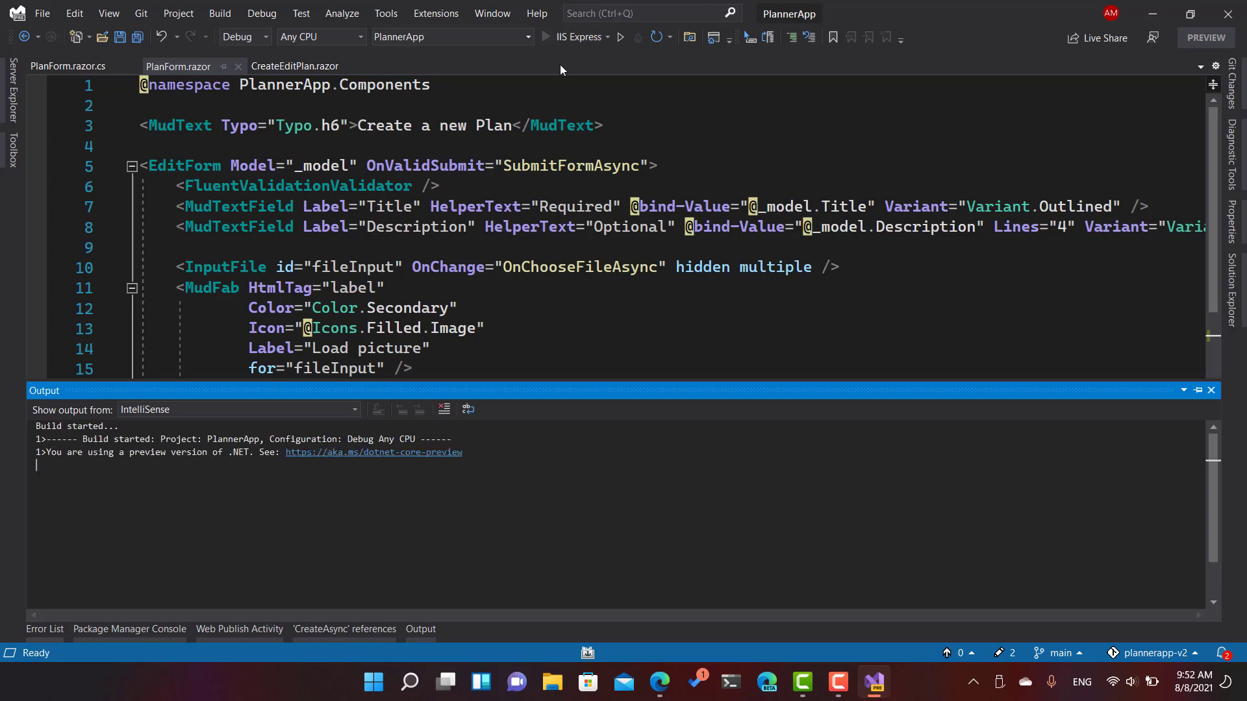
{"action": "left_click", "coordinate": [239, 409]}
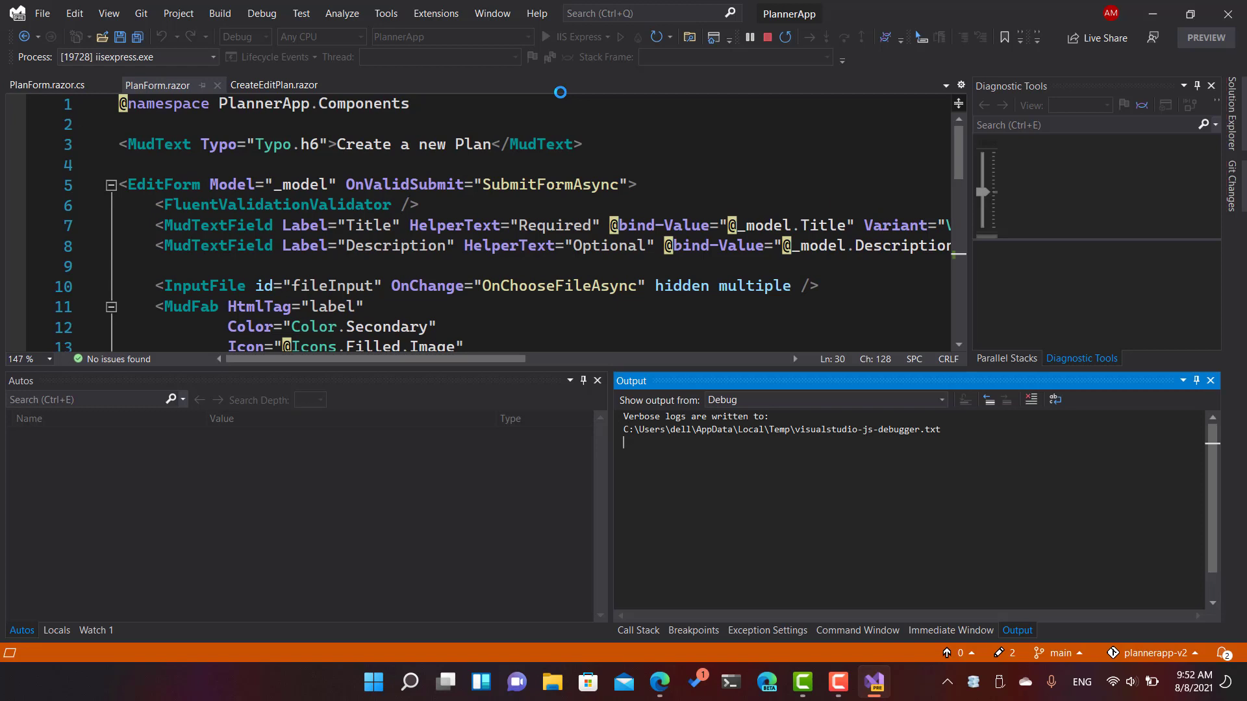
{"action": "left_click", "coordinate": [890, 682]}
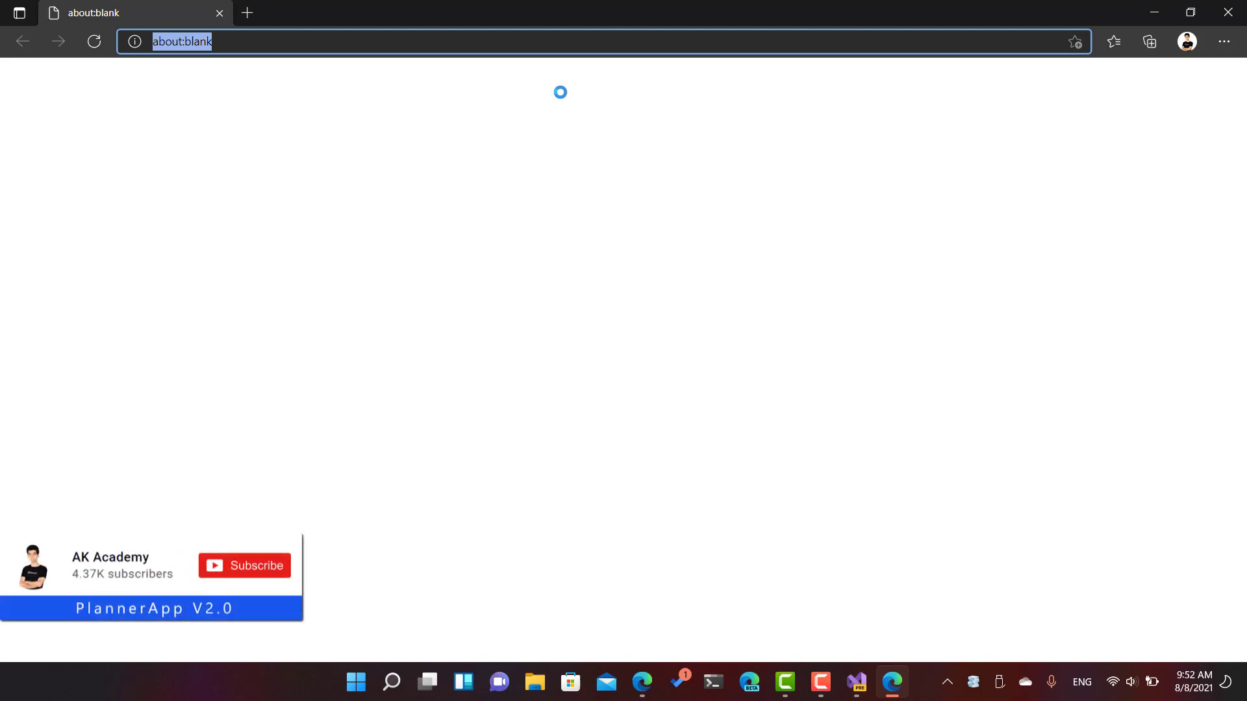
{"action": "type", "text": "https://localhost:44348/p"}
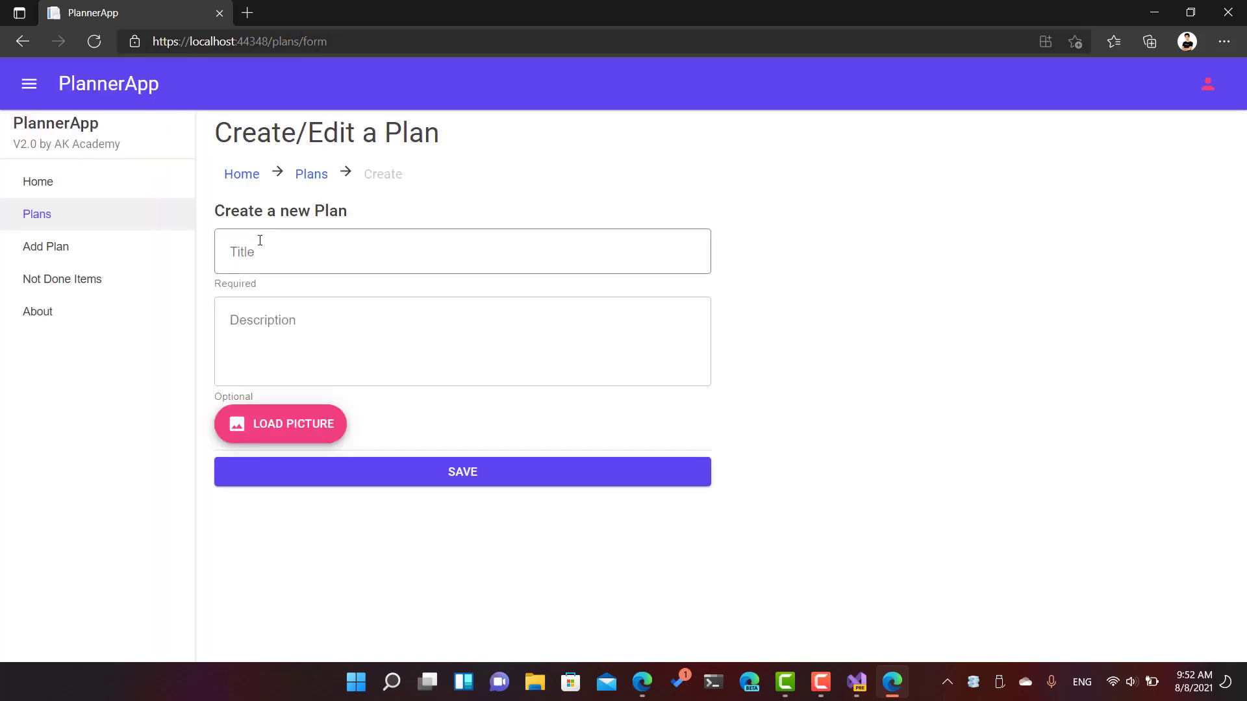
{"action": "left_click", "coordinate": [461, 251]}
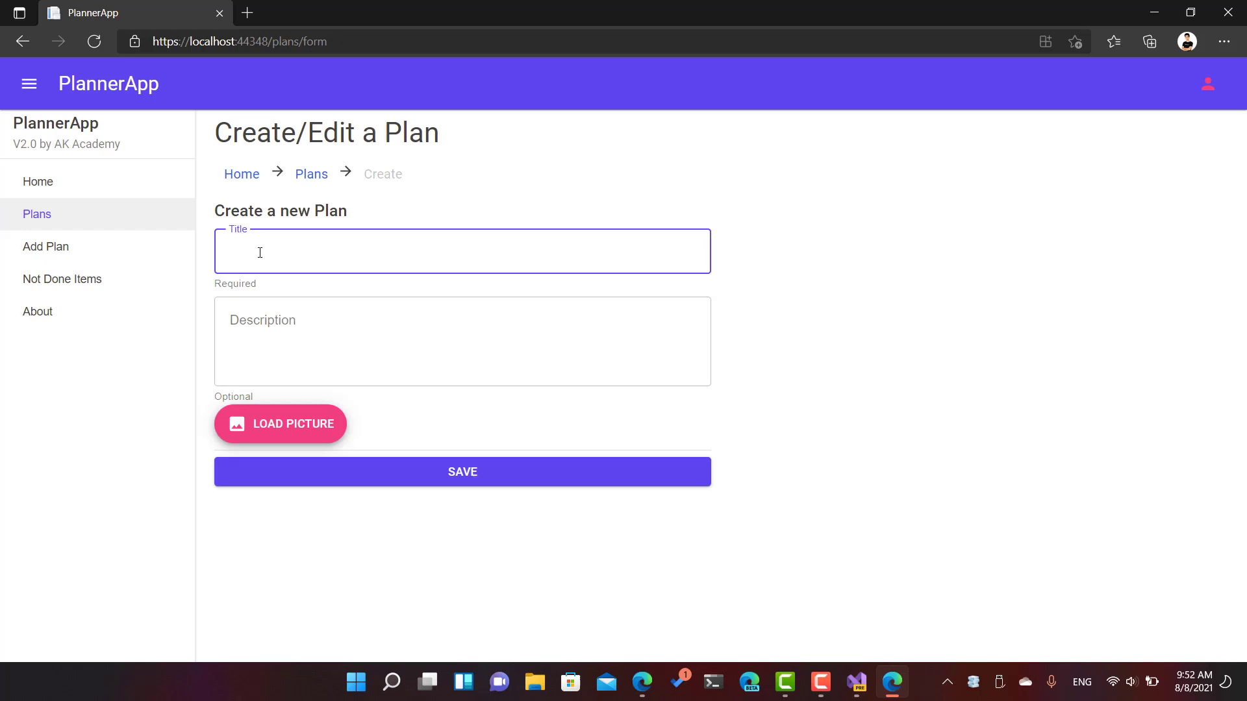
{"action": "type", "text": "Learn Azu"}
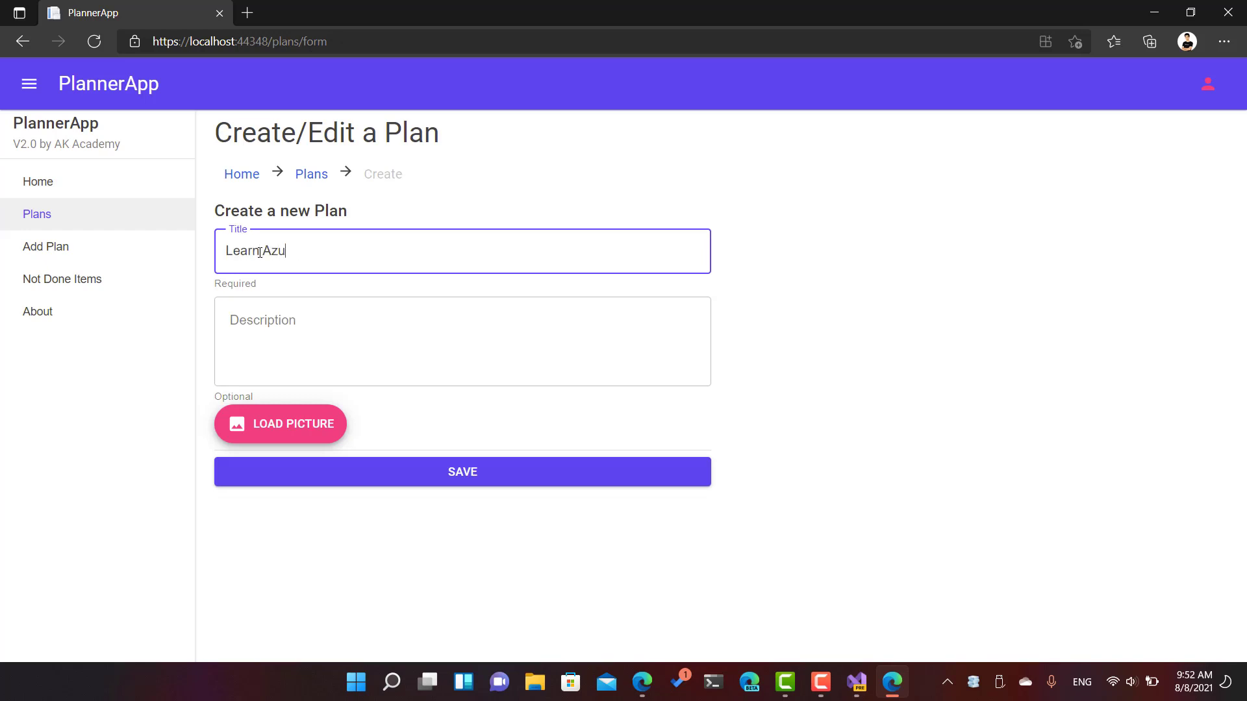
{"action": "type", "text": "re & b"}
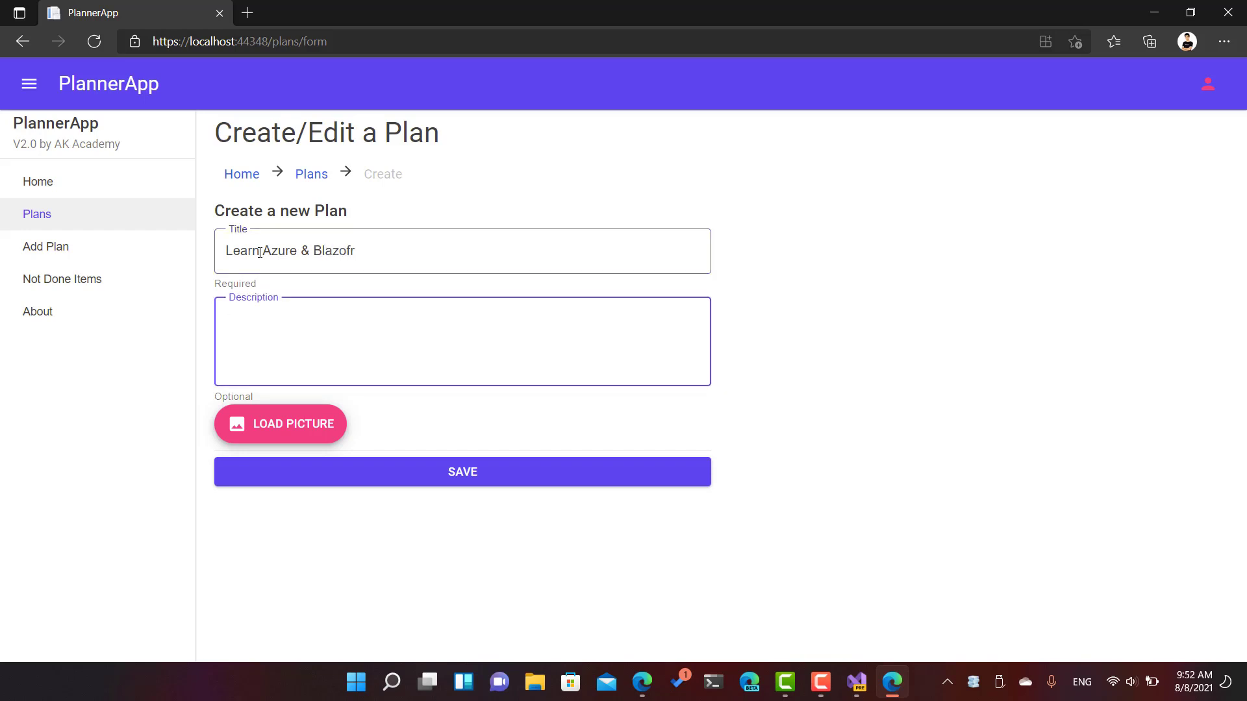
Step: Enter the plan description 'I will learn Azure andBlazor'
{"action": "type", "text": "I will learn"}
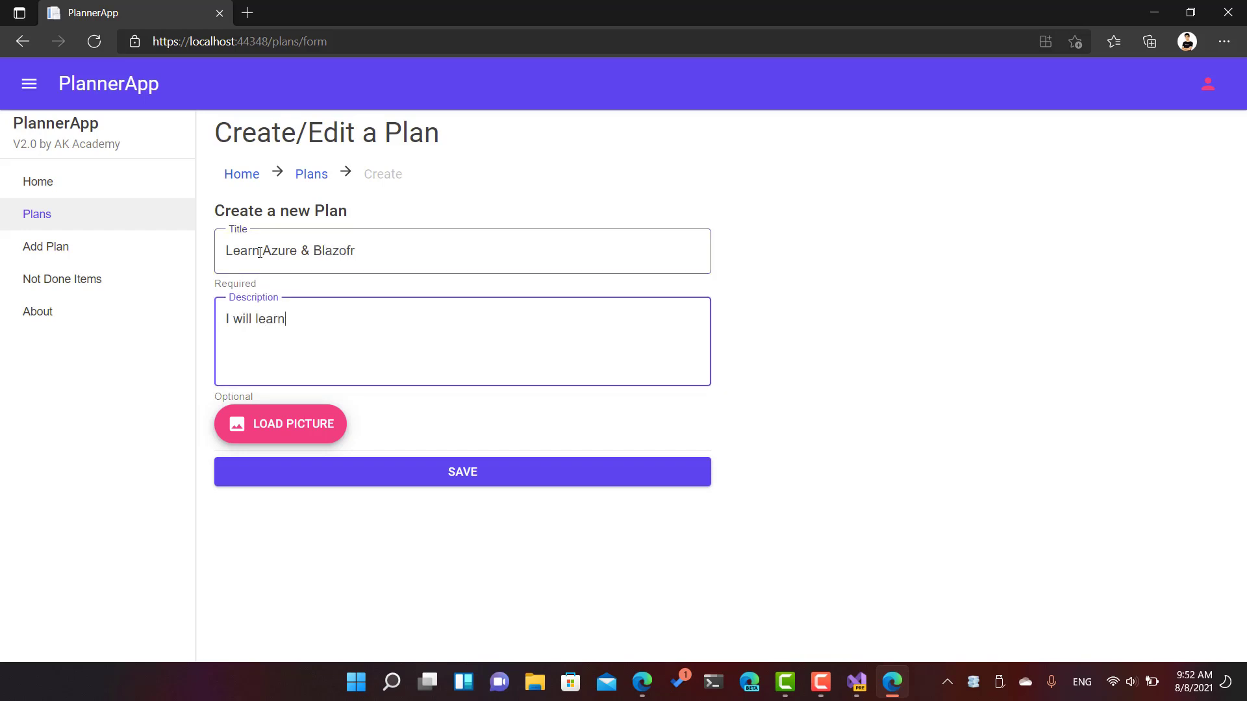
{"action": "type", "text": "Azure andBlazor"}
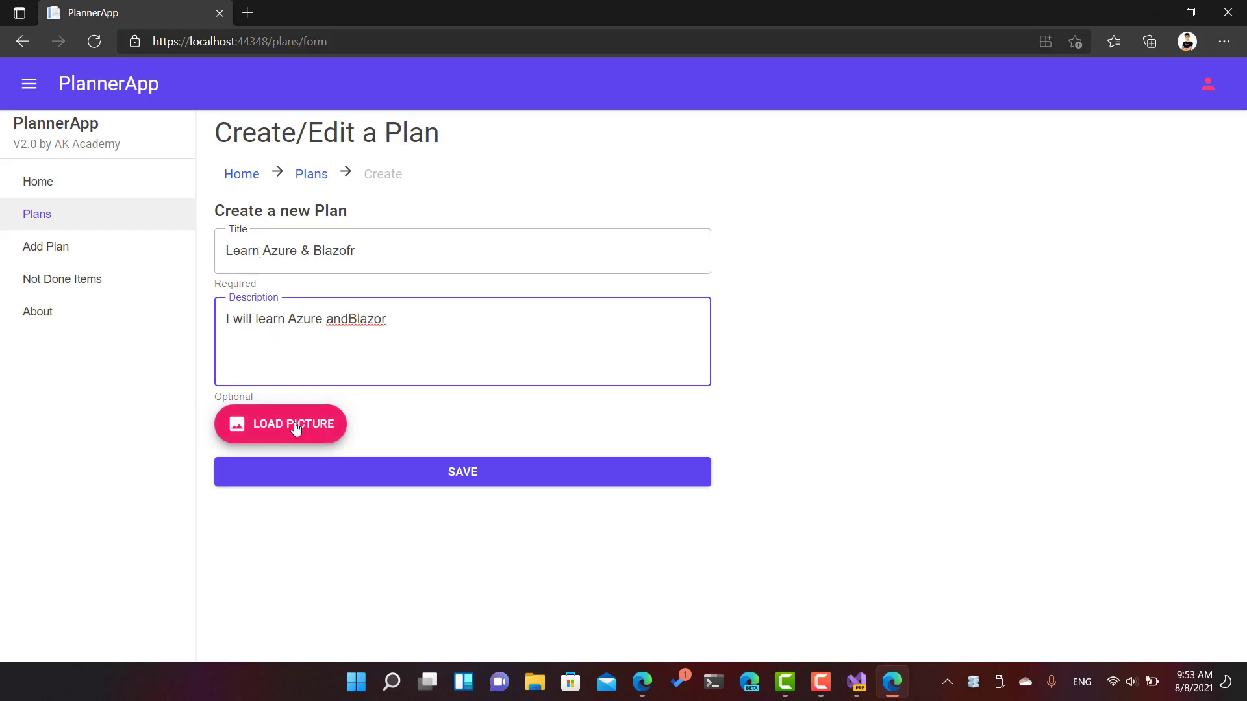
{"action": "mouse_move", "coordinate": [274, 431]}
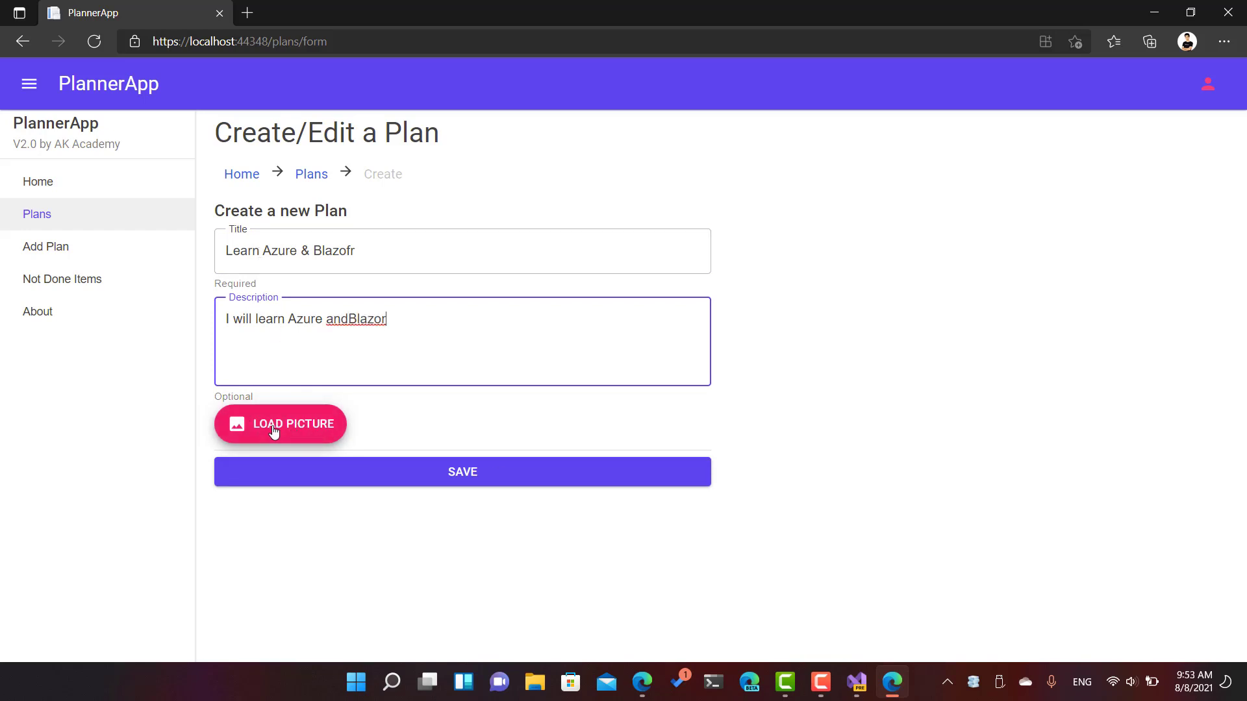
Step: Attach picture 257381.jpg to the plan and save it so it appears first in My Plans
{"action": "left_click", "coordinate": [281, 424]}
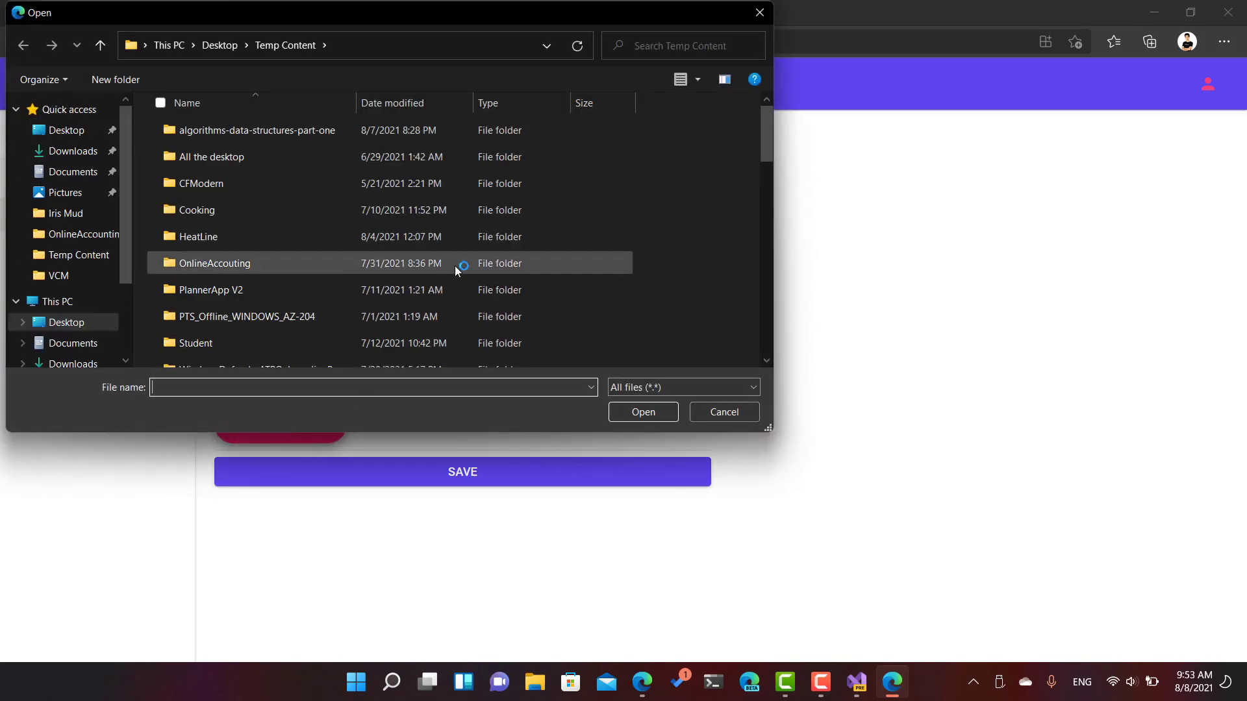
{"action": "scroll", "scroll_direction": "down", "scroll_amount": 3}
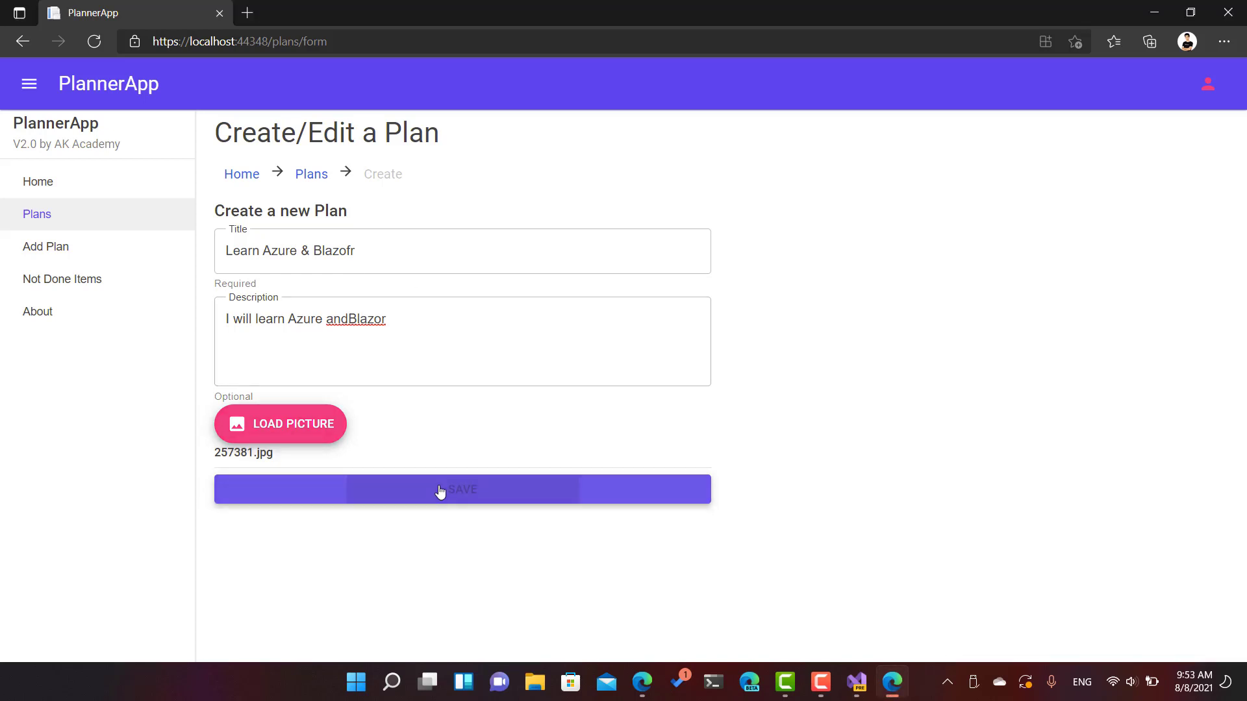
{"action": "left_click", "coordinate": [462, 490]}
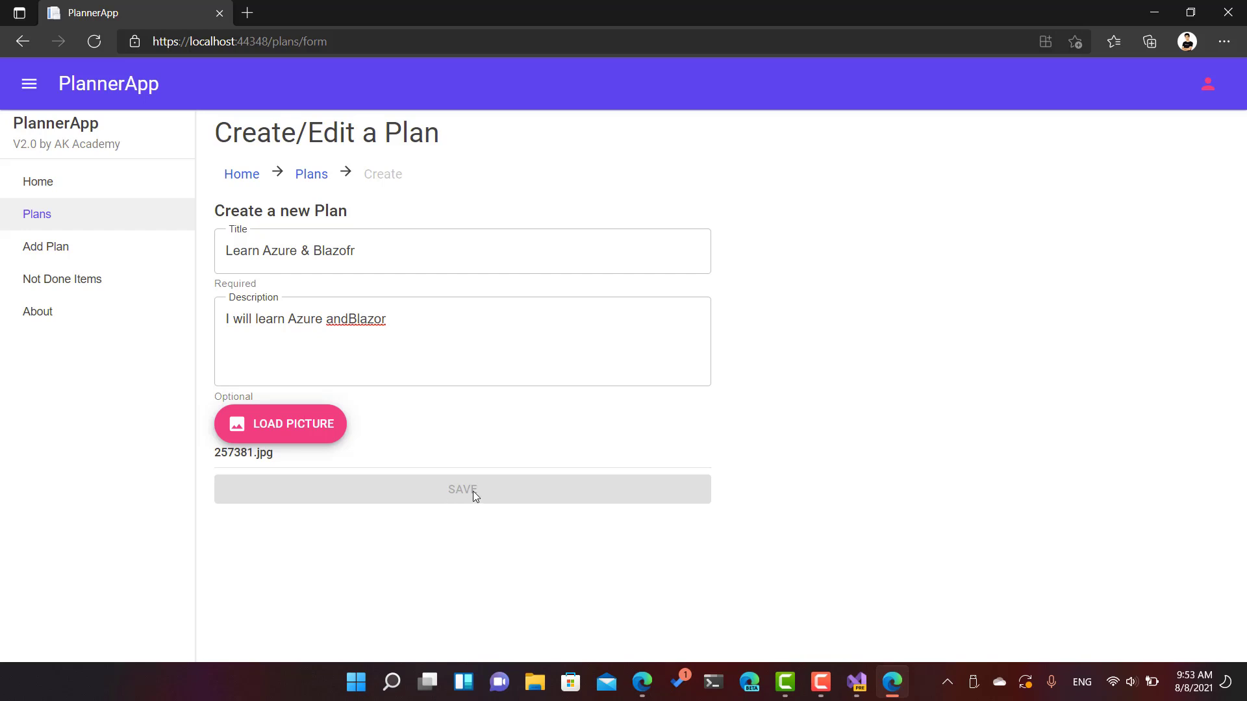
{"action": "left_click", "coordinate": [463, 489]}
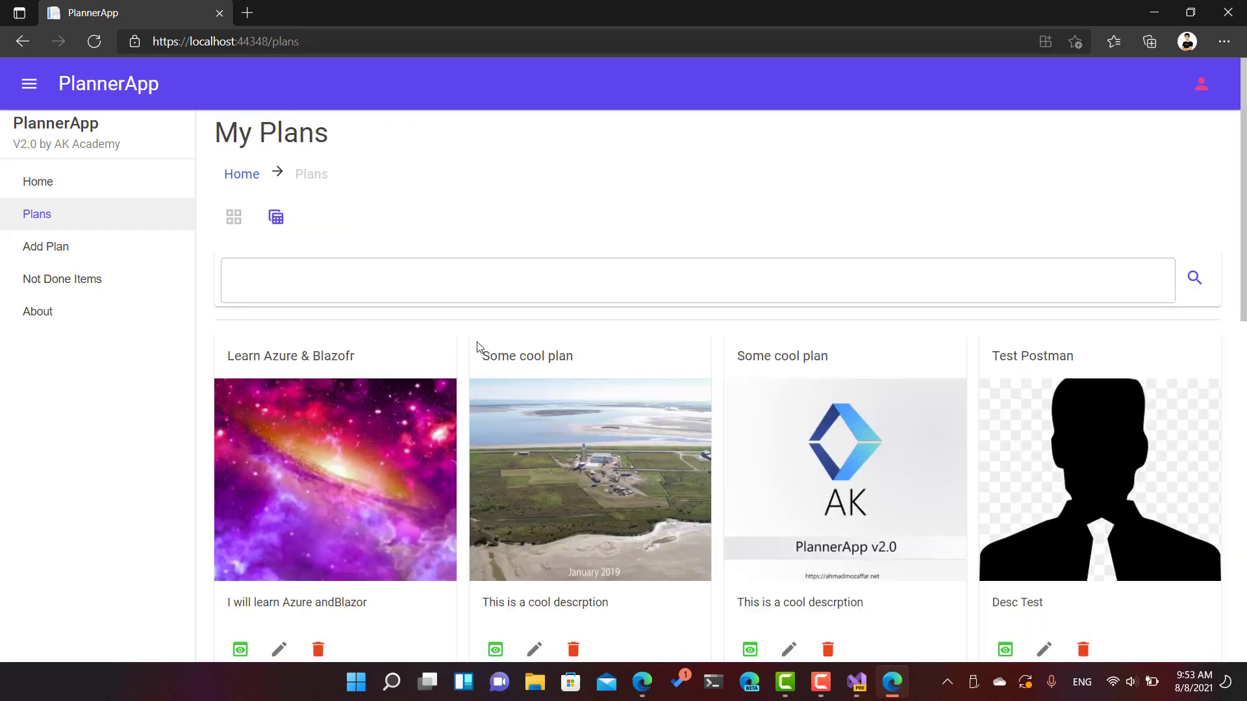
{"action": "scroll", "scroll_direction": "down", "scroll_amount": 3}
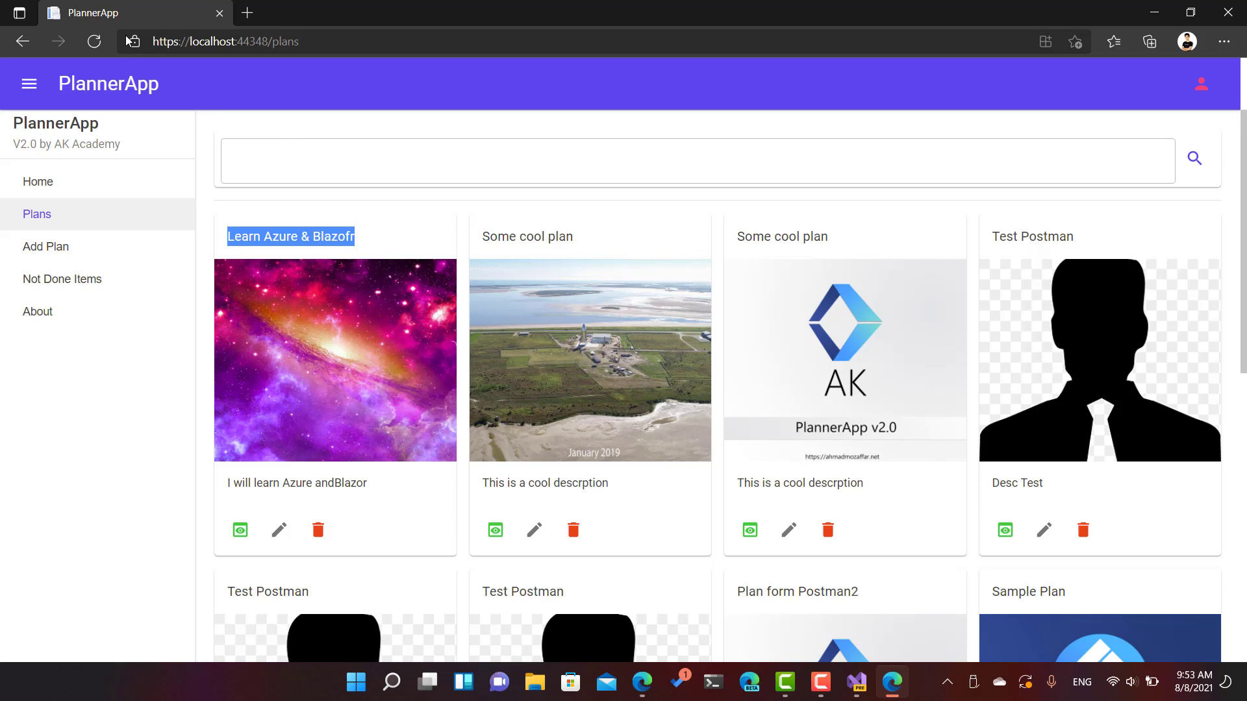
Step: Start a new plan titled 'Install Windows 11' with description 'Check requirments and do something'
{"action": "left_click", "coordinate": [45, 247]}
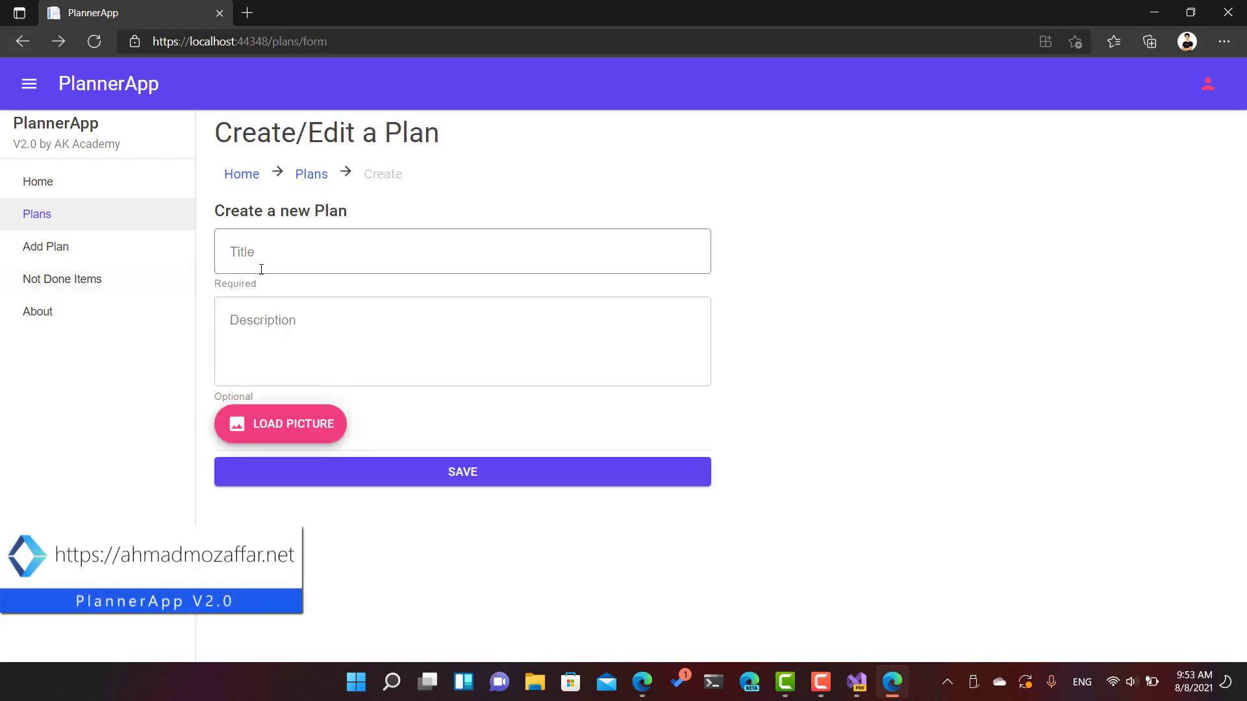
{"action": "left_click", "coordinate": [462, 251]}
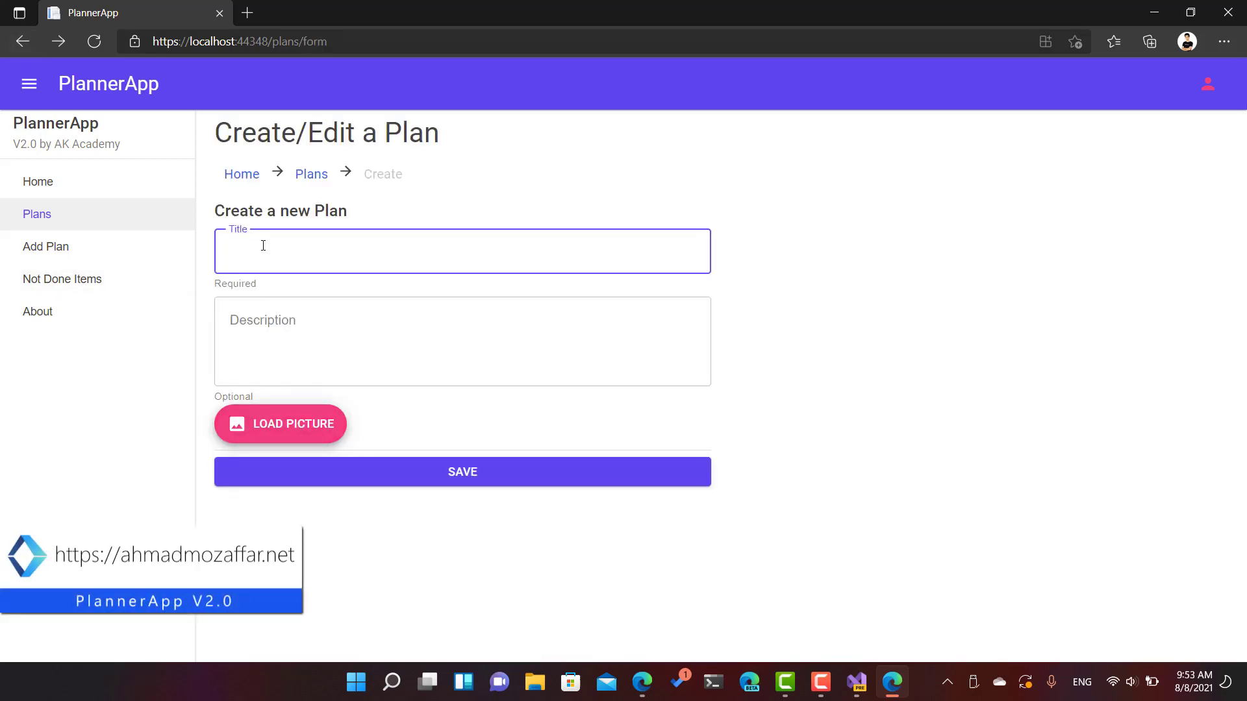
{"action": "type", "text": "IN"}
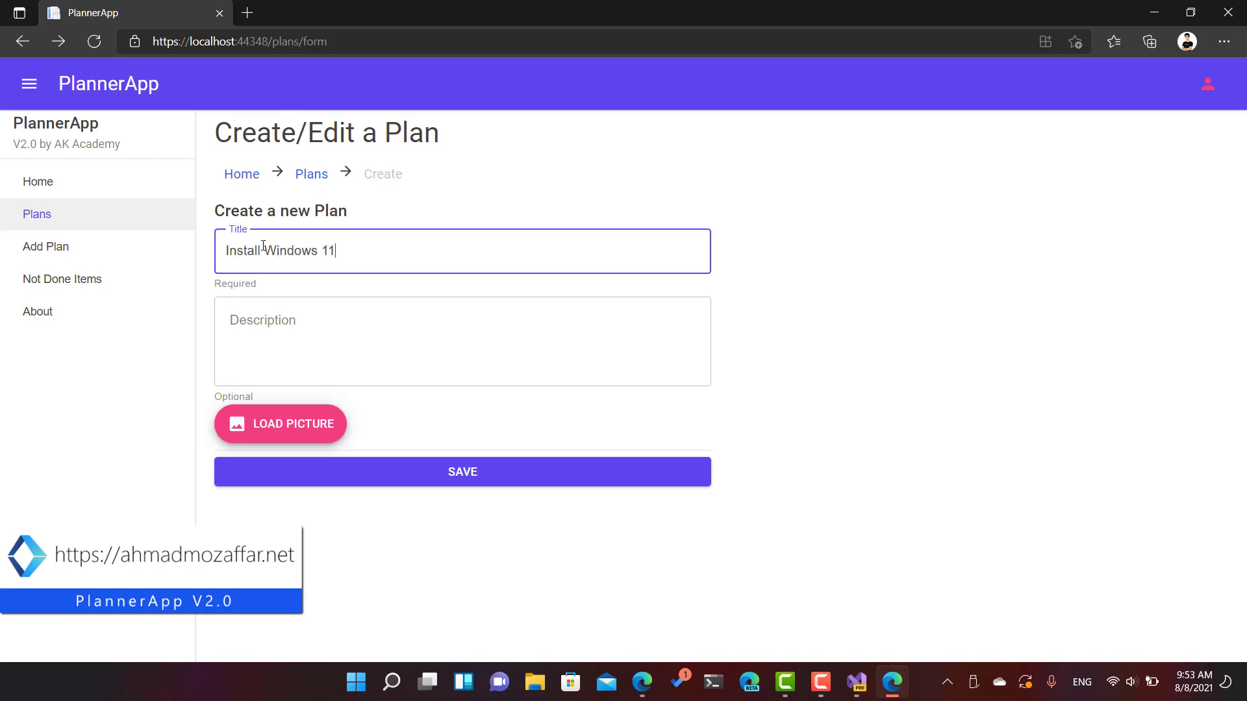
{"action": "left_click", "coordinate": [462, 342]}
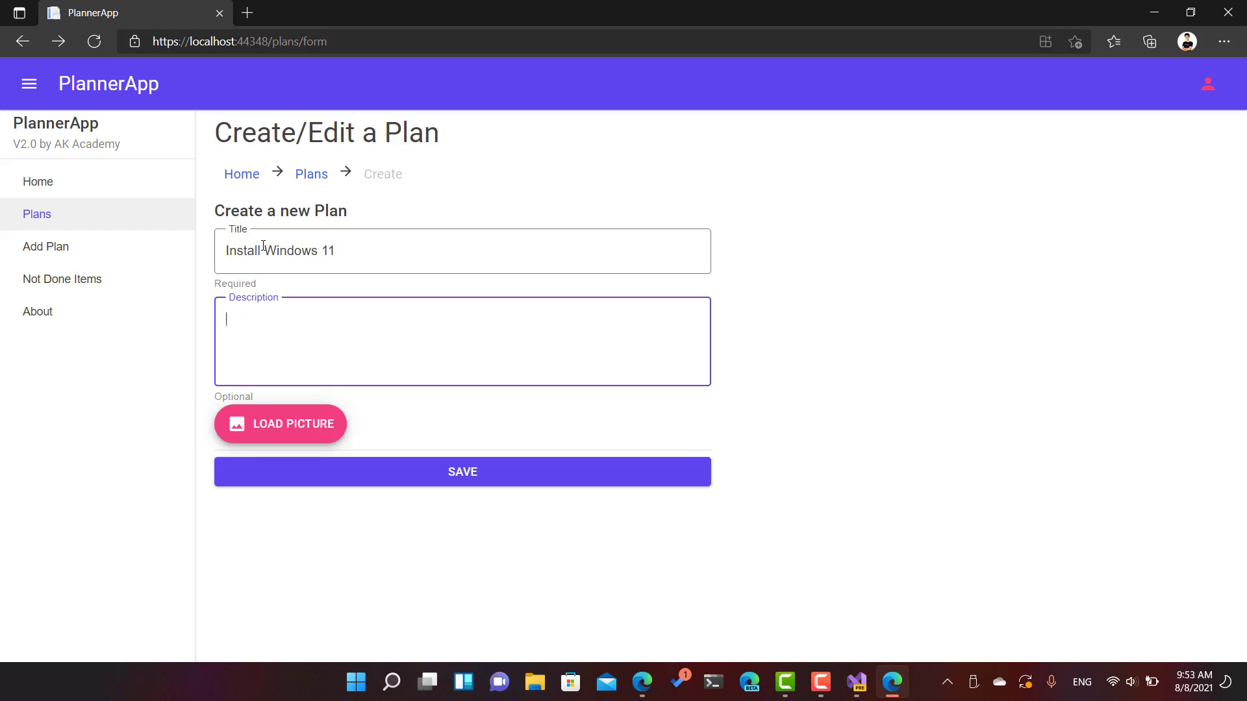
{"action": "type", "text": "Check requirments"}
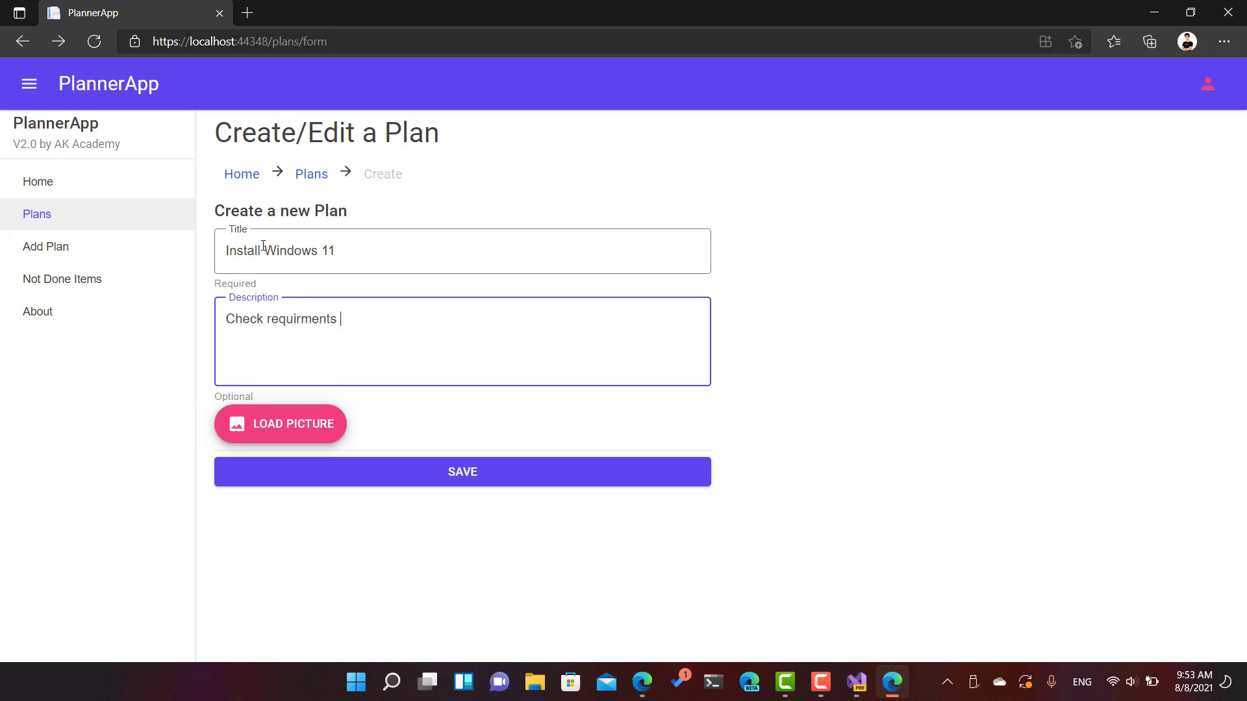
{"action": "type", "text": "and do"}
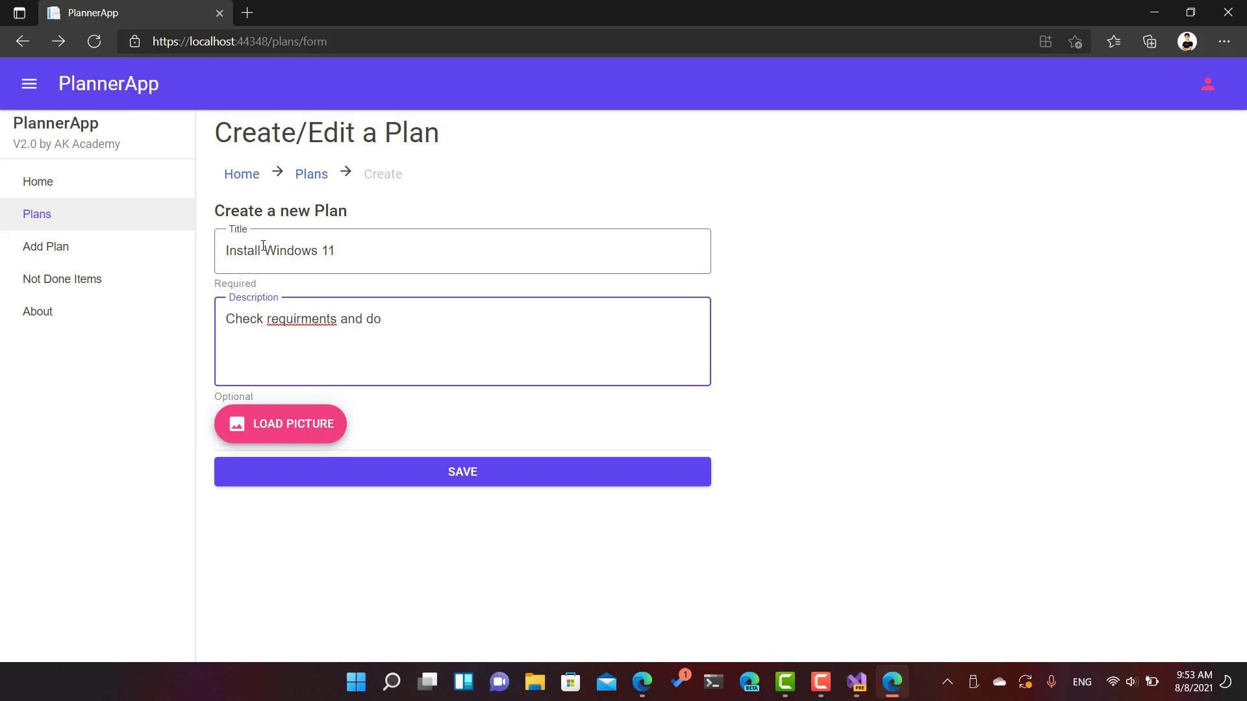
{"action": "type", "text": "something"}
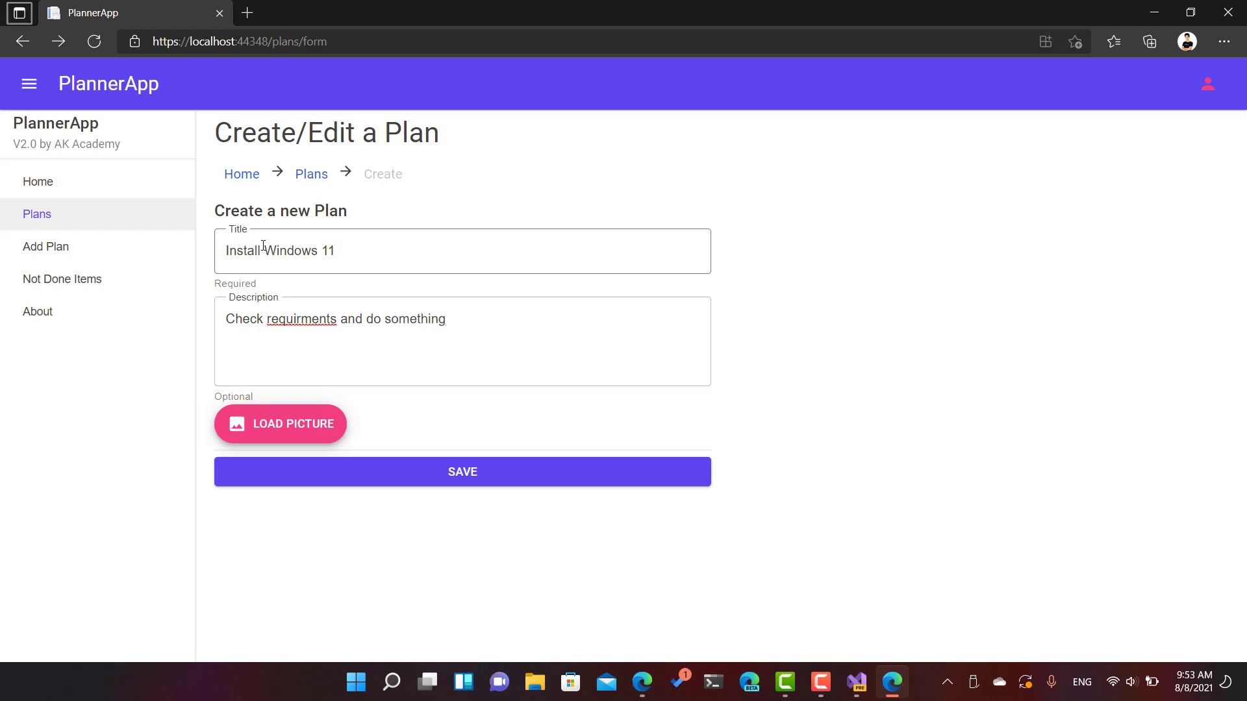
Step: Save the plan without a picture so it leads My Plans with the default image
{"action": "left_click", "coordinate": [463, 472]}
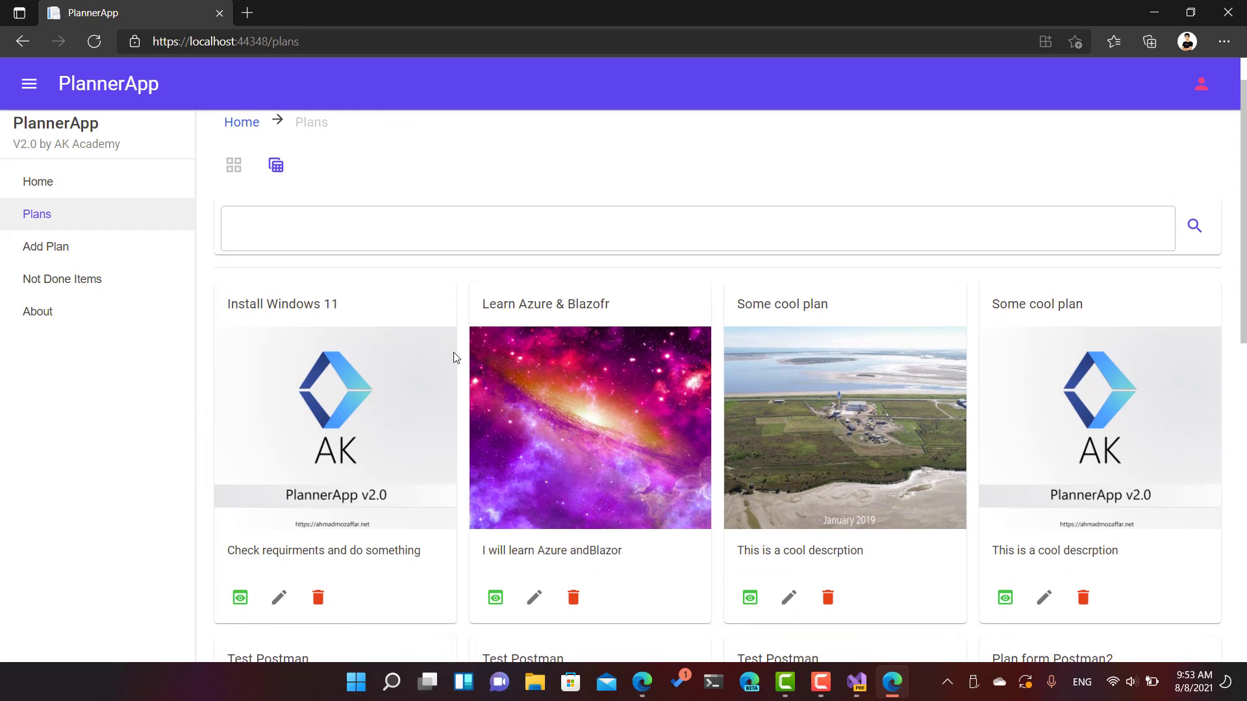
{"action": "scroll", "scroll_direction": "down", "scroll_amount": 3}
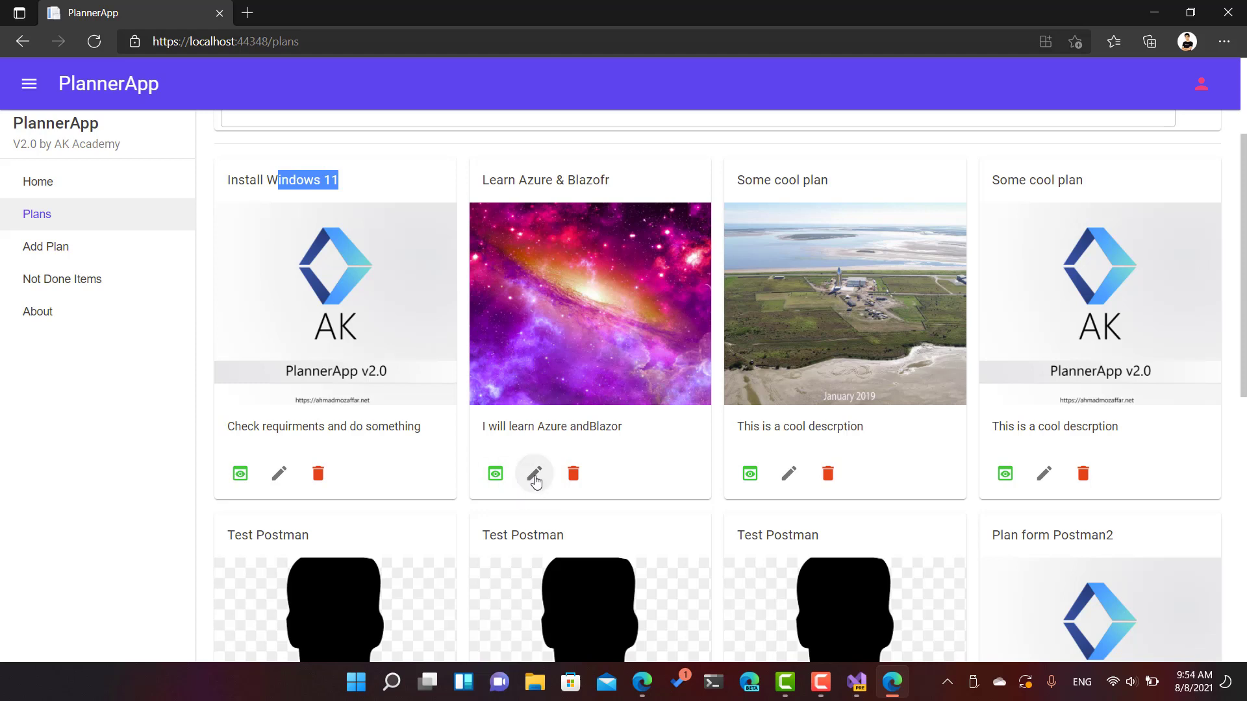
{"action": "mouse_move", "coordinate": [501, 462]}
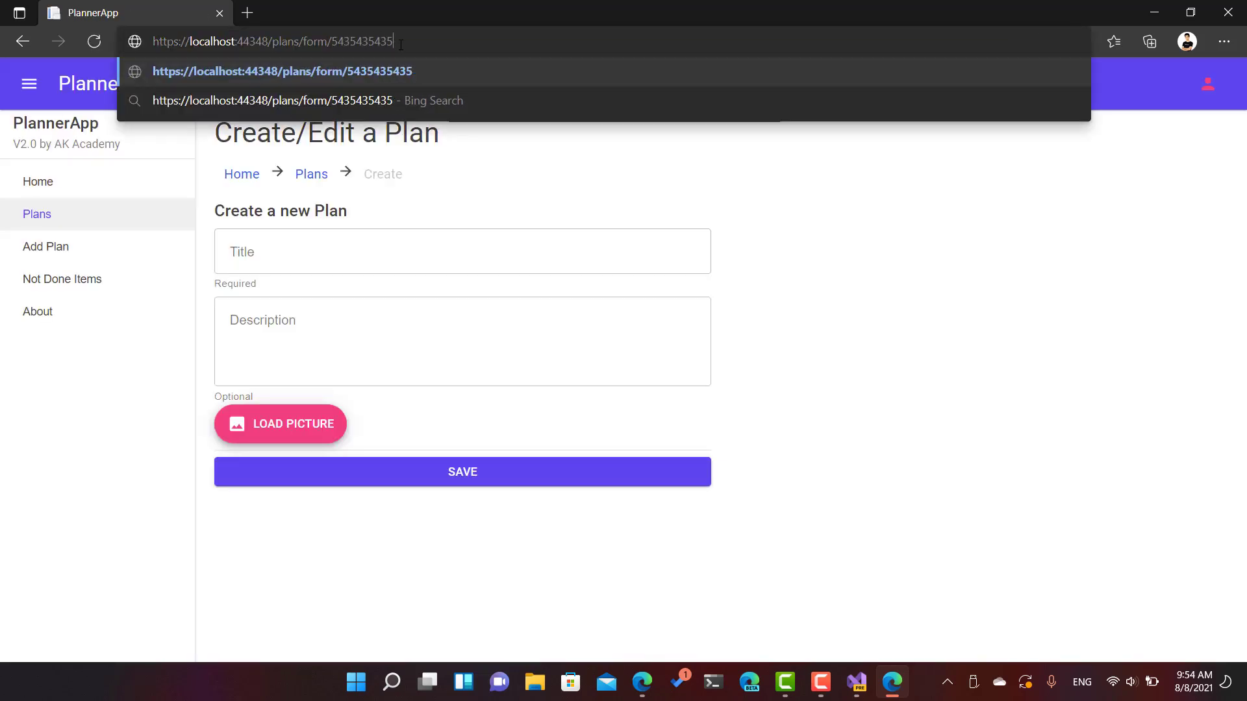
{"action": "double_click", "coordinate": [378, 42]}
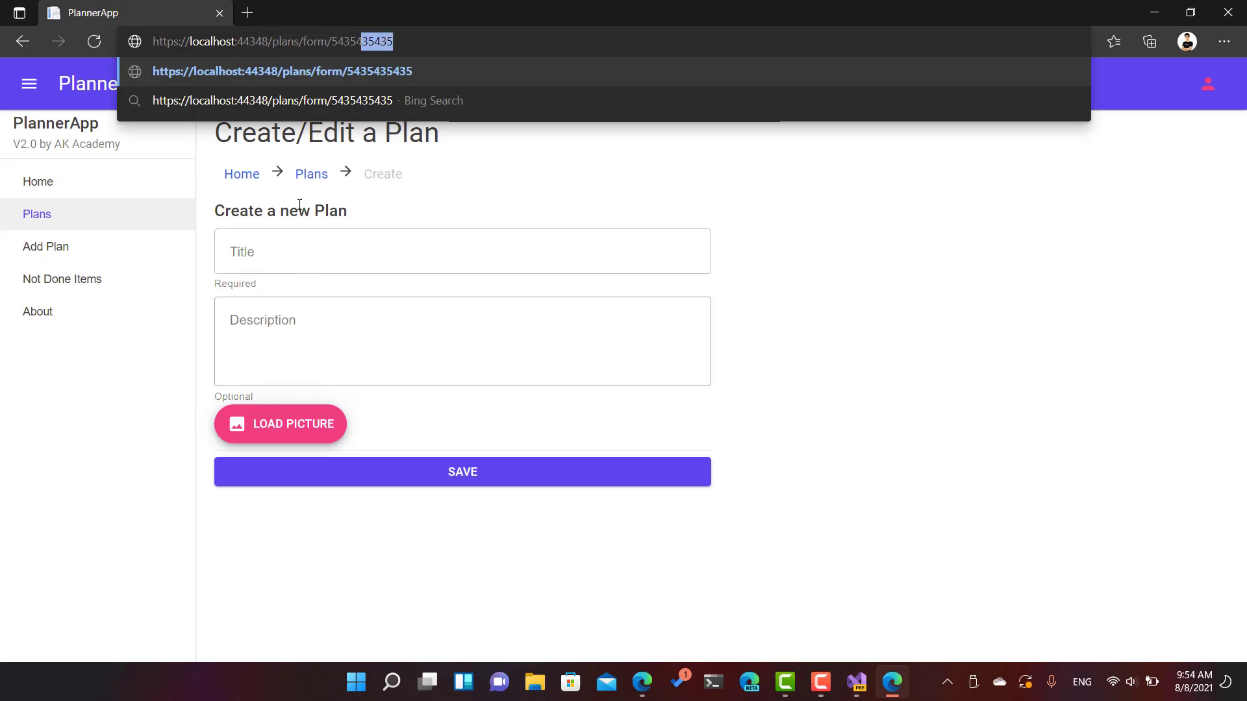
{"action": "left_click", "coordinate": [462, 341]}
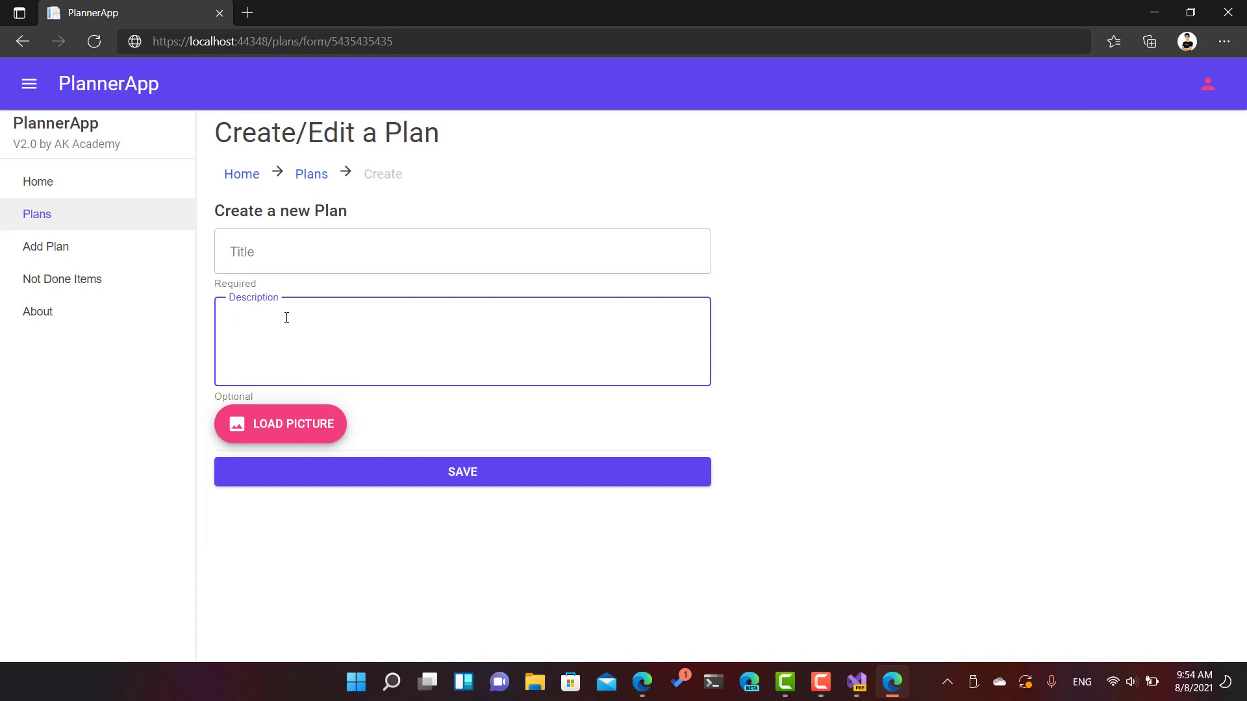
{"action": "left_click", "coordinate": [463, 251]}
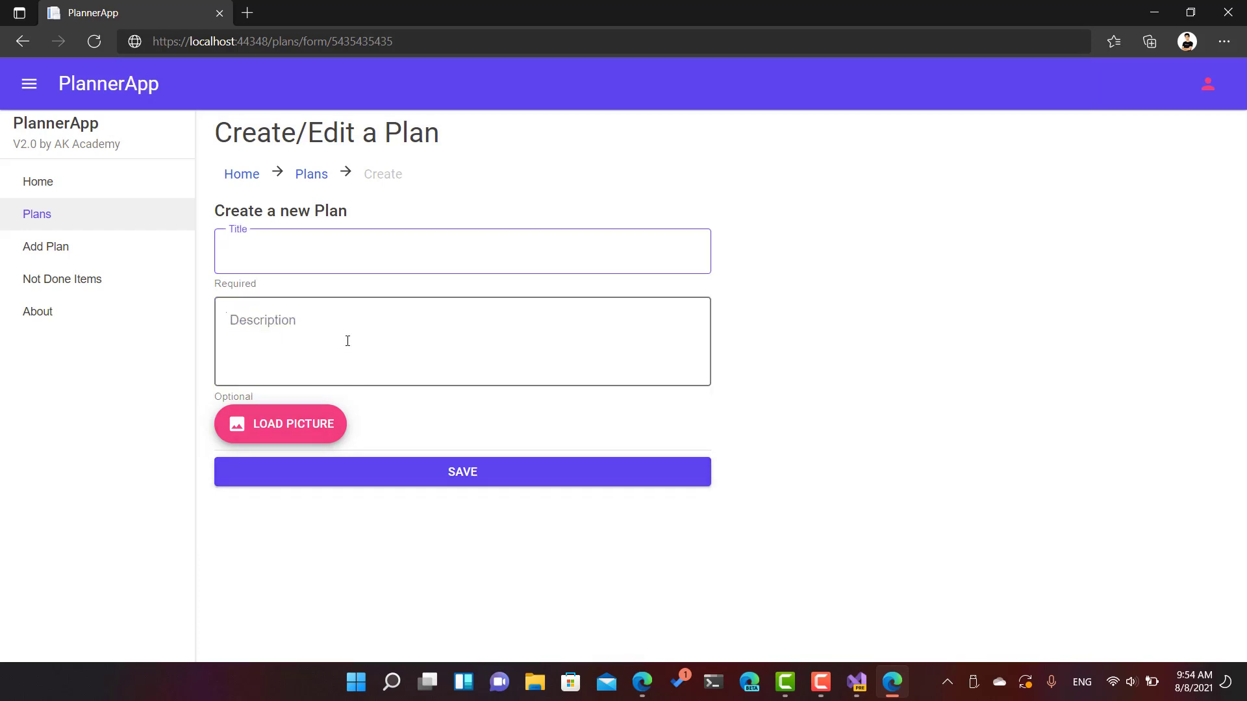
{"action": "left_click", "coordinate": [462, 340]}
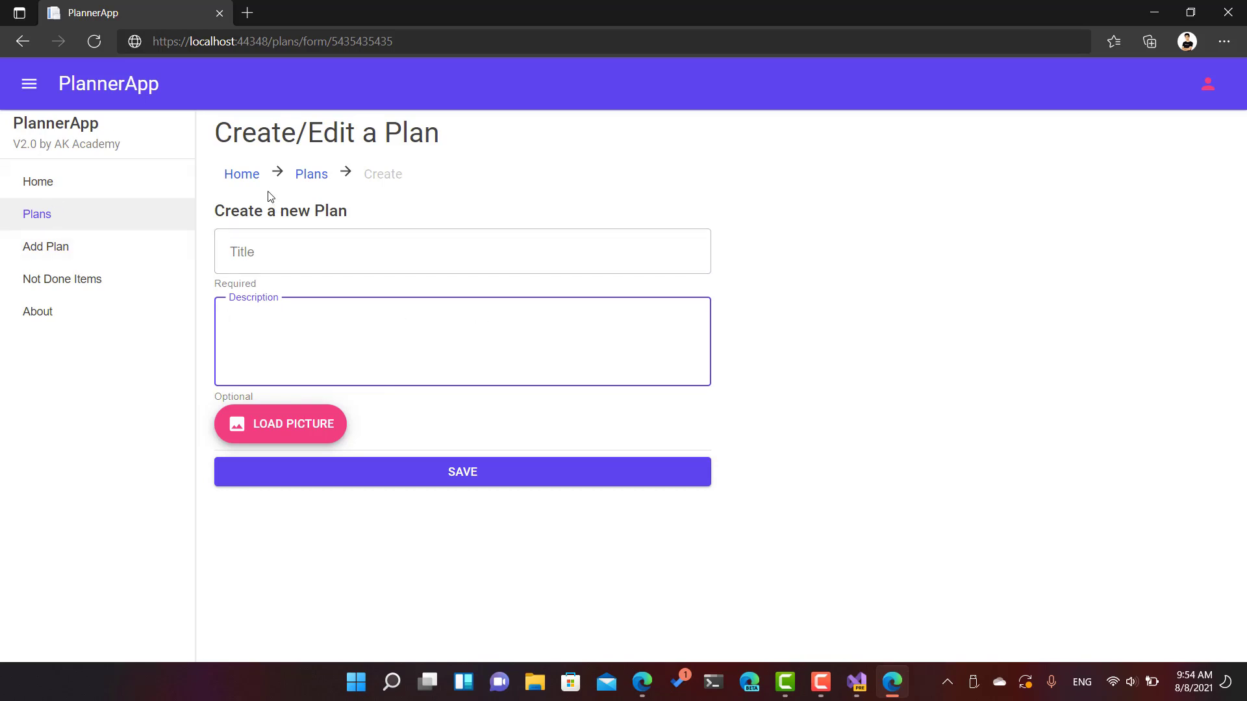
{"action": "mouse_move", "coordinate": [346, 199]}
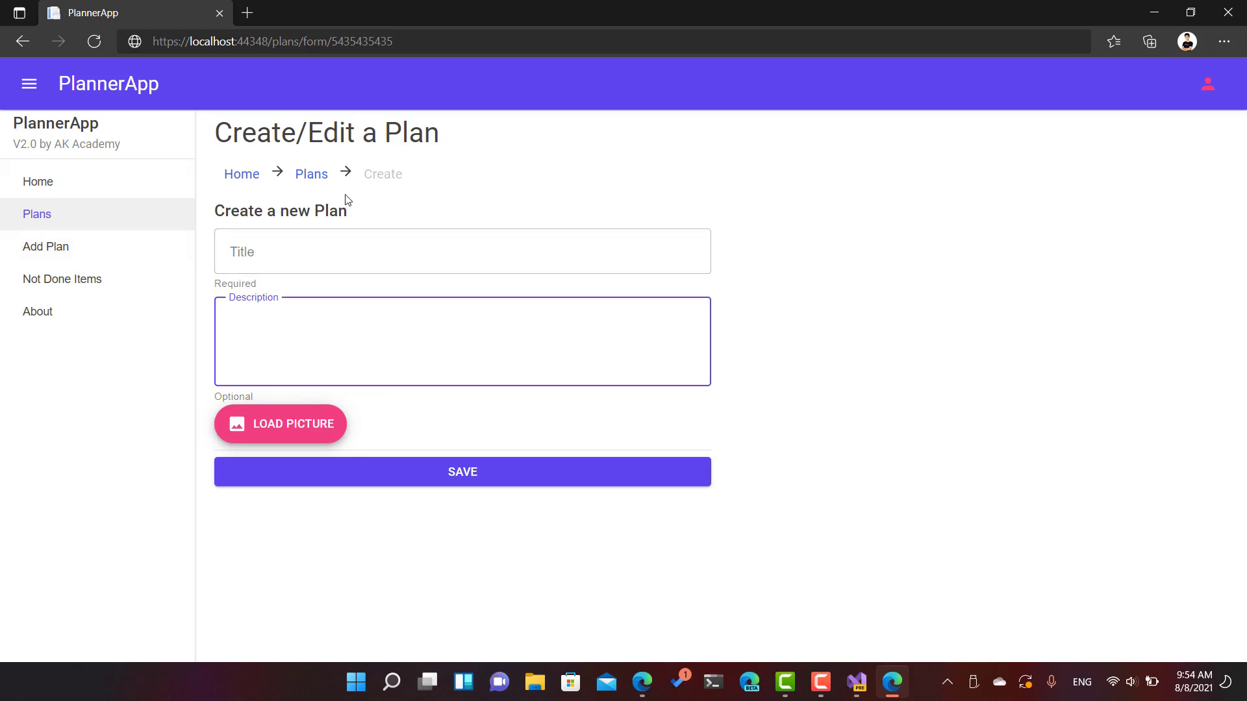
{"action": "mouse_move", "coordinate": [357, 214]}
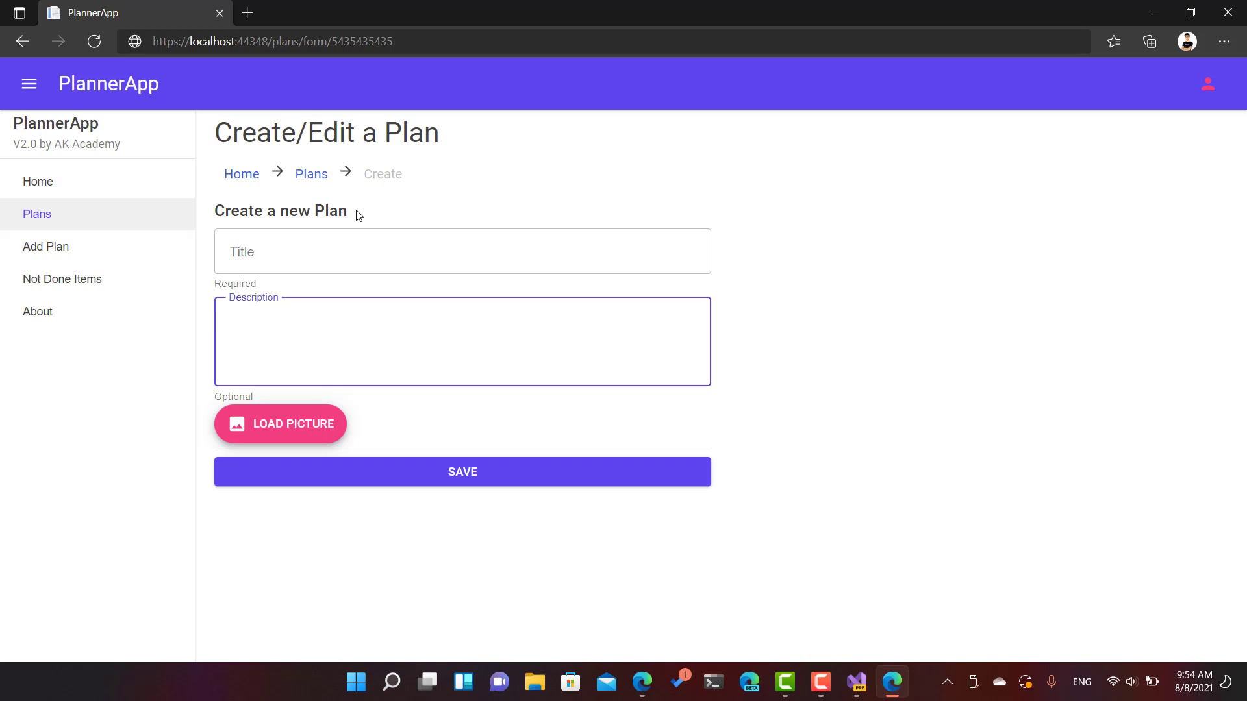